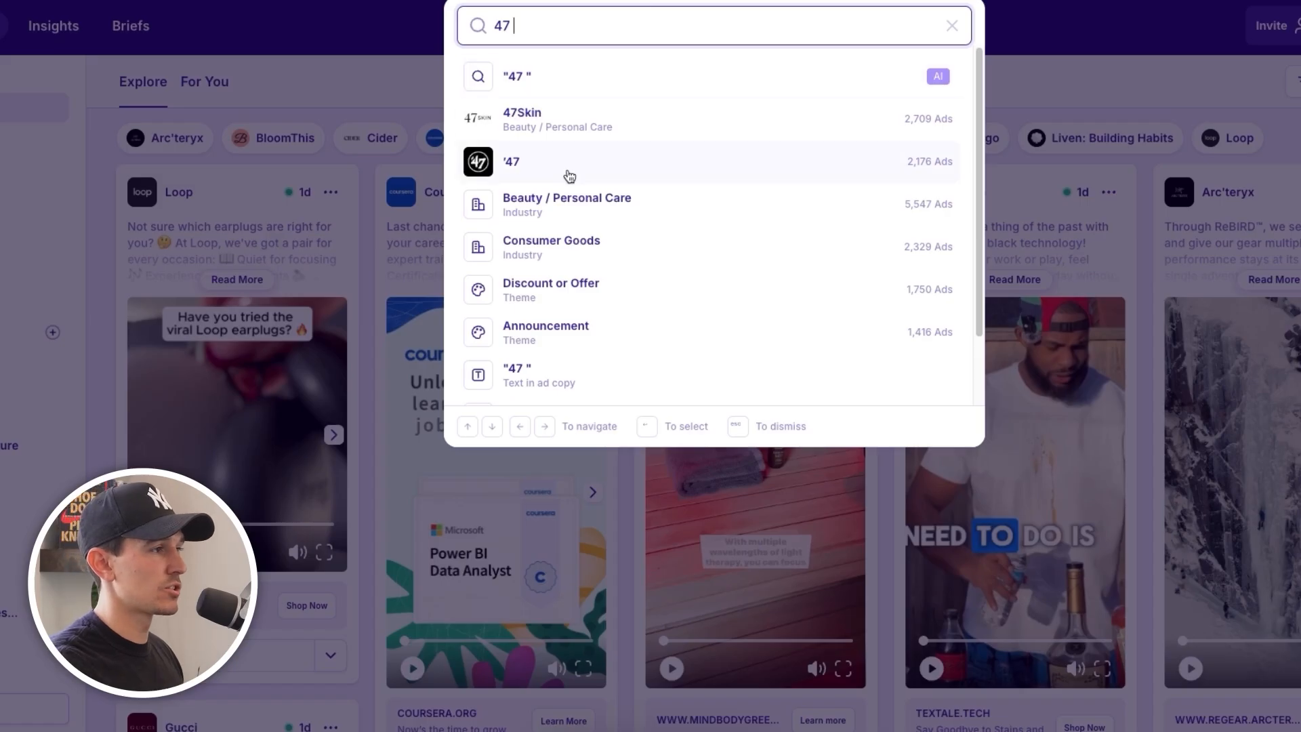
Step: Open the '47 brand's ad library showing its 30% off sitewide sale ads
{"action": "left_click", "coordinate": [511, 162]}
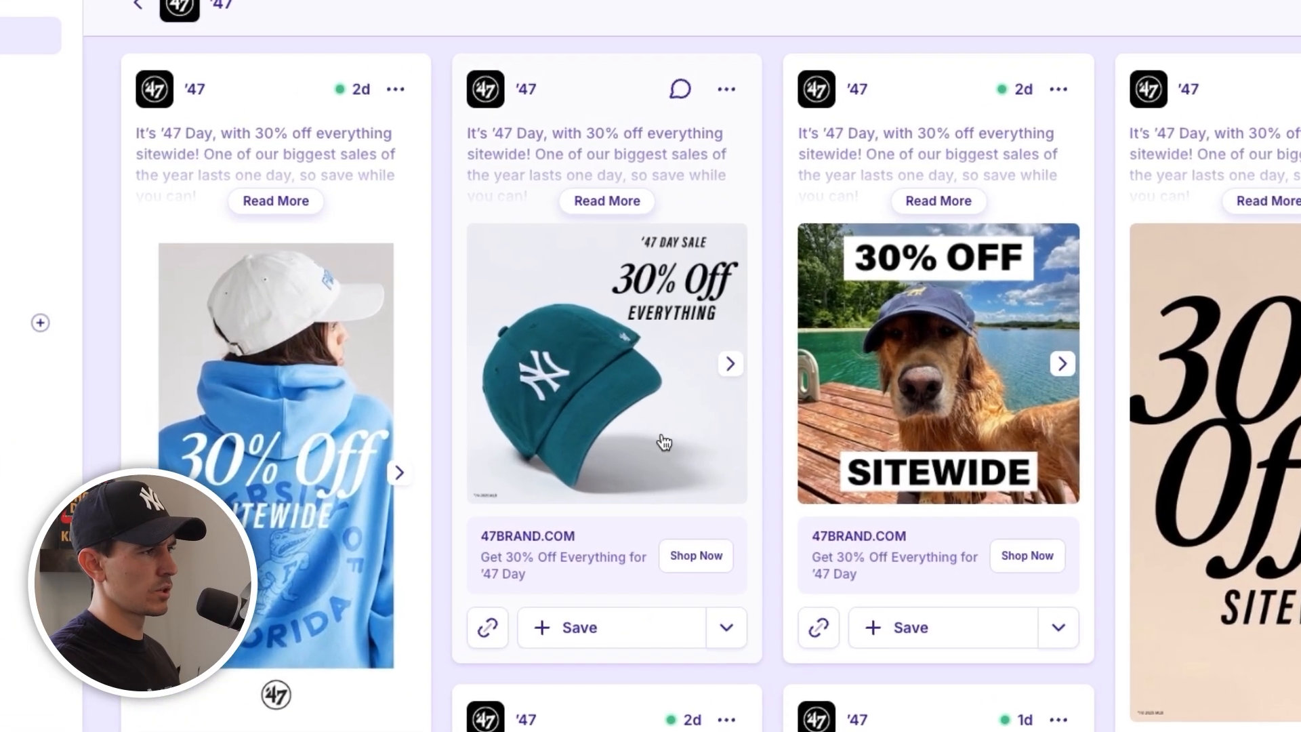
{"action": "mouse_move", "coordinate": [637, 344]}
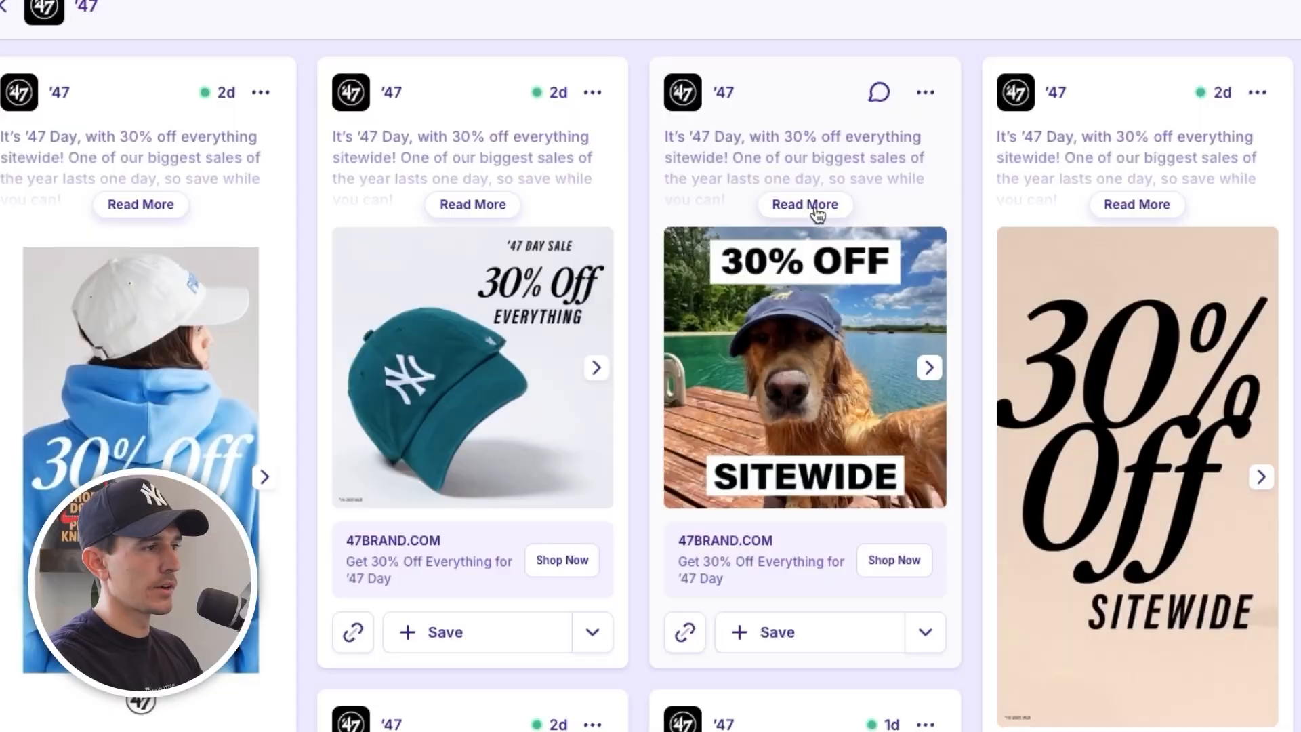
Step: Expand the dog-in-a-cap '30% OFF SITEWIDE' ad to read its full copy and Shop Now CTA
{"action": "left_click", "coordinate": [805, 205]}
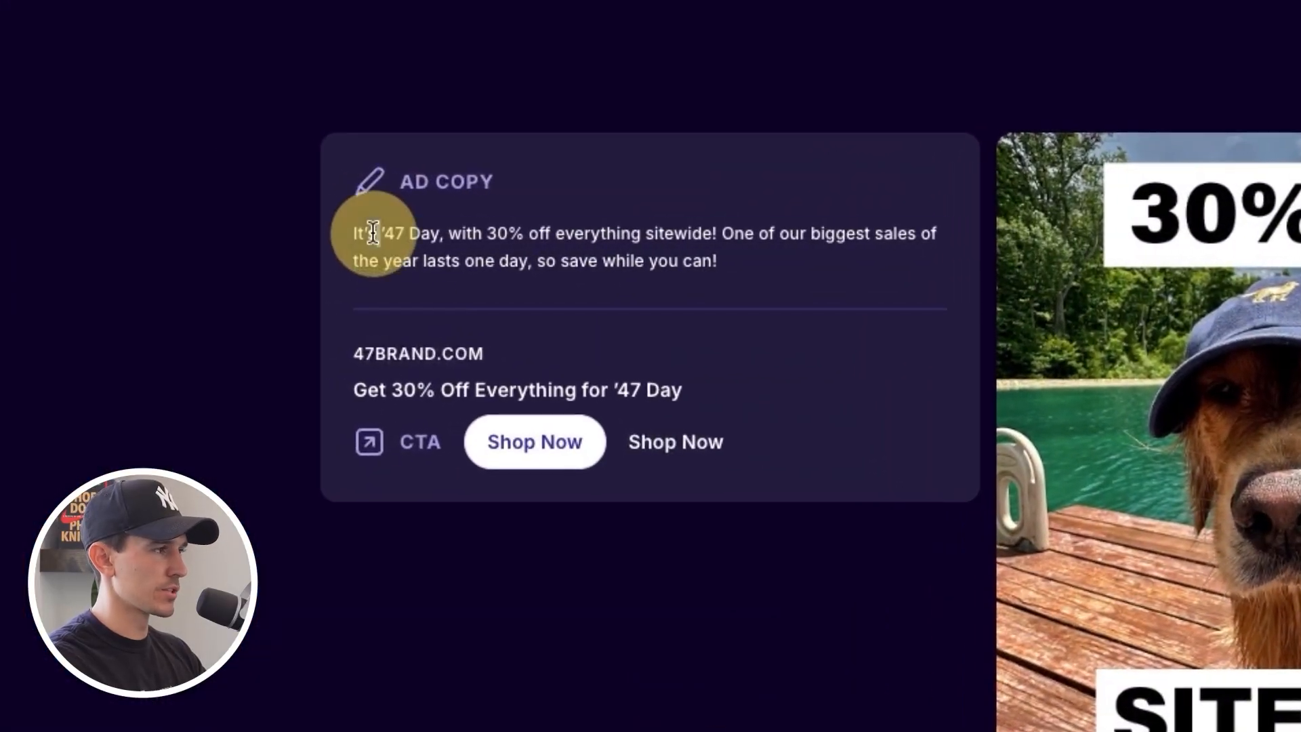
{"action": "mouse_move", "coordinate": [848, 282]}
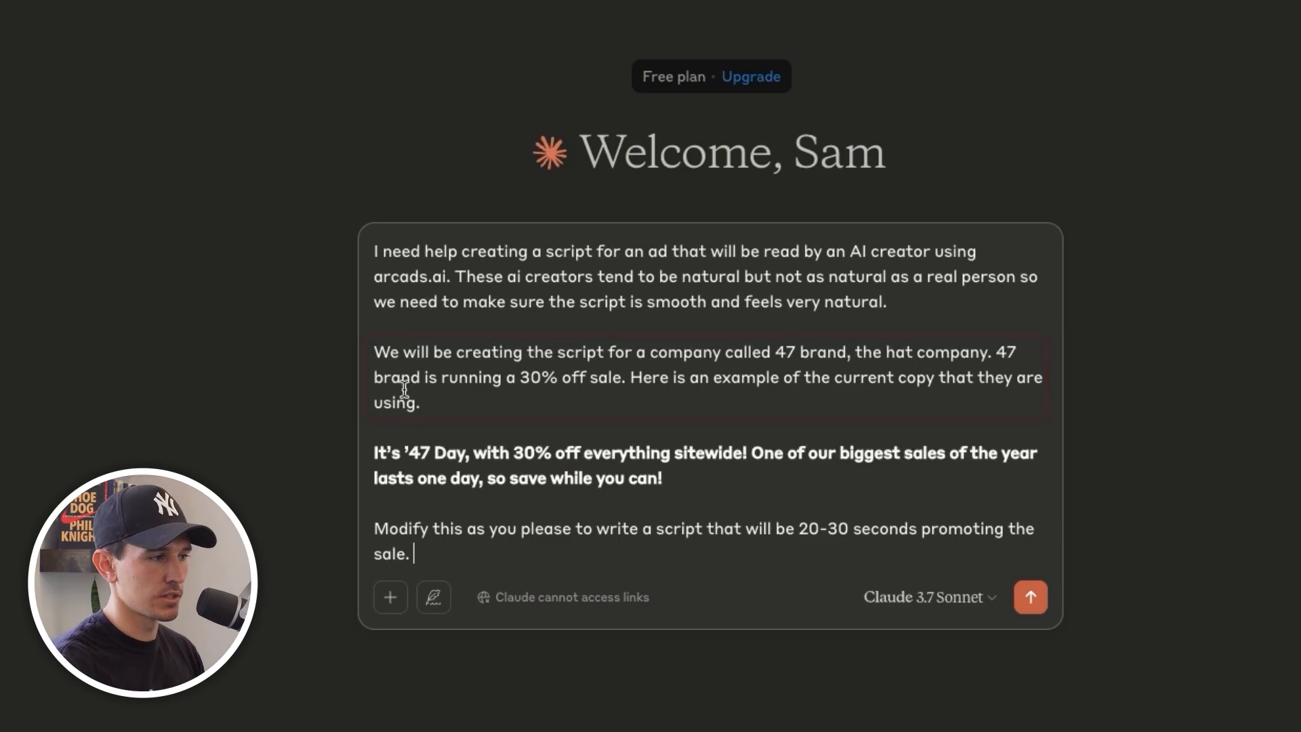
Step: Submit the prompt with the existing ad copy so Claude writes a 47 Brand 30% off script
{"action": "left_click_drag", "start_coordinate": [374, 452], "coordinate": [662, 478]}
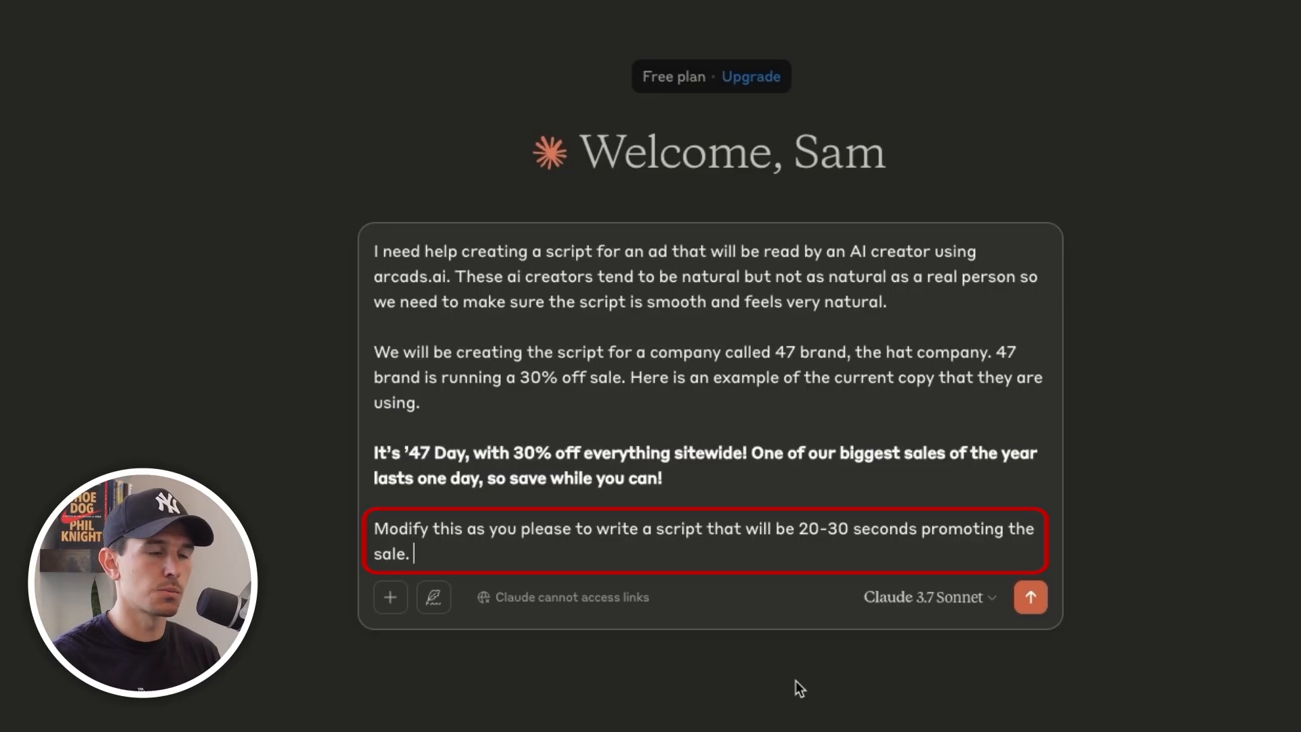
{"action": "left_click", "coordinate": [1029, 596]}
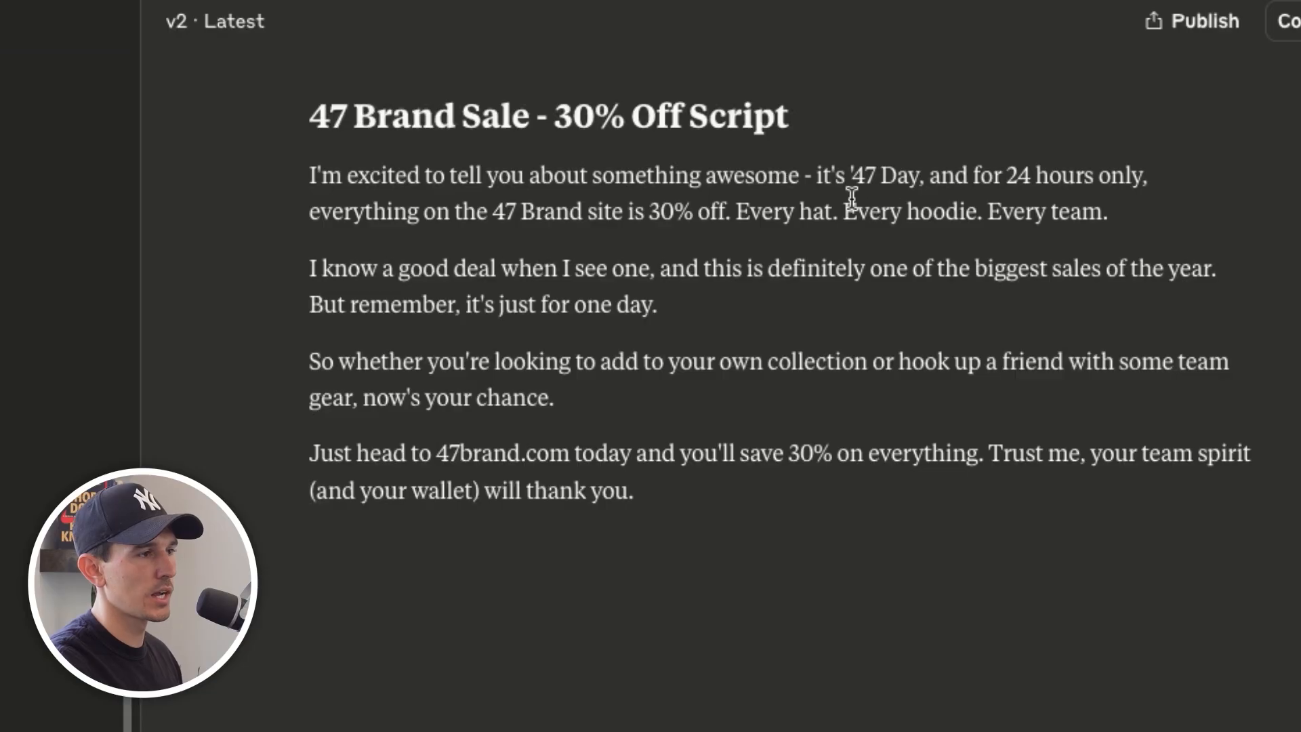
Step: Select the generated 47 Brand sale script from the artifact to copy into a new chat
{"action": "left_click_drag", "start_coordinate": [309, 174], "coordinate": [798, 175]}
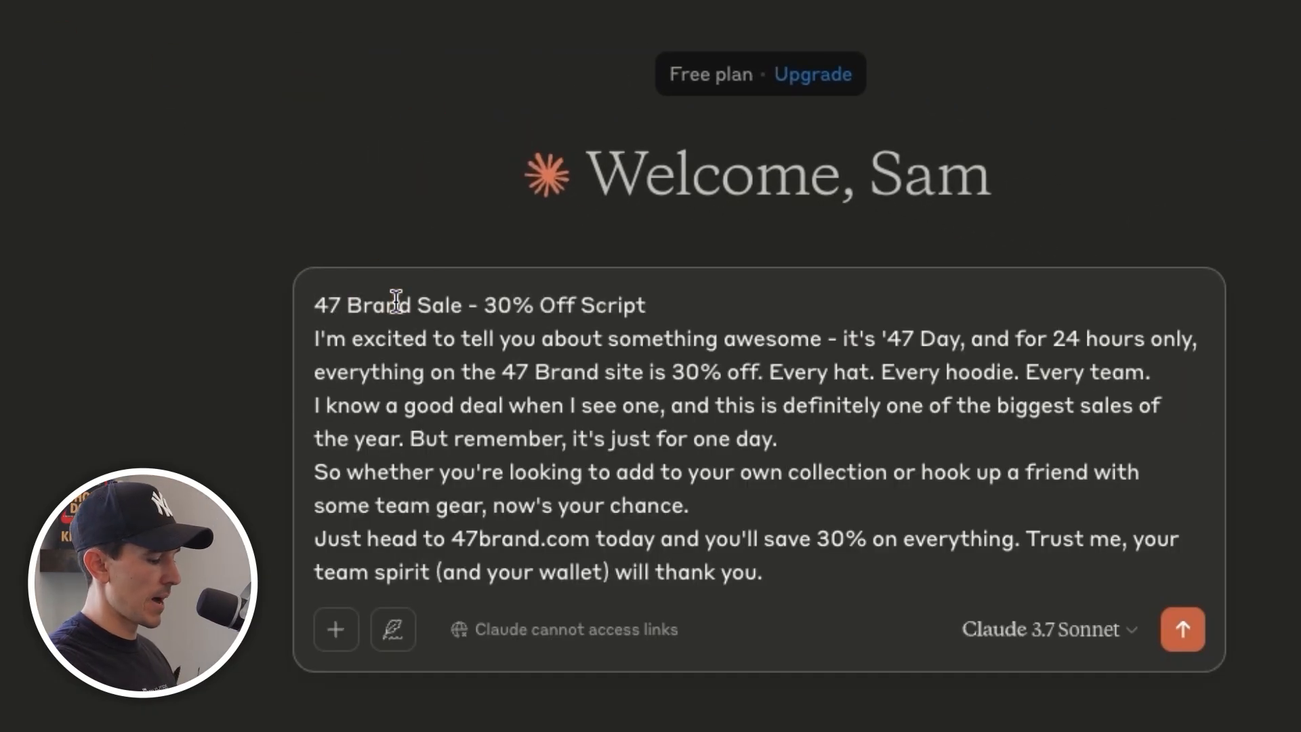
Step: Write rewrite instructions: ultra casual consumer answering their favorite hat brand, saying "I also got this for 30% off"
{"action": "type", "text": "Modify this script, to be ultra casual. Instead we wa"}
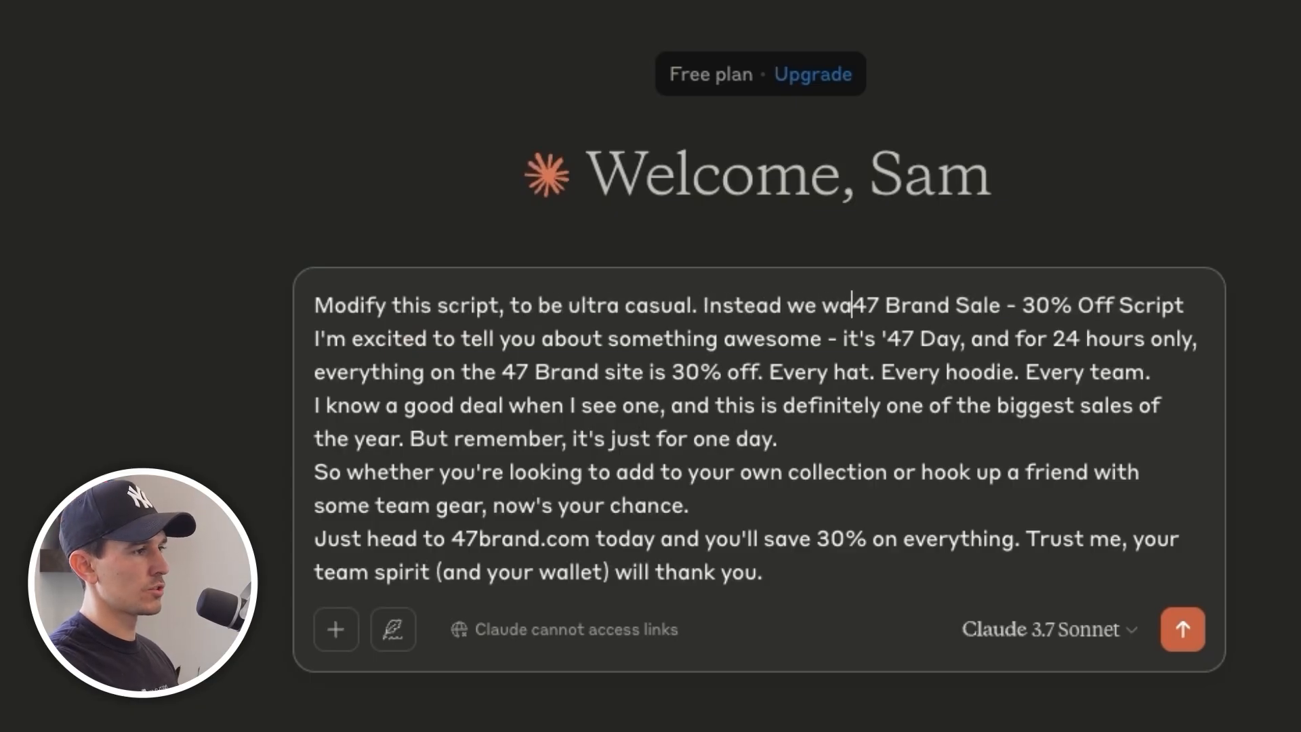
{"action": "type", "text": "nt to talk about this from the POV of a consumer being"}
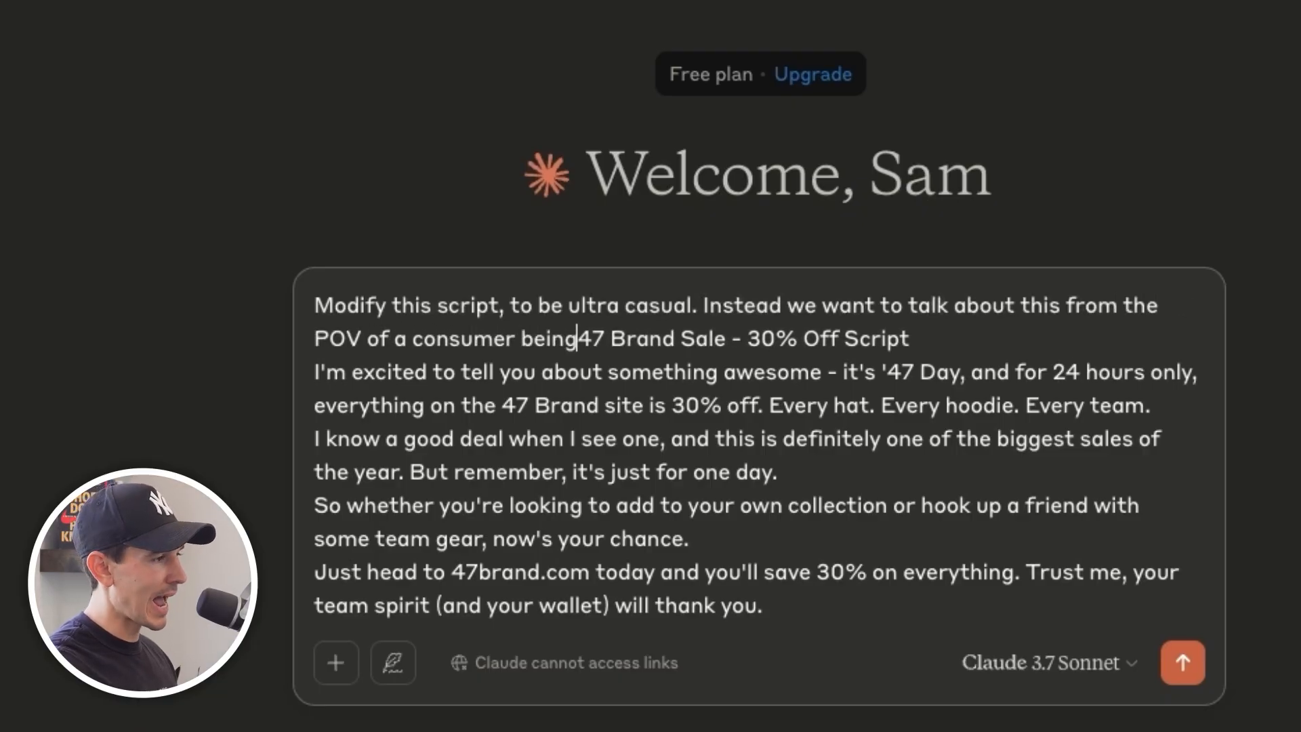
{"action": "type", "text": "asked a question \" what is your favorite hat b"}
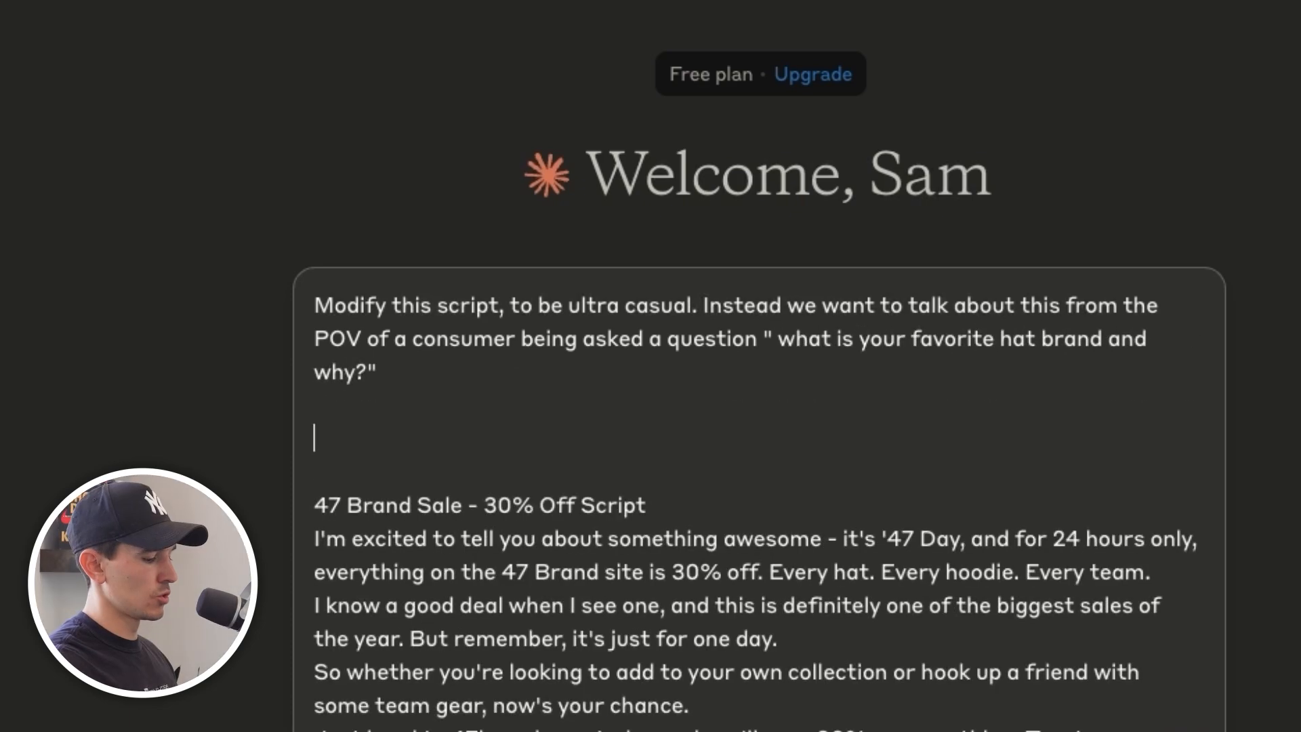
{"action": "type", "text": "to promote the sale we want the"}
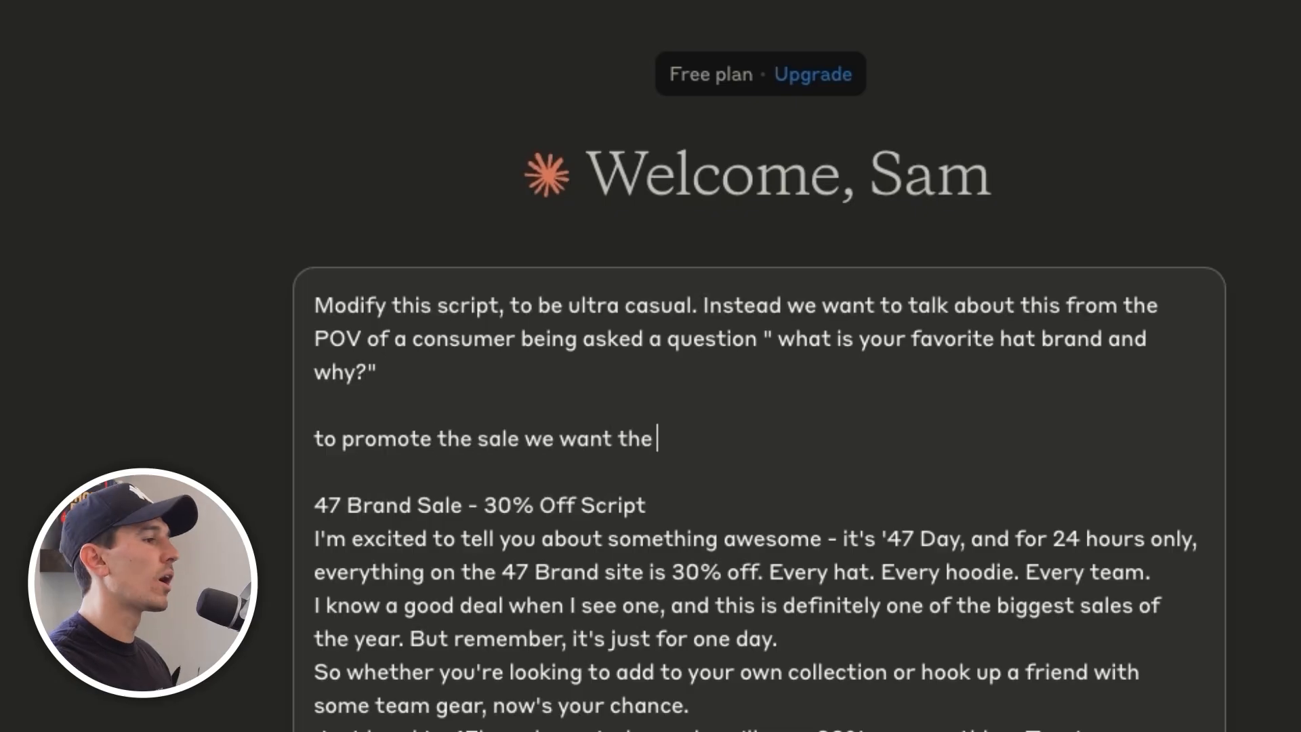
{"action": "type", "text": "customer to"}
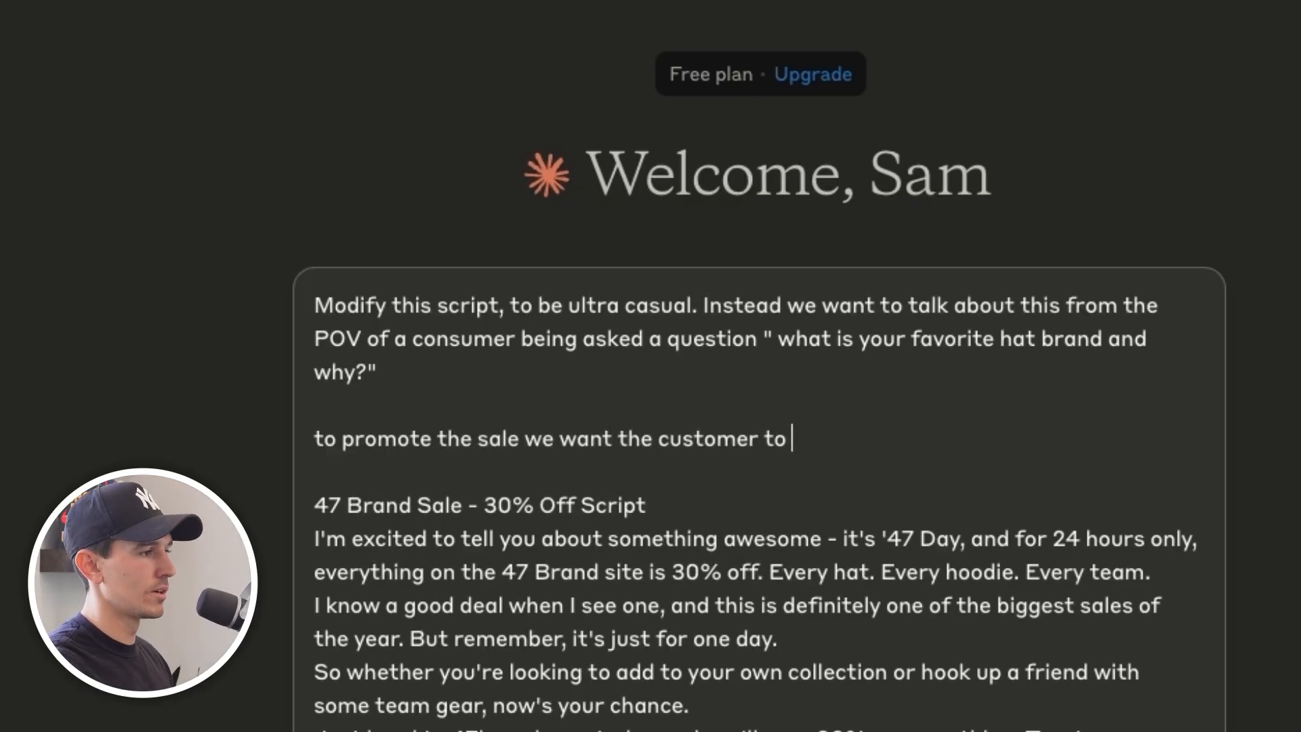
{"action": "type", "text": "say \"i also got"}
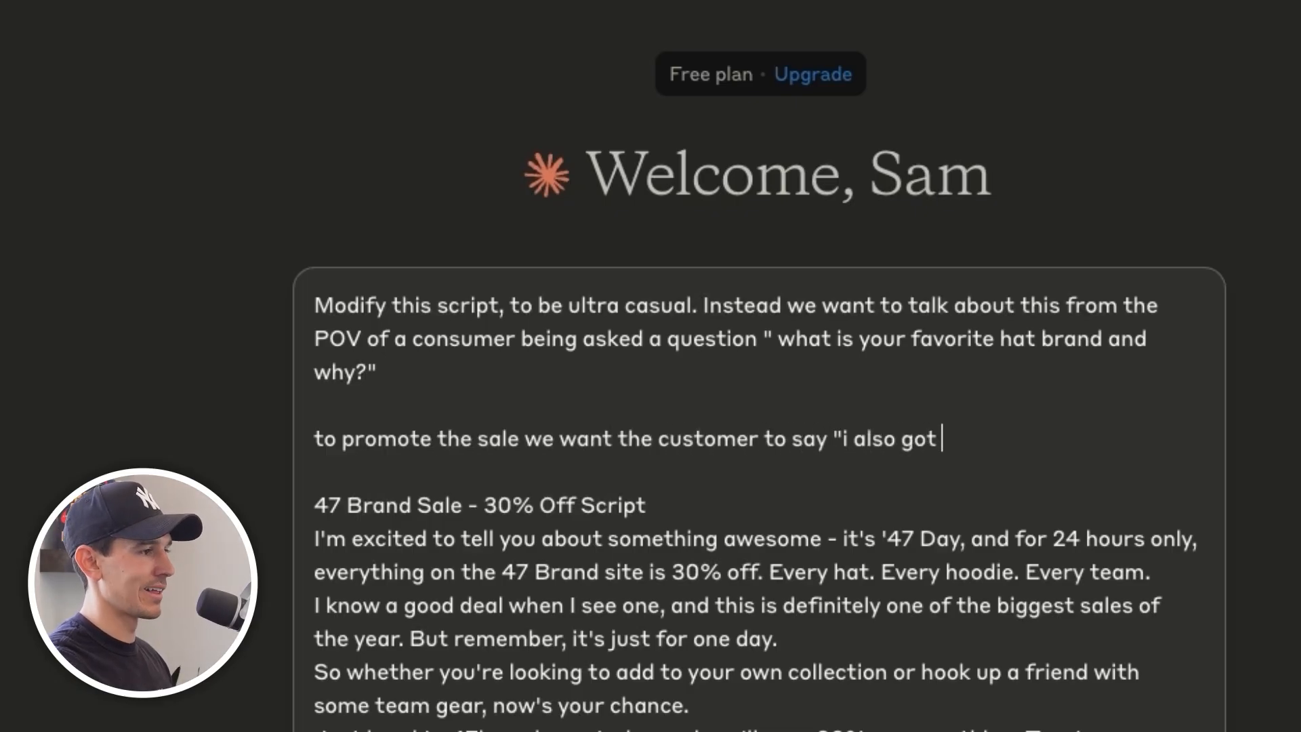
{"action": "type", "text": "this for 30% of"}
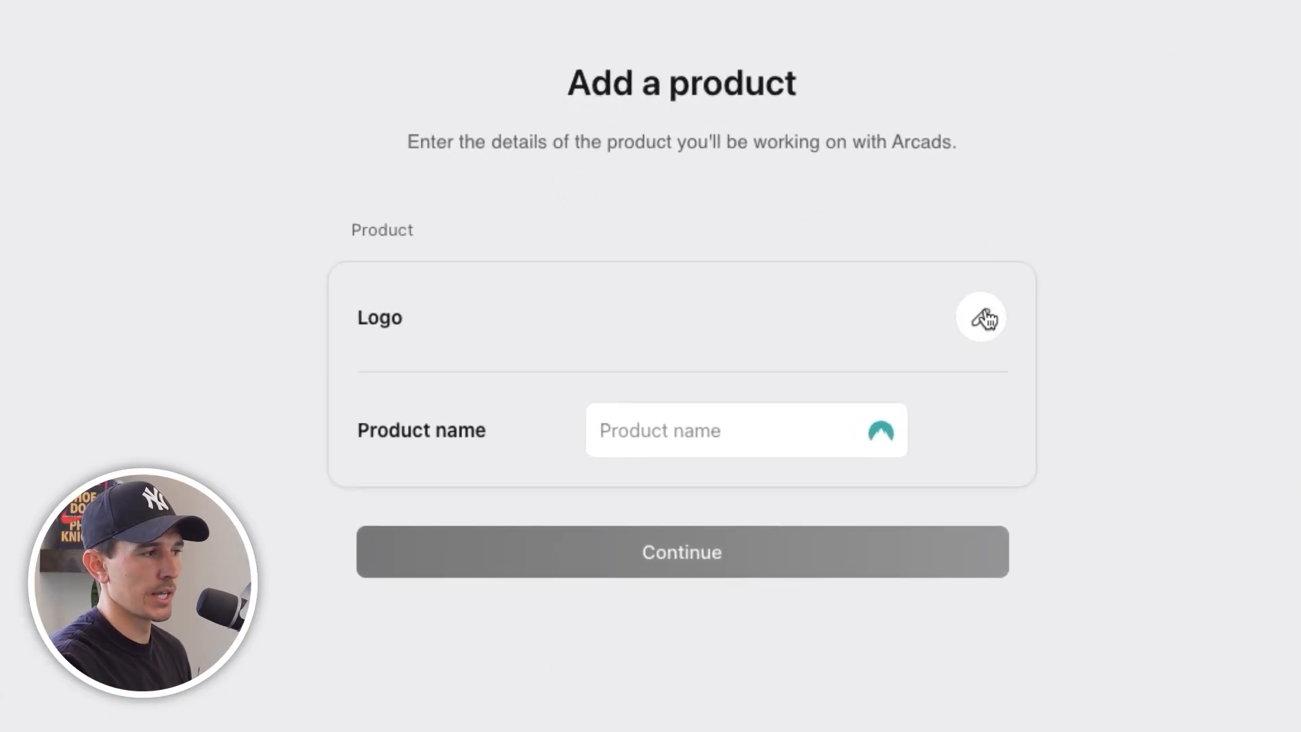
Step: Create the Arcads product named 47 with its logo and start a new script in the folder
{"action": "type", "text": "47"}
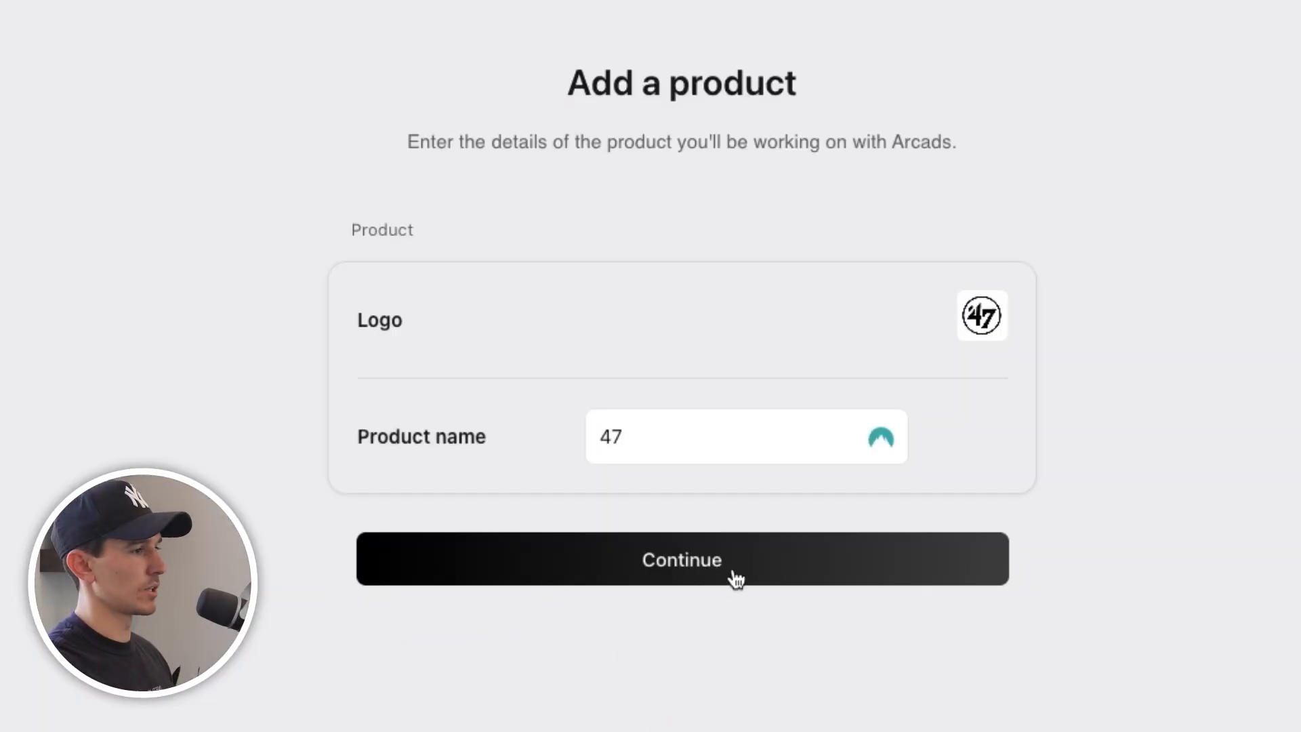
{"action": "left_click", "coordinate": [680, 559]}
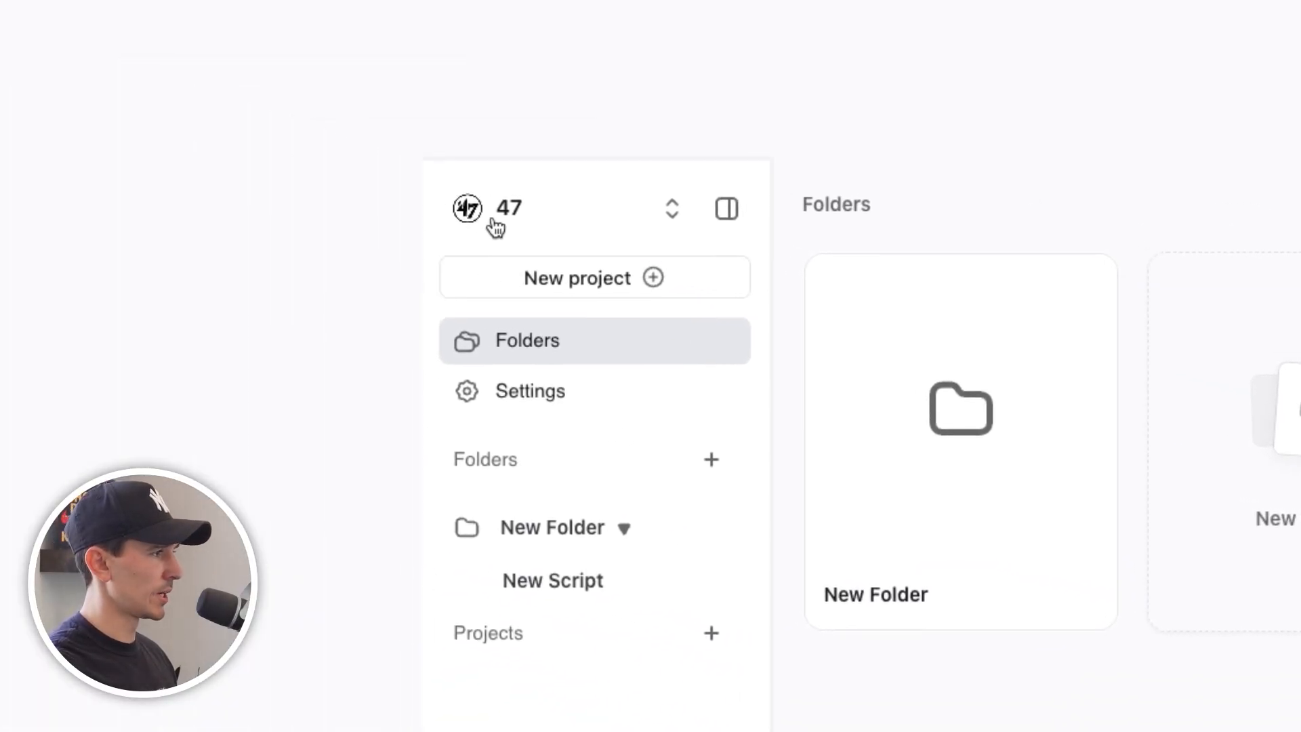
{"action": "scroll", "scroll_direction": "down", "scroll_amount": 3}
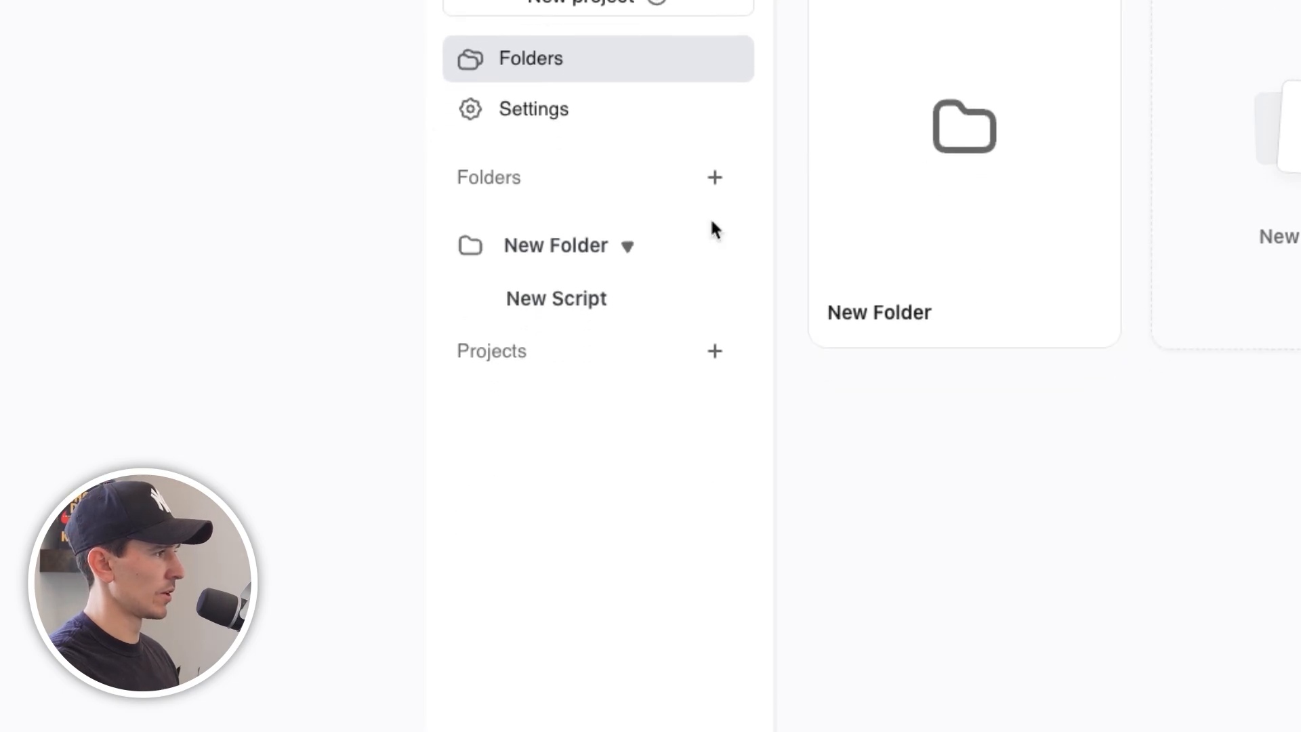
{"action": "left_click", "coordinate": [556, 298]}
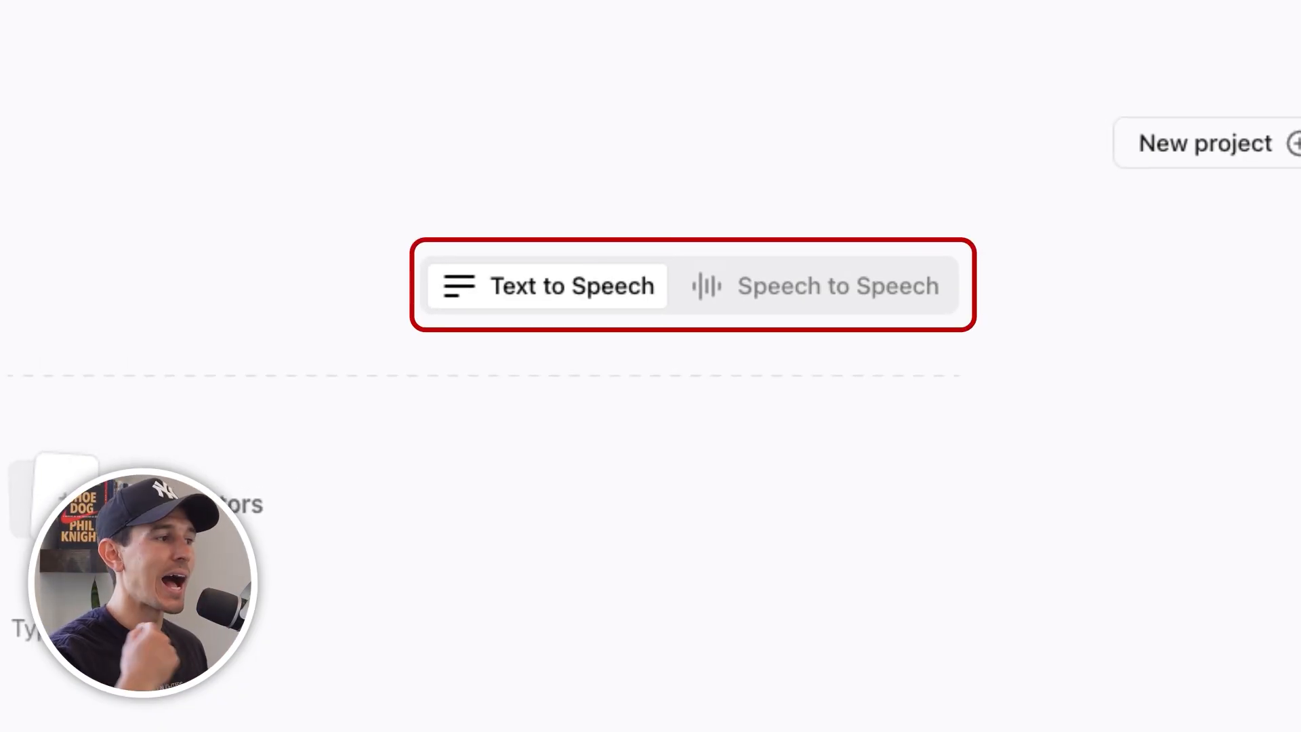
Step: Paste the 47 Brand sale script and replace its excited opening phrase with "Yo,"
{"action": "left_click", "coordinate": [800, 298]}
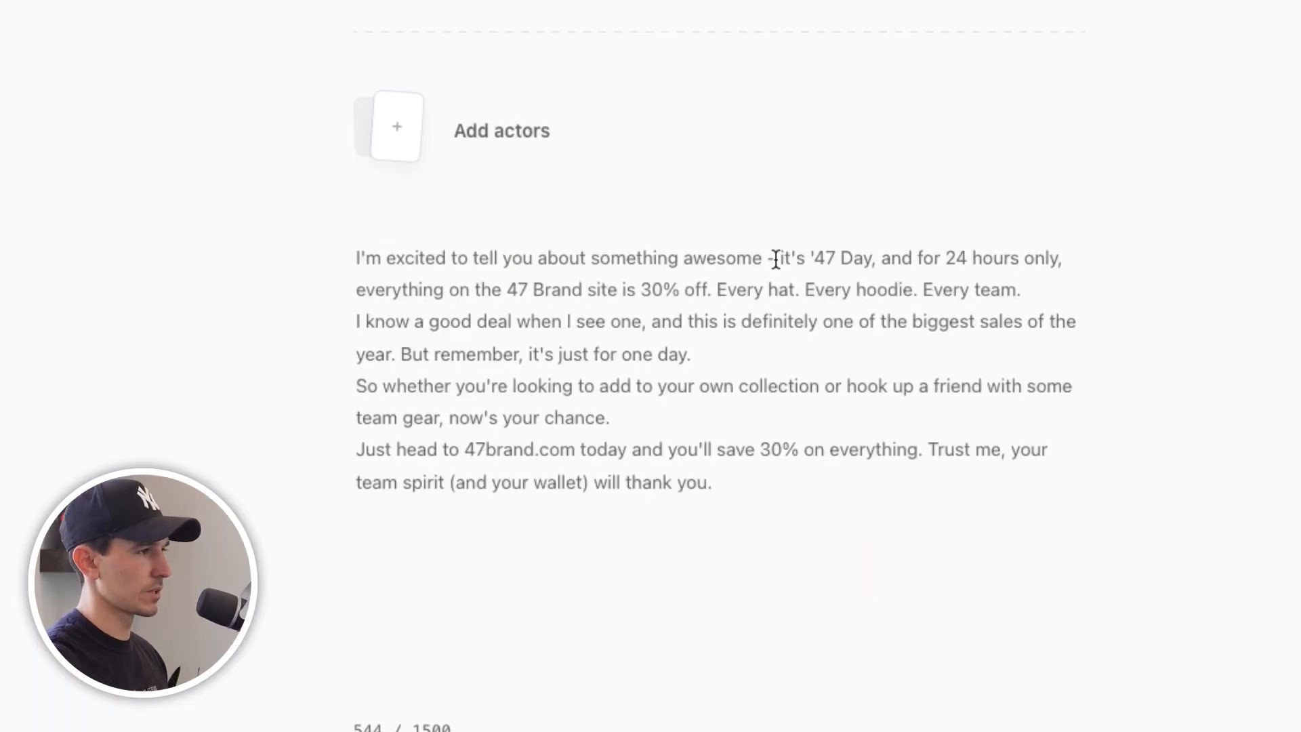
{"action": "left_click_drag", "start_coordinate": [355, 258], "coordinate": [770, 257]}
{"action": "type", "text": "Yo,"}
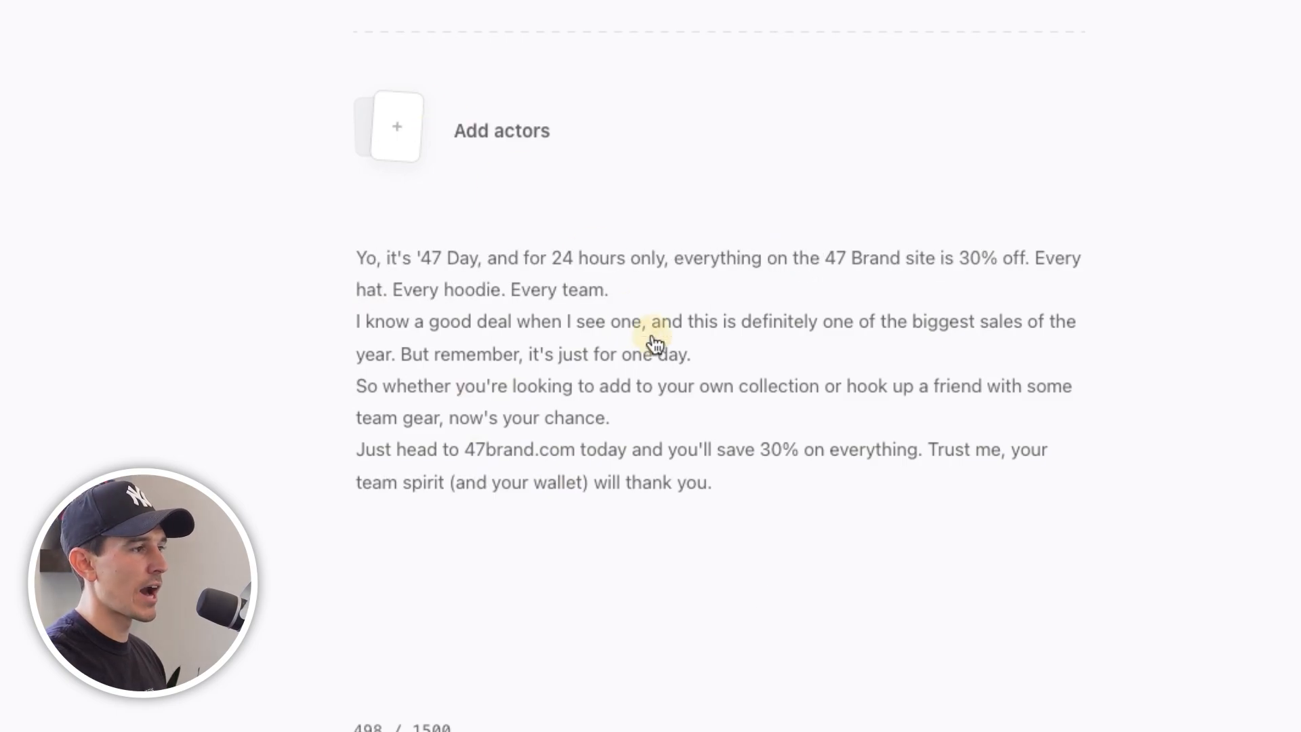
{"action": "left_click", "coordinate": [396, 127]}
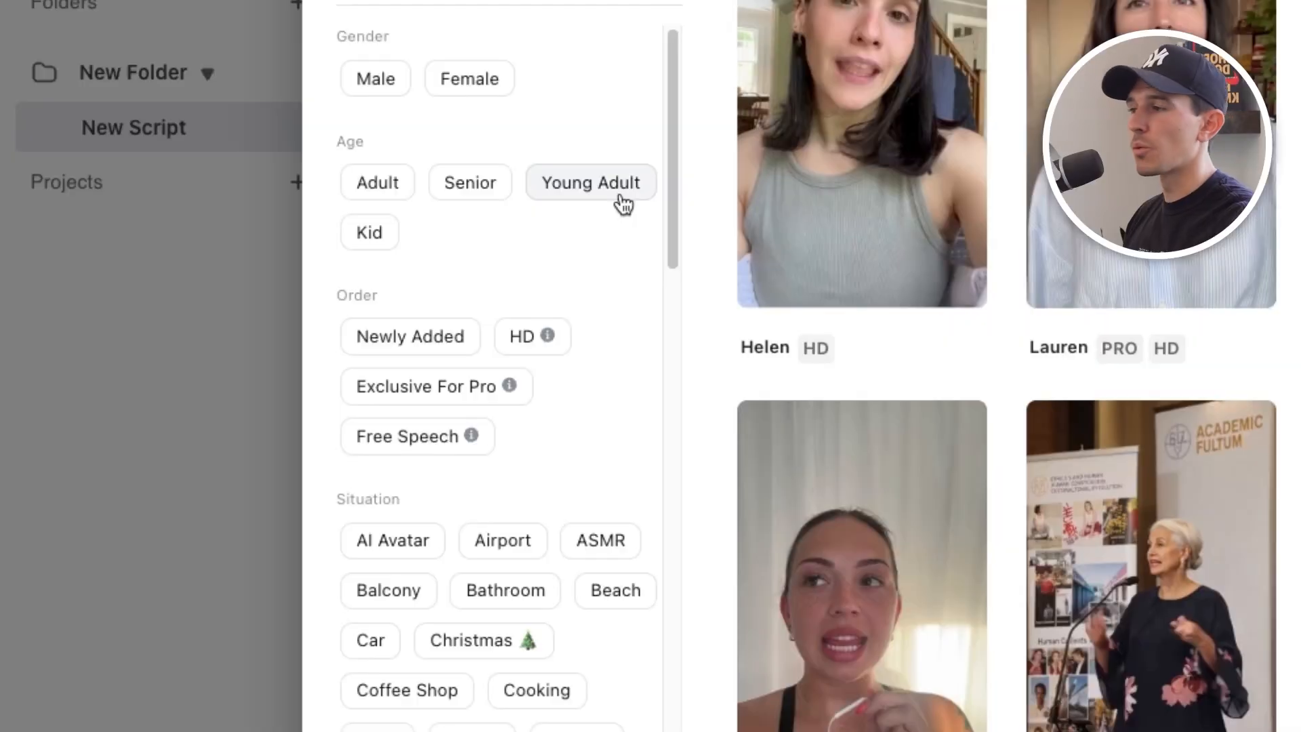
Step: Browse the actor list filtered to actors wearing a hat to pick Jack and Robert
{"action": "scroll", "scroll_direction": "down", "scroll_amount": 3}
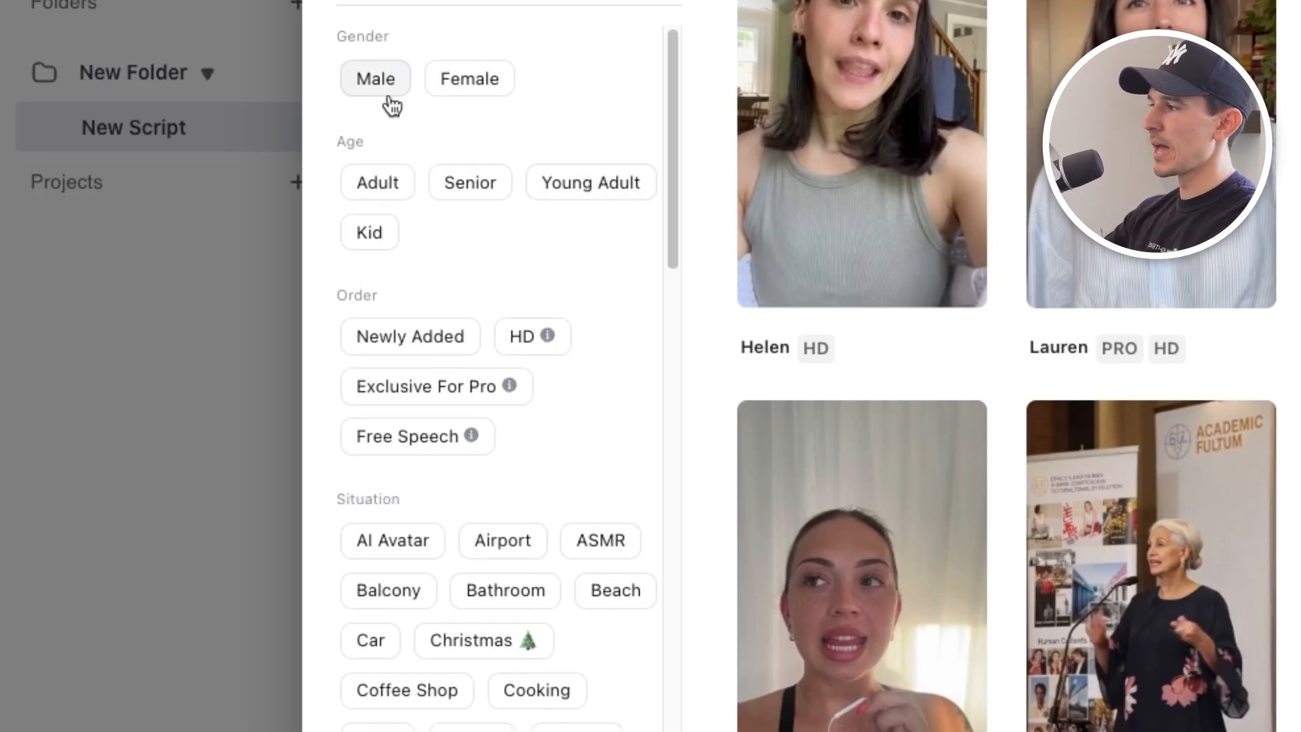
{"action": "scroll", "scroll_direction": "down", "scroll_amount": 3}
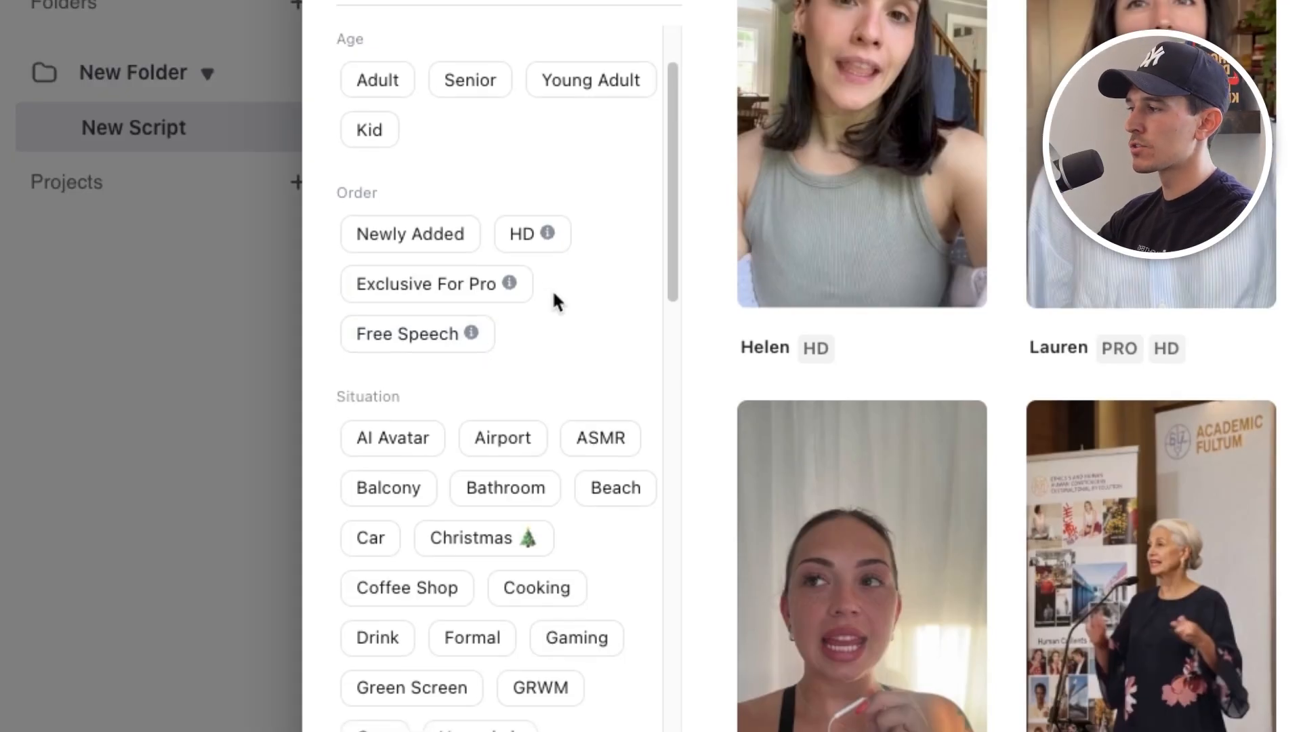
{"action": "scroll", "scroll_direction": "down", "scroll_amount": 3}
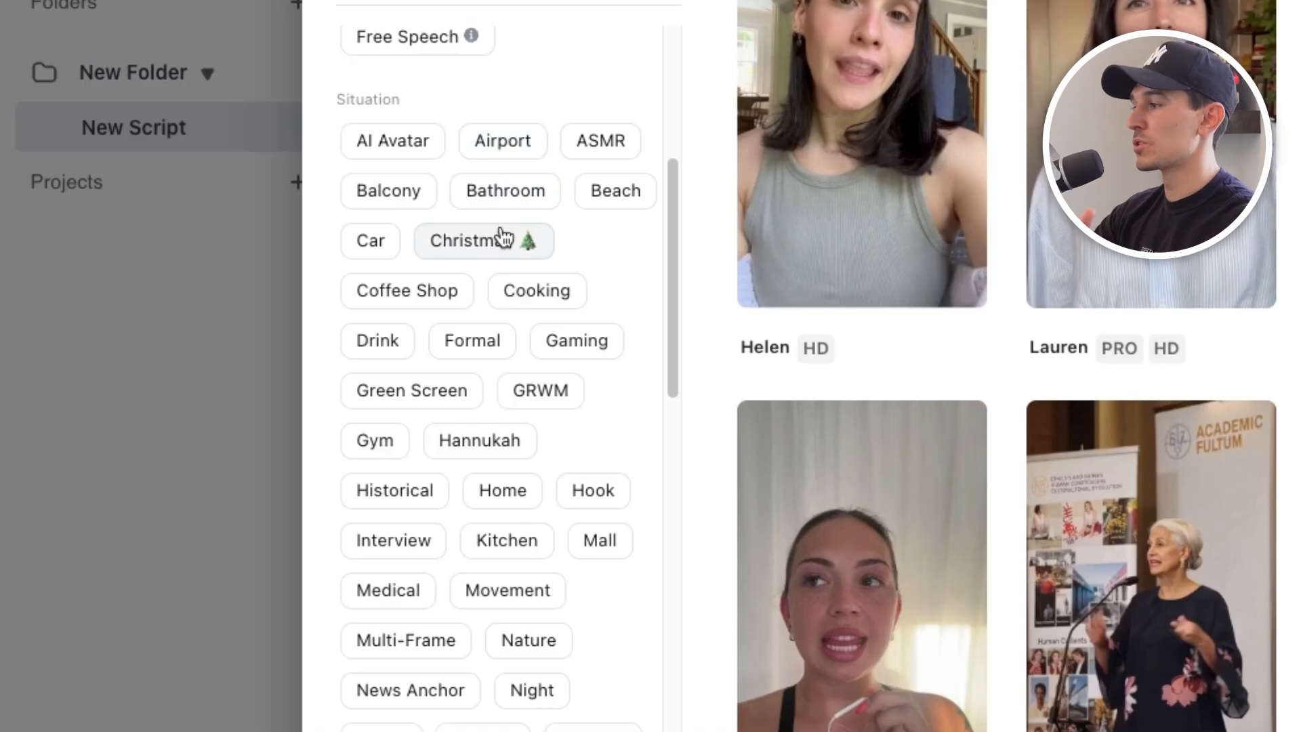
{"action": "scroll", "scroll_direction": "down", "scroll_amount": 3}
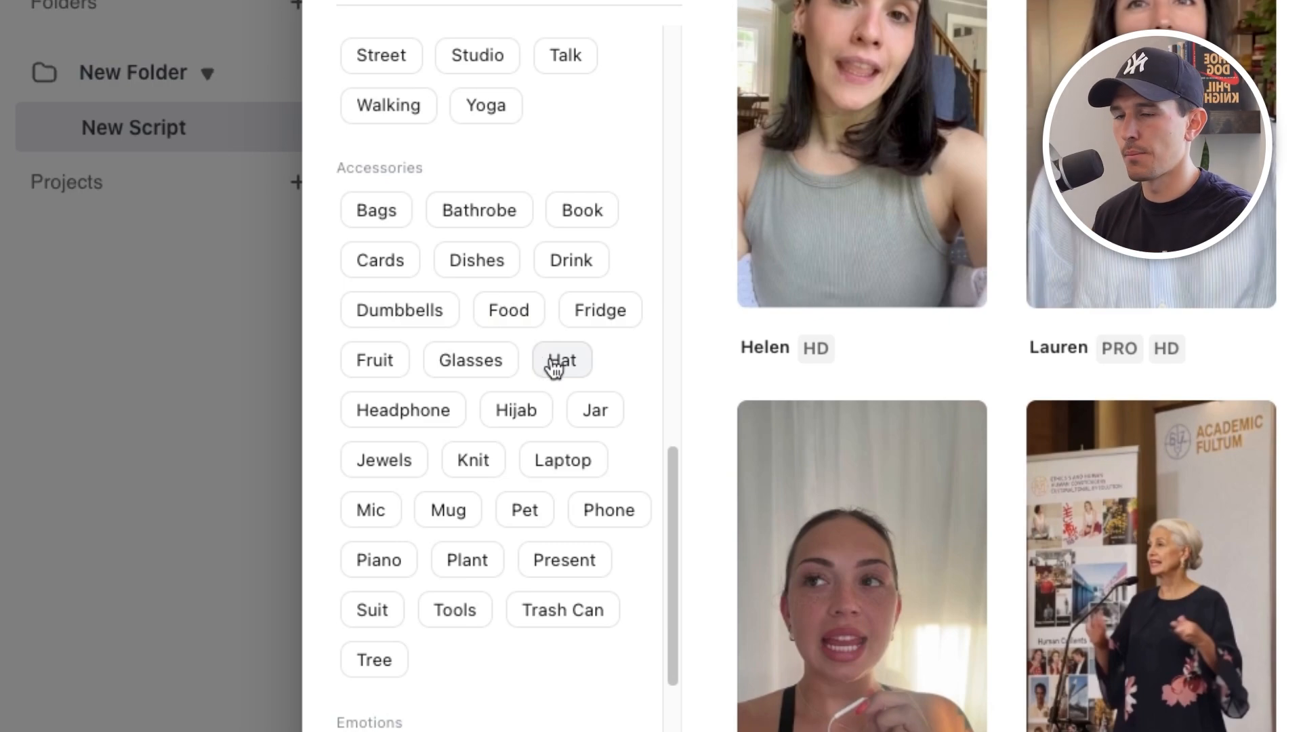
{"action": "left_click", "coordinate": [561, 360]}
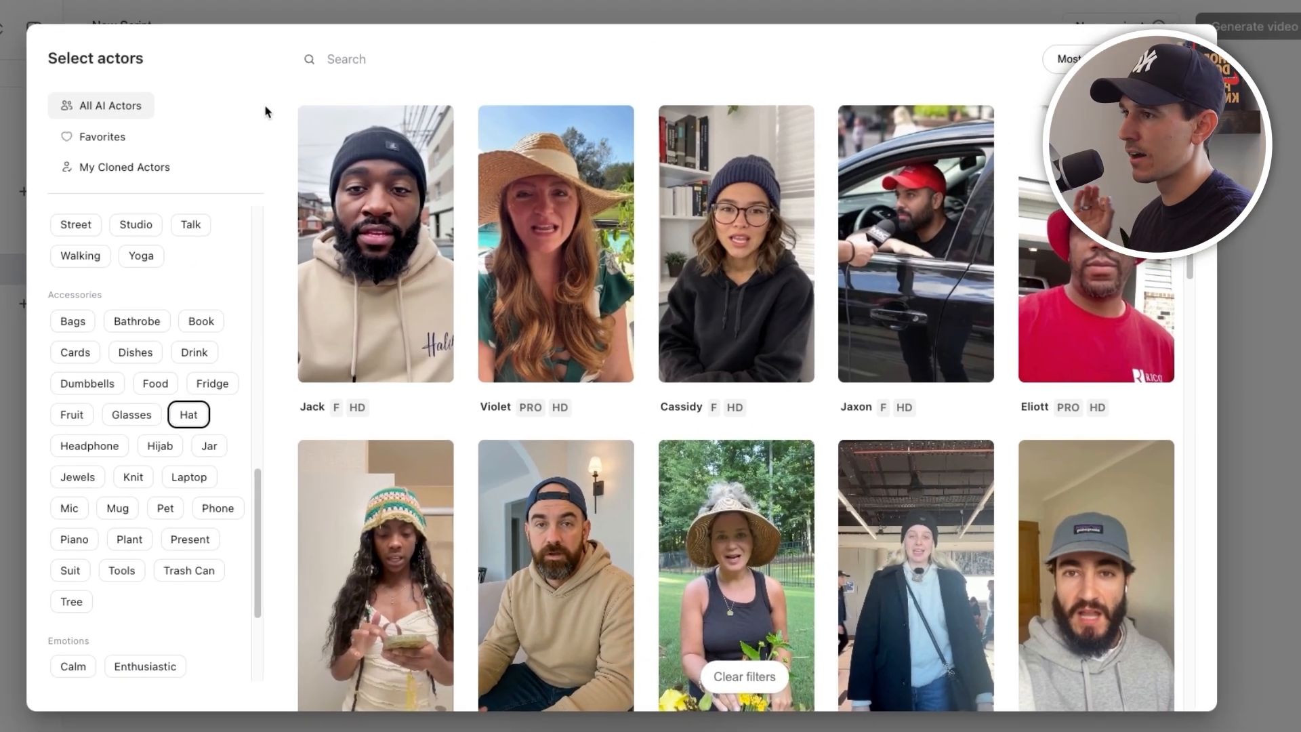
{"action": "scroll", "scroll_direction": "down", "scroll_amount": 3}
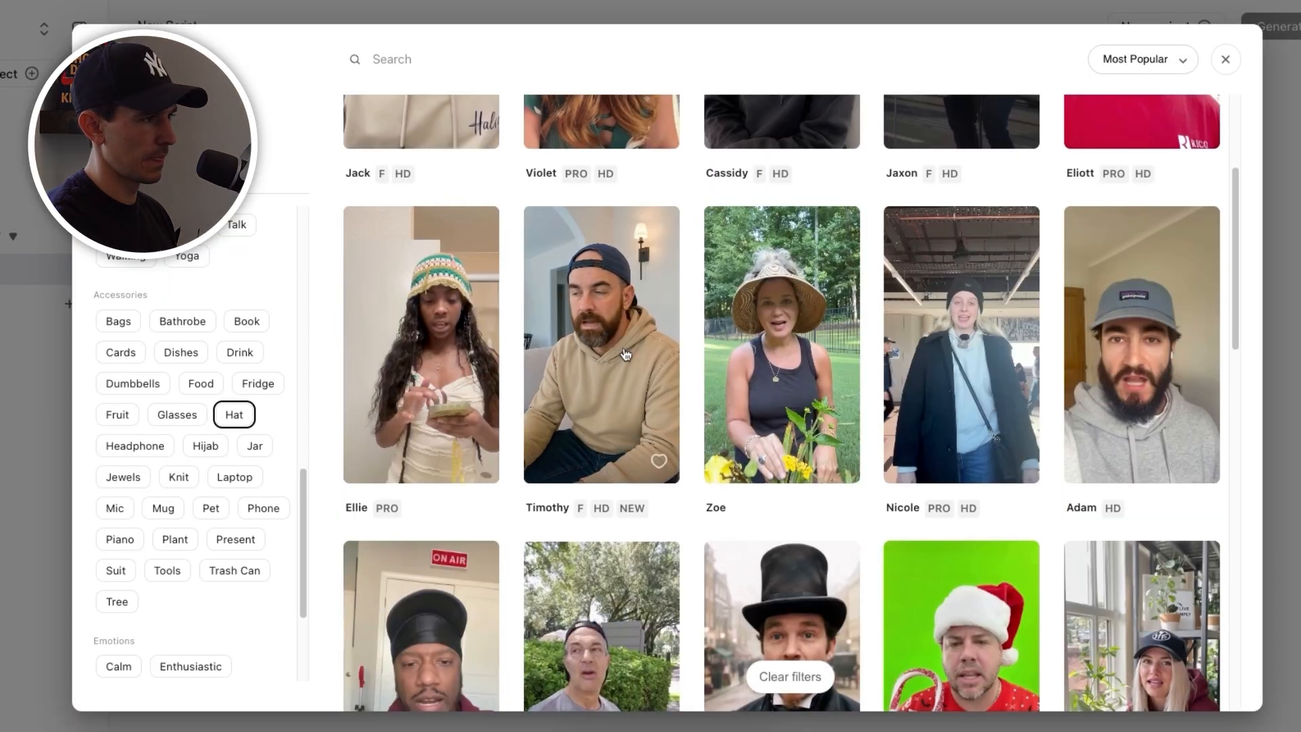
{"action": "scroll", "scroll_direction": "down", "scroll_amount": 3}
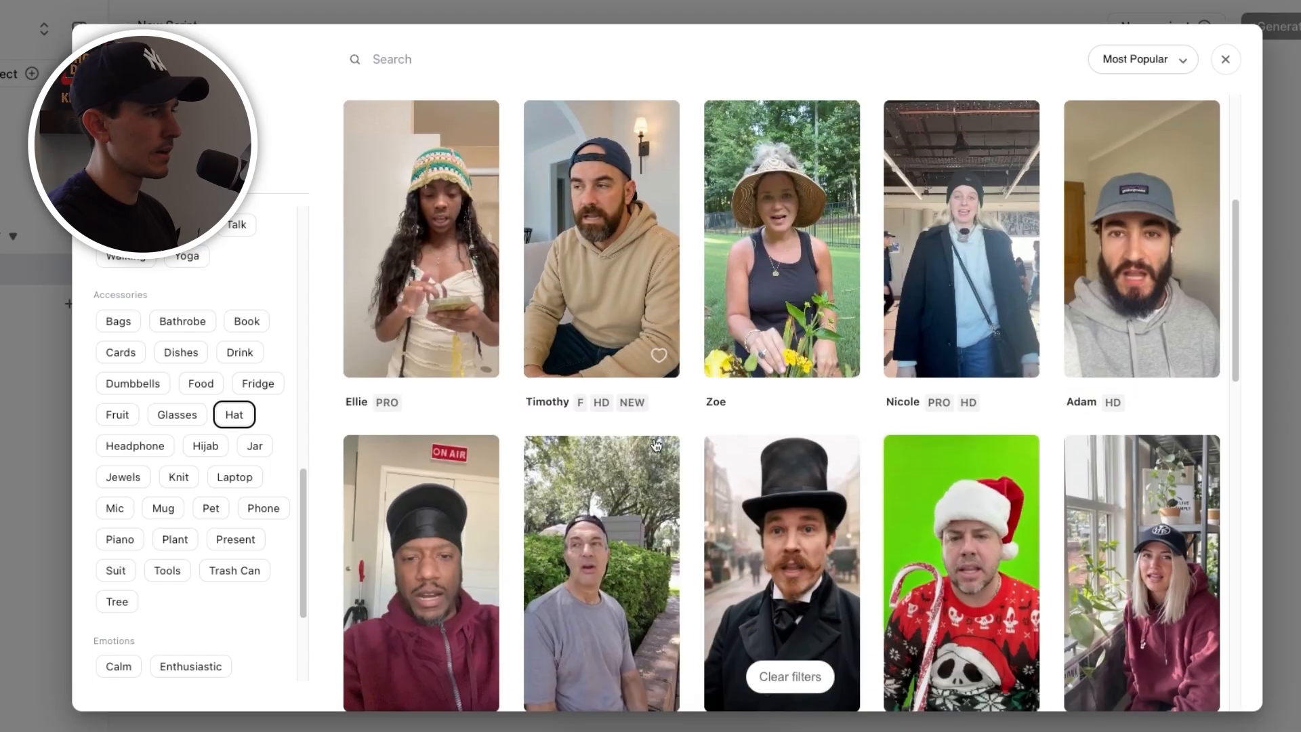
{"action": "scroll", "scroll_direction": "down", "scroll_amount": 3}
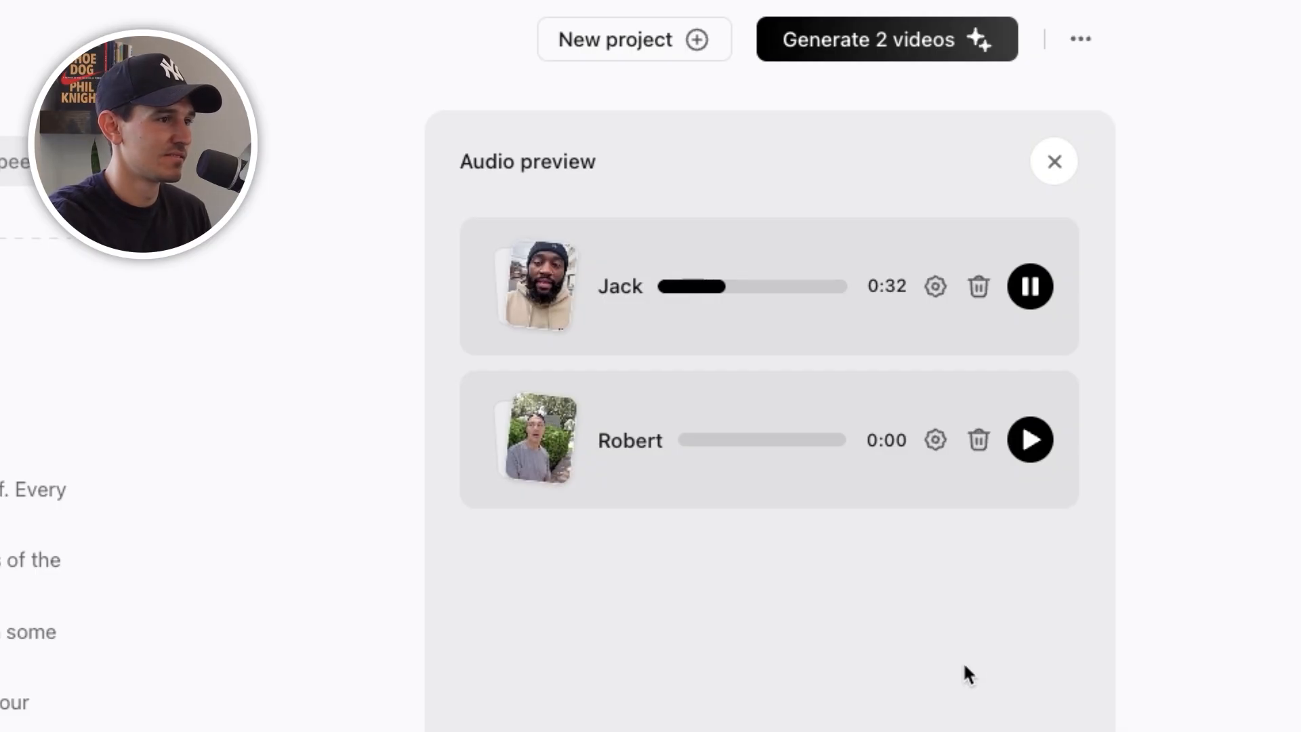
Step: Close the audio preview and select part of the second script line to shorten it
{"action": "left_click", "coordinate": [1054, 161]}
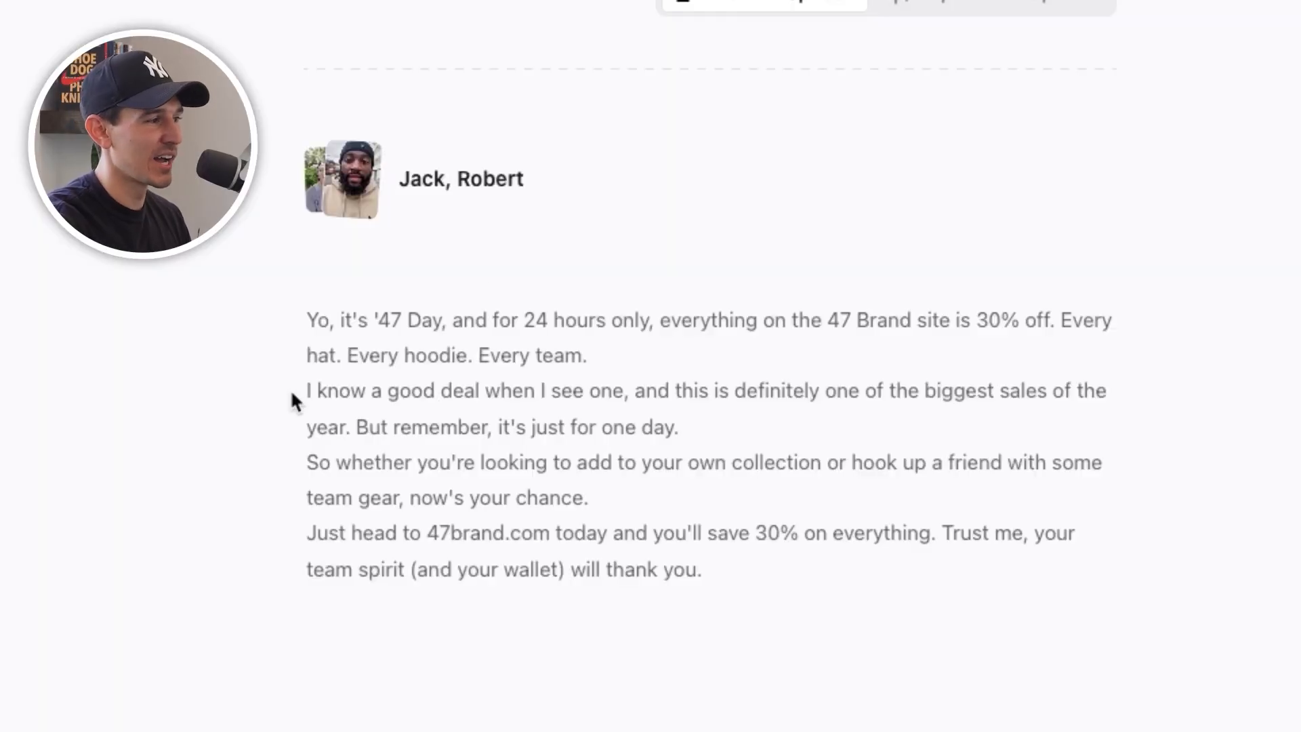
{"action": "left_click_drag", "start_coordinate": [306, 390], "coordinate": [714, 391]}
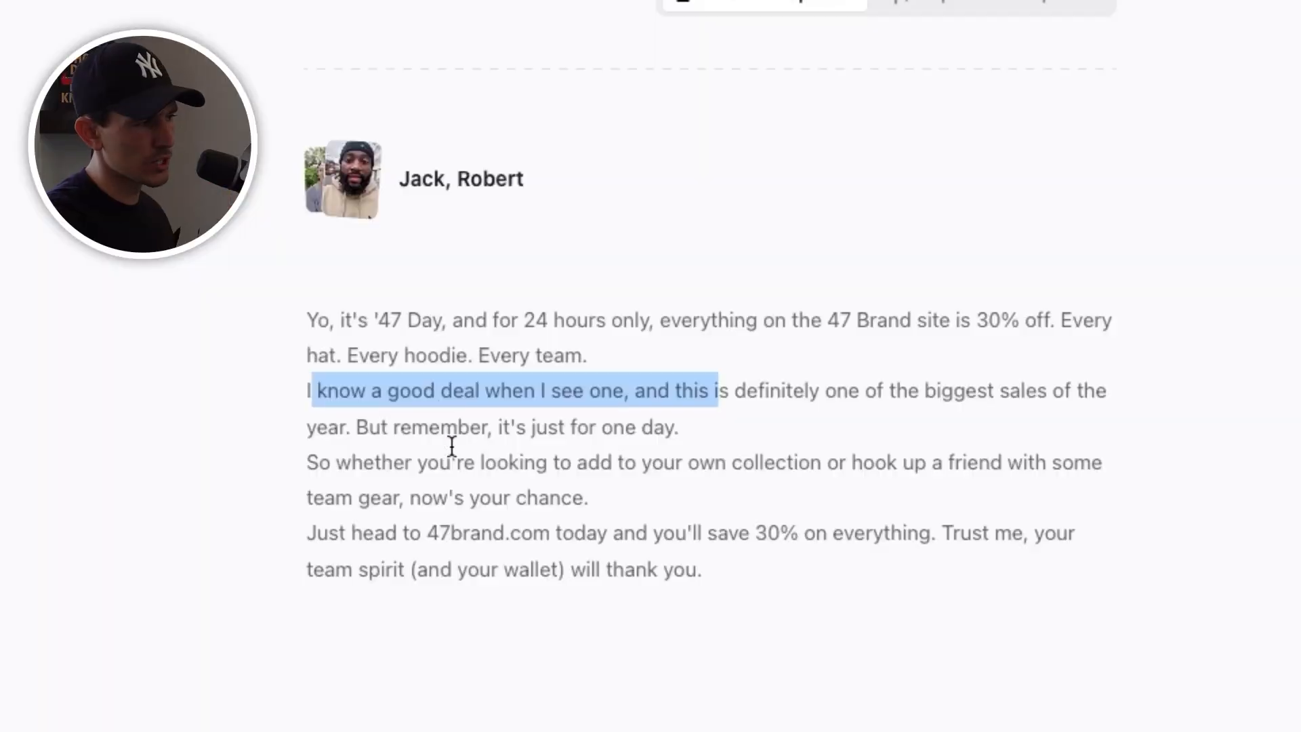
{"action": "mouse_move", "coordinate": [354, 434]}
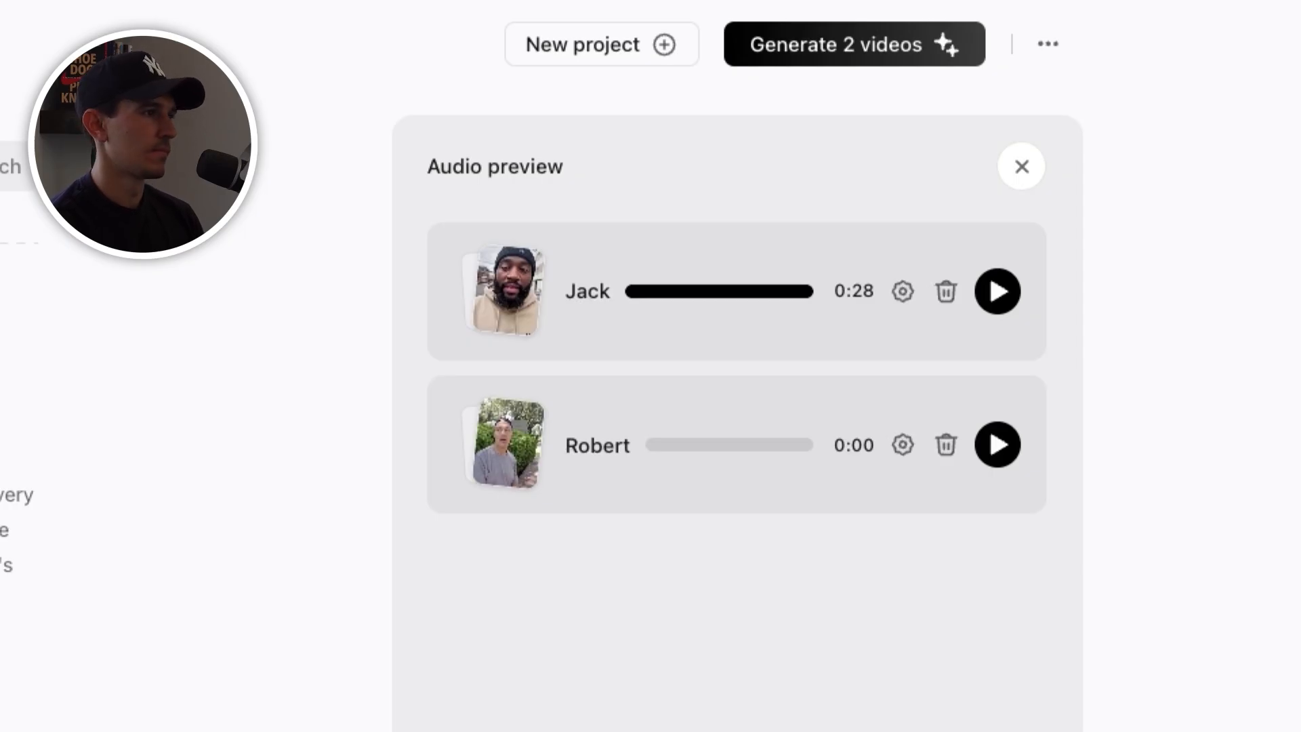
Step: Set Jack's voice to 1.20X speed, 0.40 stability, 0.10 style exaggeration and regenerate his audio
{"action": "left_click", "coordinate": [902, 291]}
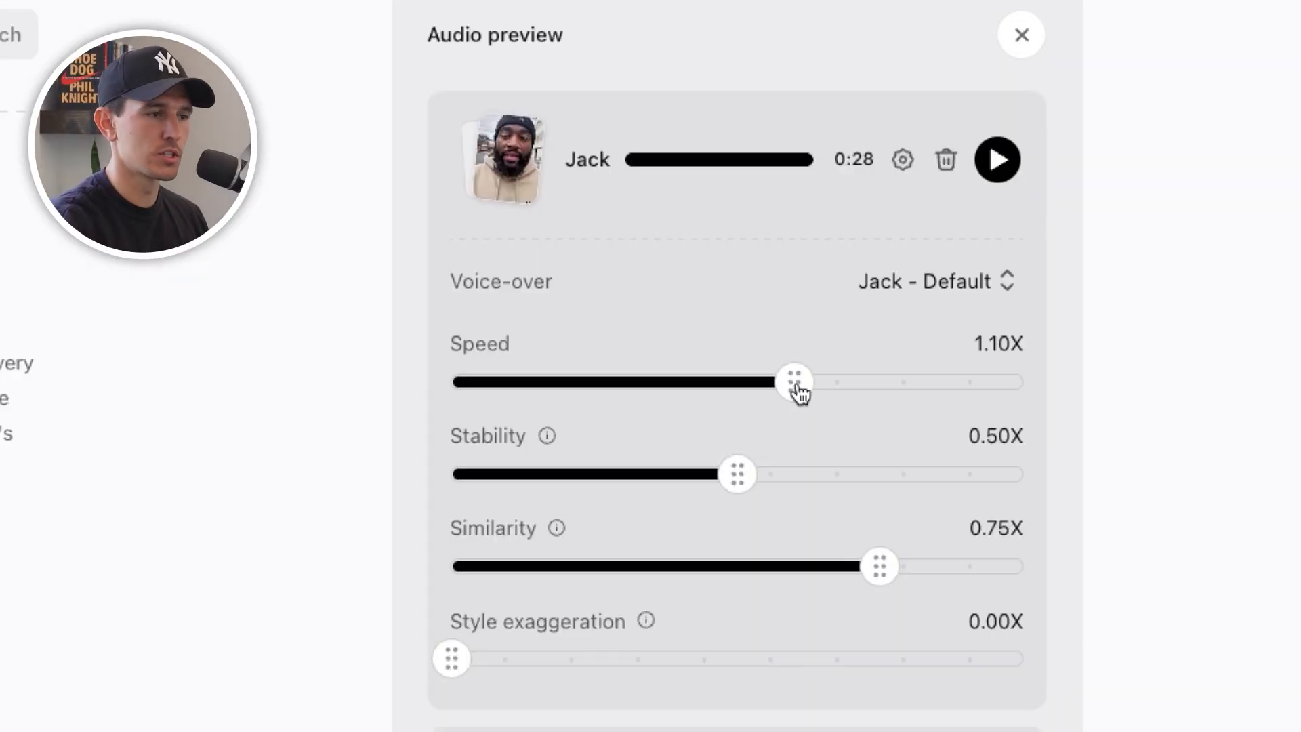
{"action": "left_click_drag", "start_coordinate": [794, 383], "coordinate": [819, 382]}
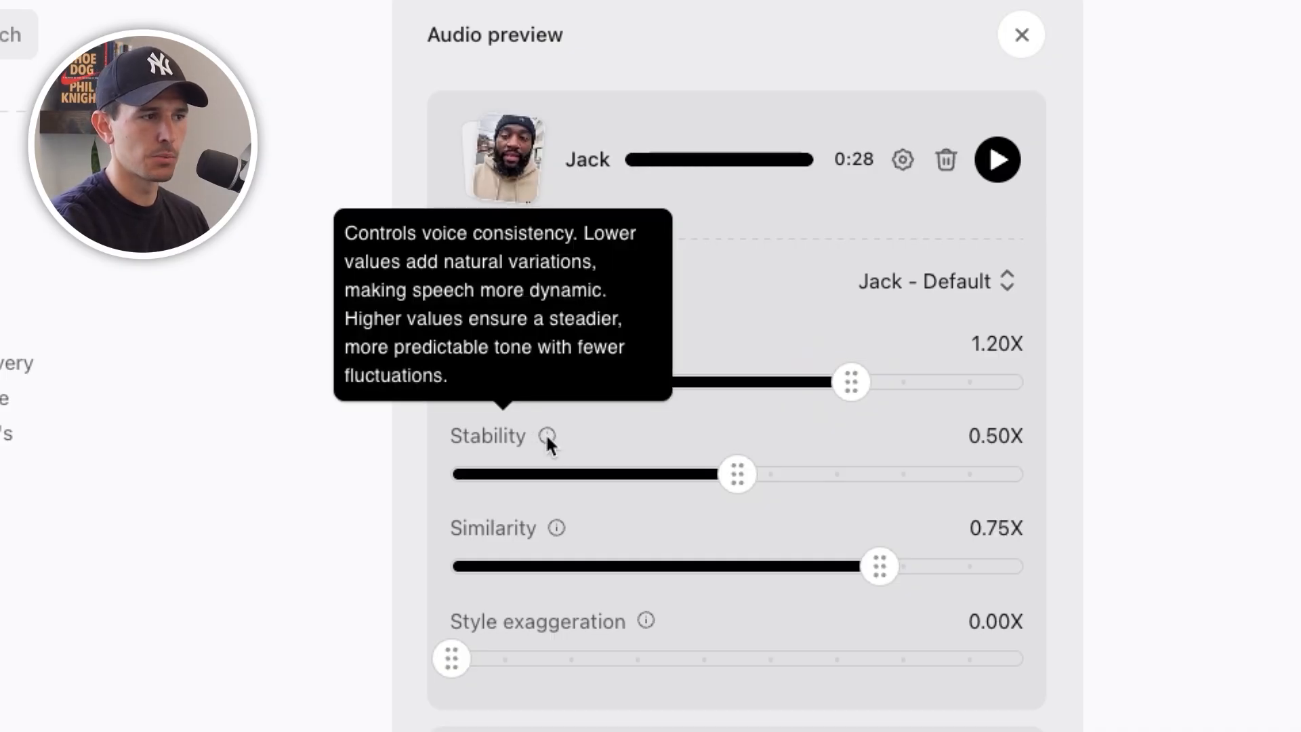
{"action": "left_click_drag", "start_coordinate": [737, 475], "coordinate": [680, 475]}
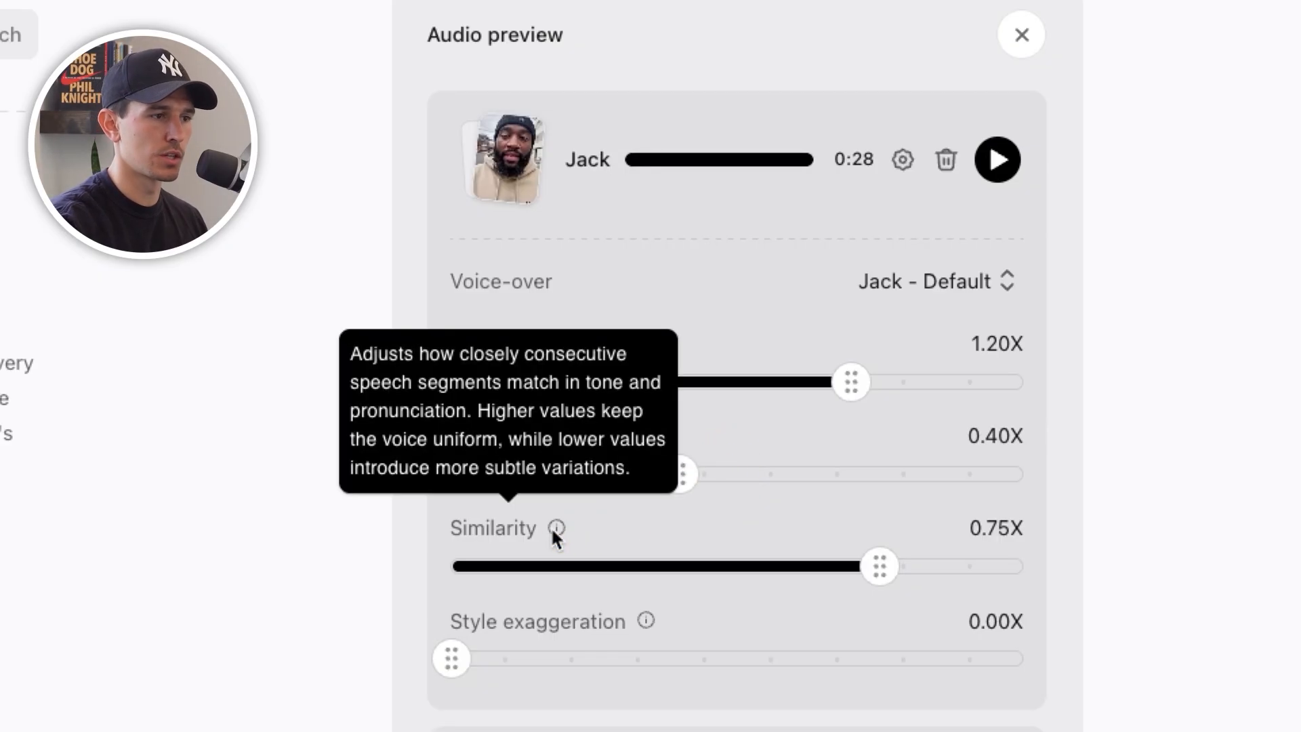
{"action": "mouse_move", "coordinate": [645, 626]}
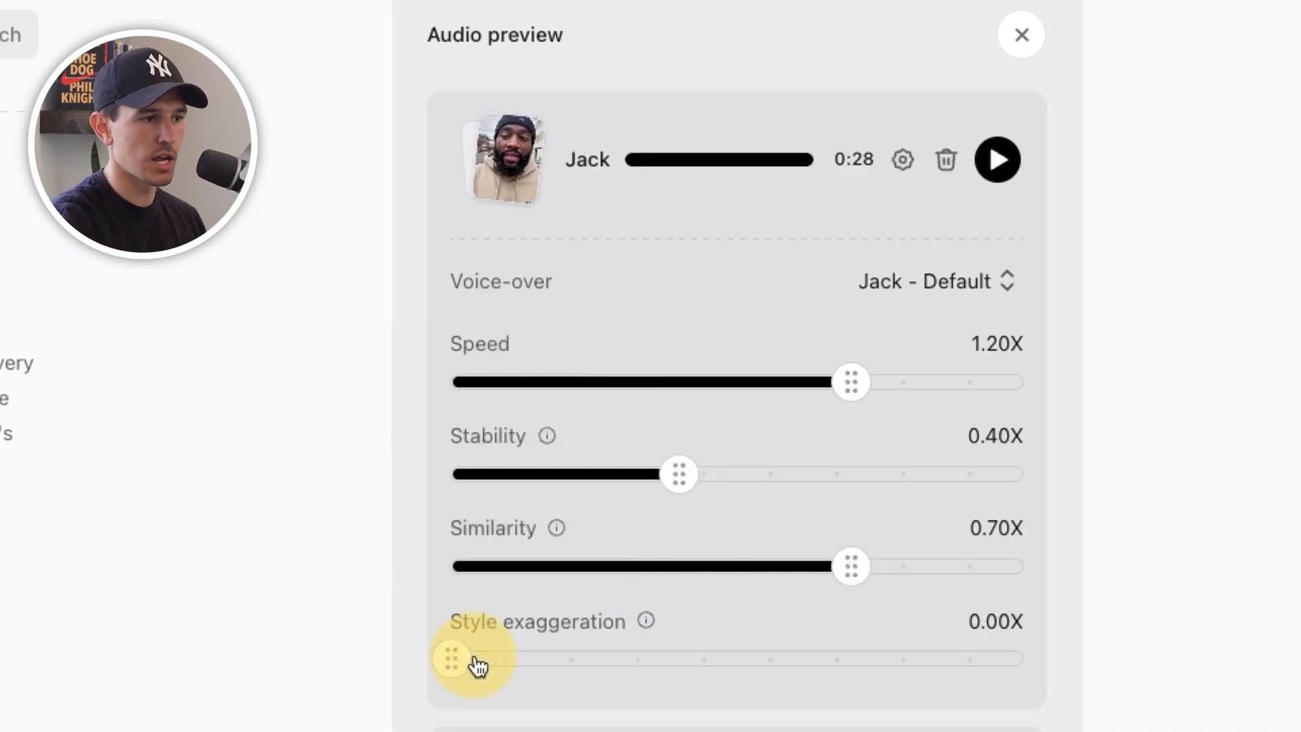
{"action": "left_click_drag", "start_coordinate": [473, 658], "coordinate": [508, 659]}
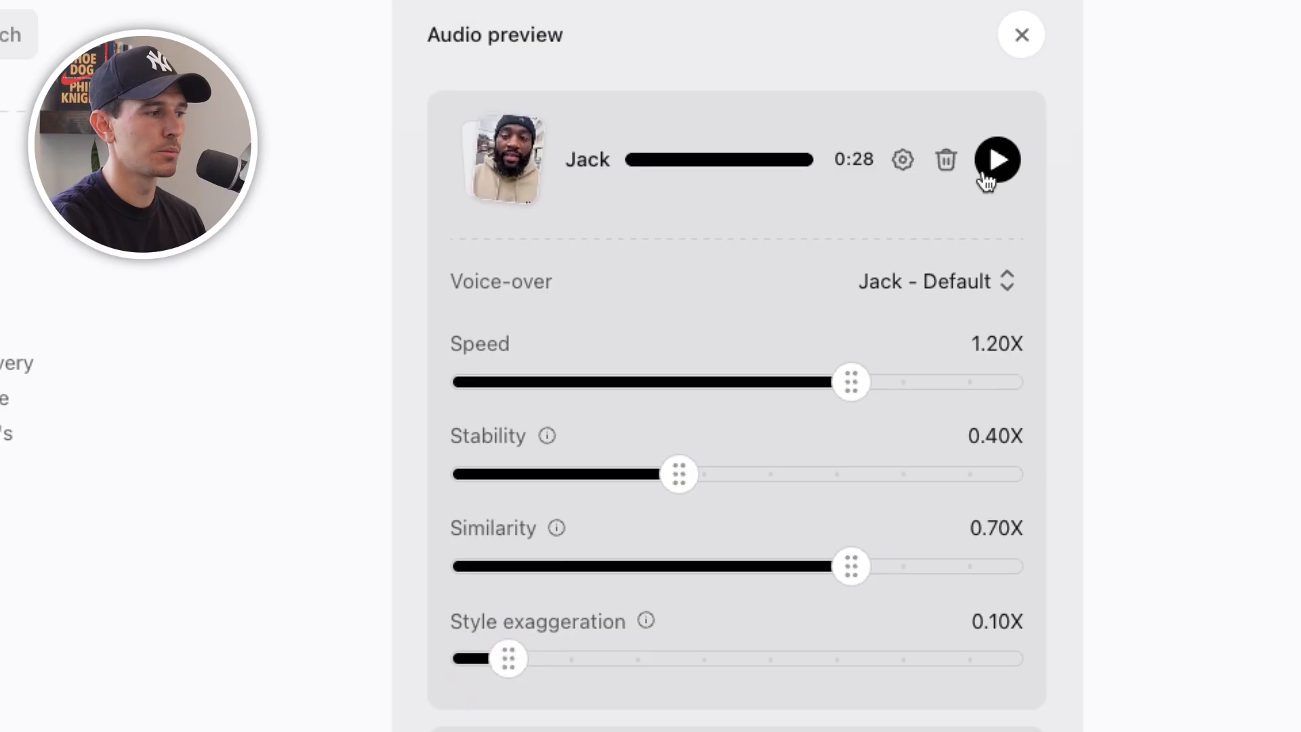
{"action": "left_click", "coordinate": [1001, 159]}
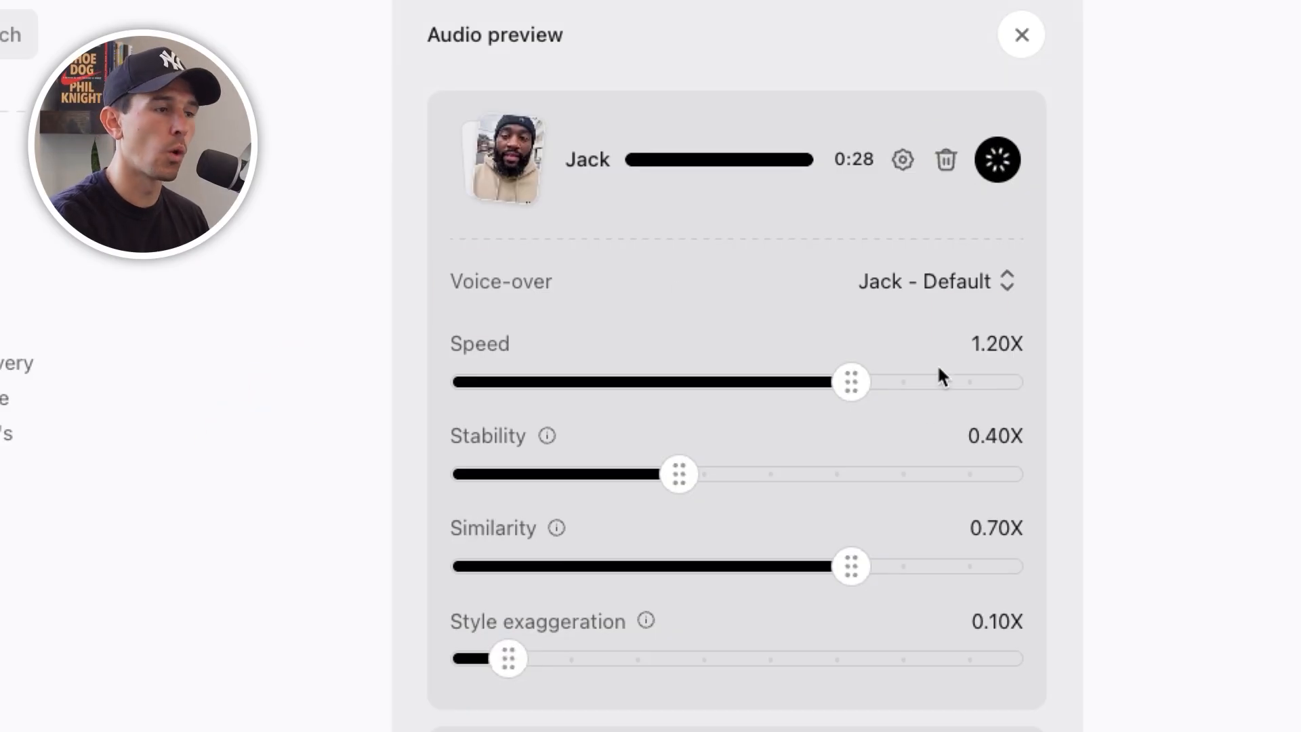
{"action": "left_click", "coordinate": [996, 160]}
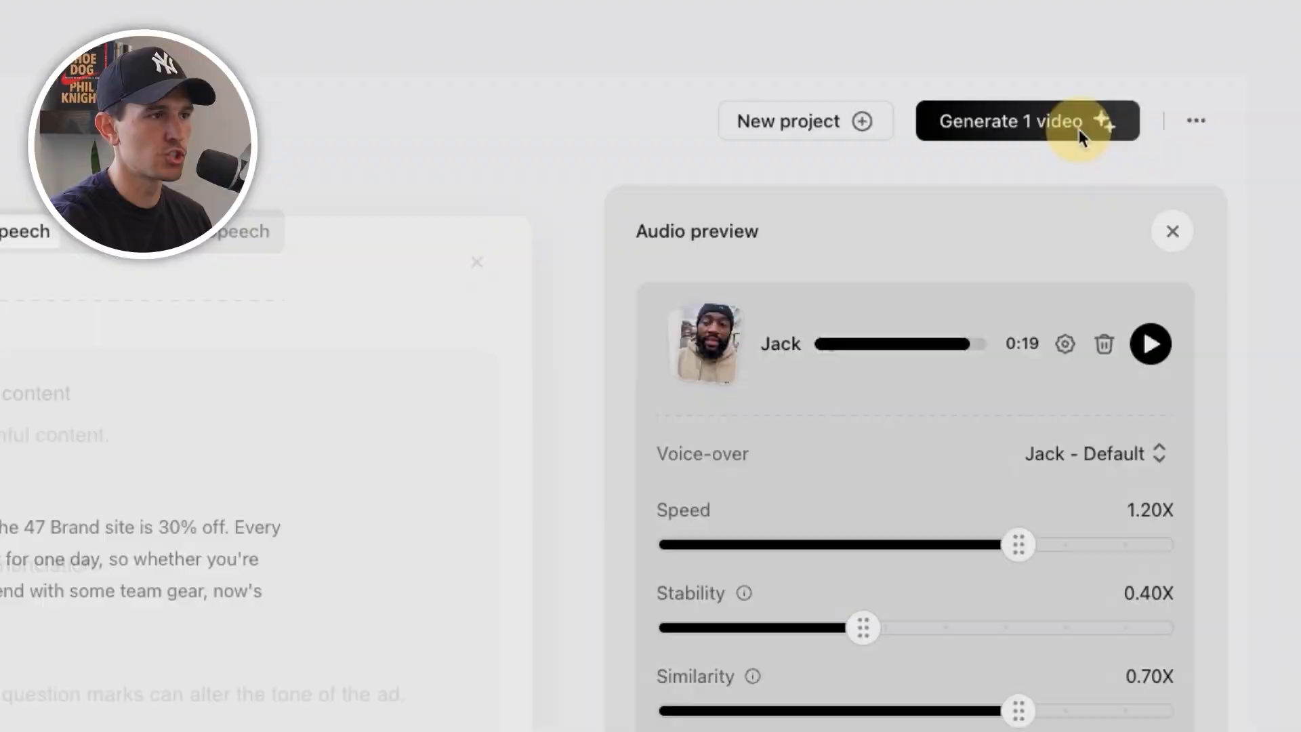
Step: Generate Jack's video from the tuned script
{"action": "left_click", "coordinate": [1018, 122]}
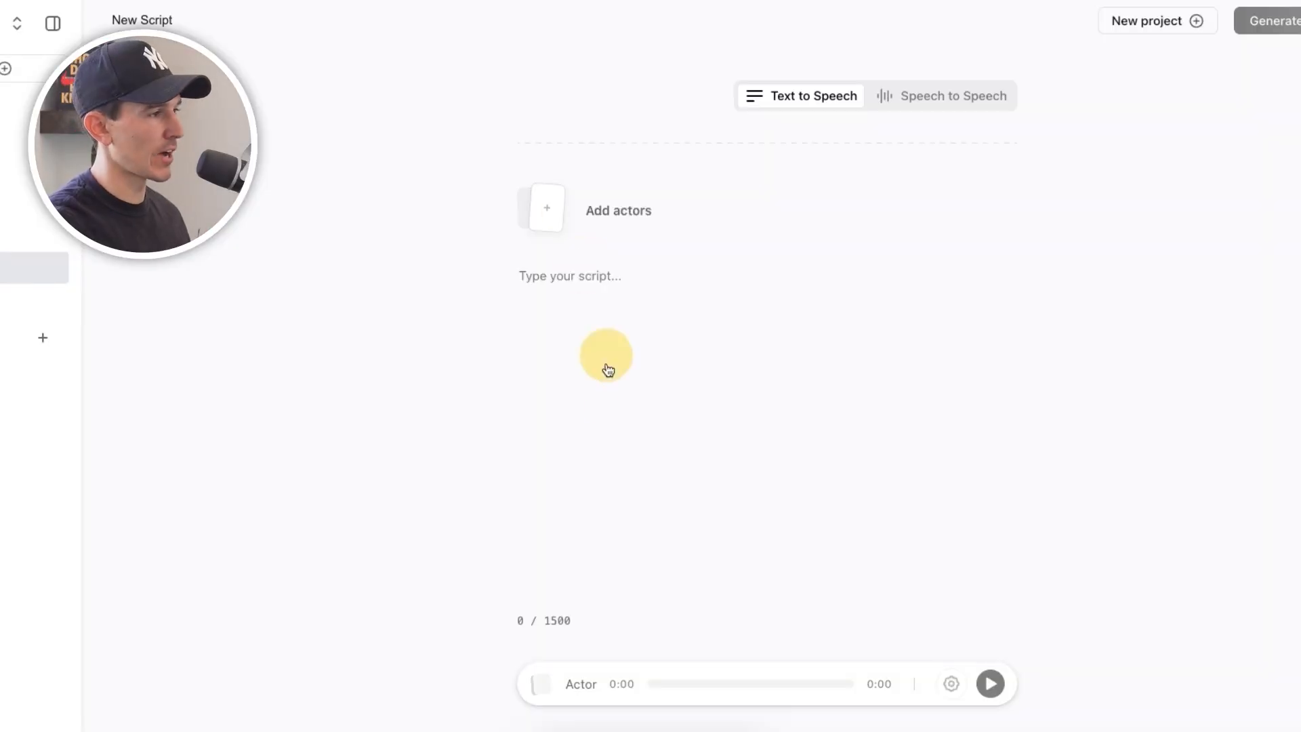
Step: Add Robert as the actor for the new speech-to-speech script
{"action": "left_click", "coordinate": [546, 209]}
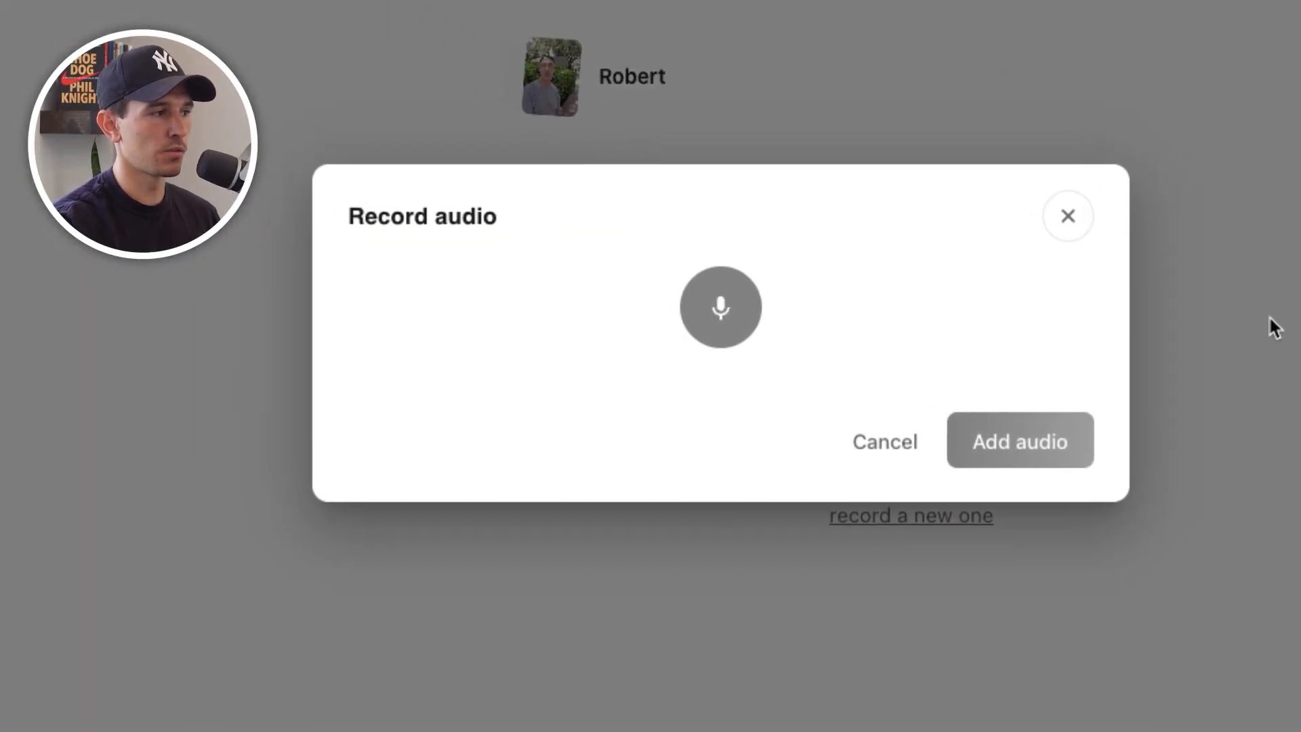
Step: Record a ~25-second spoken 47 Brand hats testimonial and add it as Robert's script audio
{"action": "left_click", "coordinate": [721, 306]}
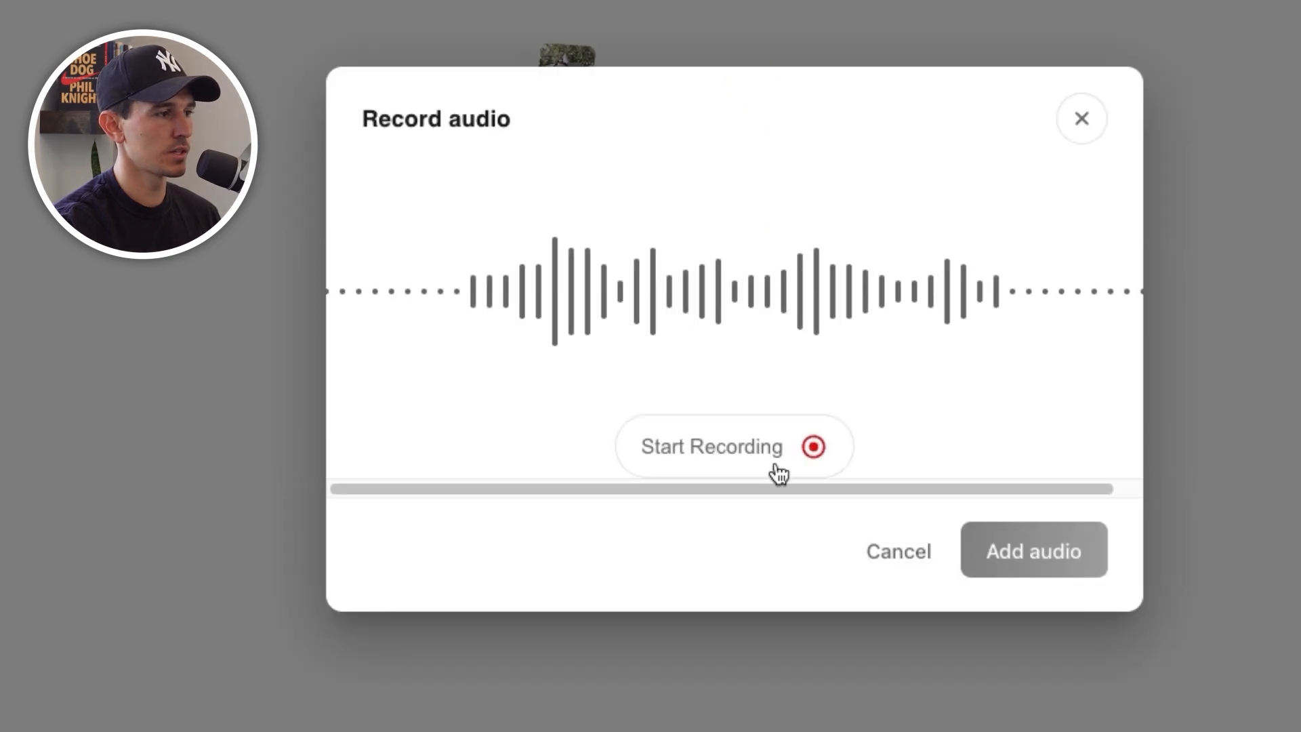
{"action": "left_click", "coordinate": [733, 447]}
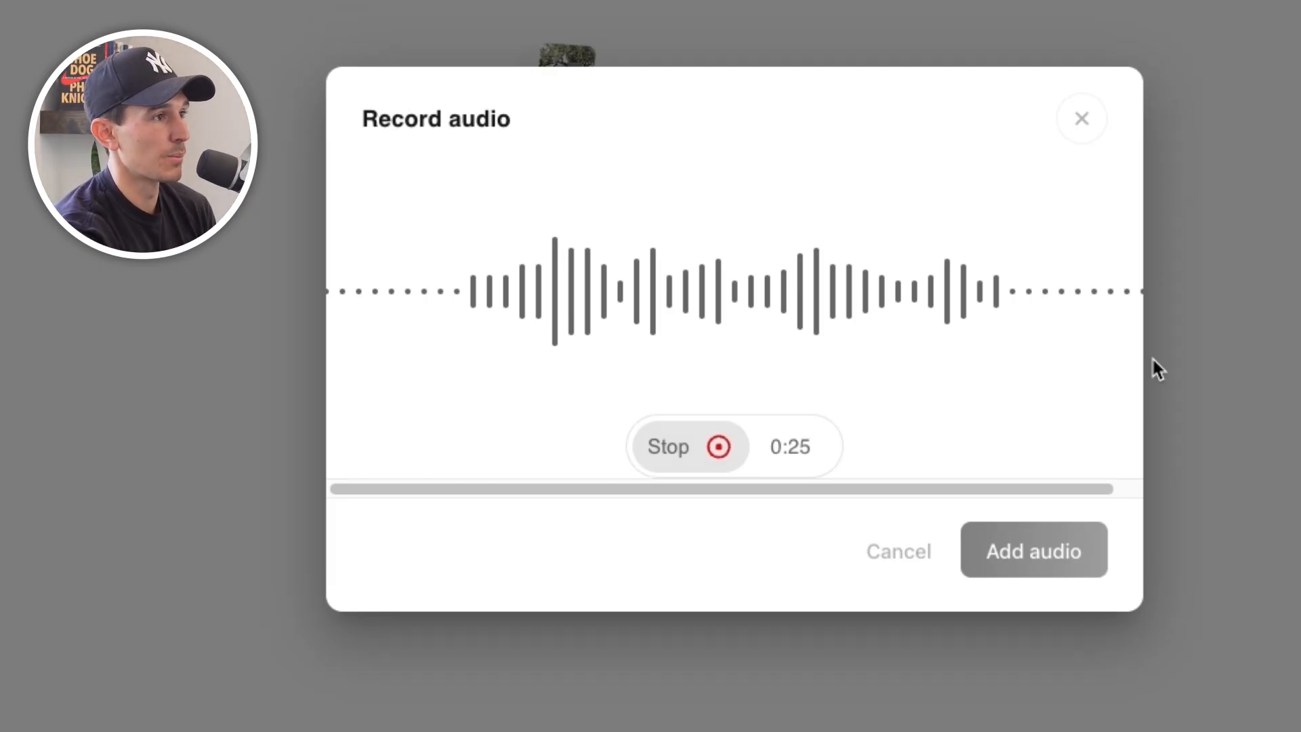
{"action": "left_click", "coordinate": [1034, 550]}
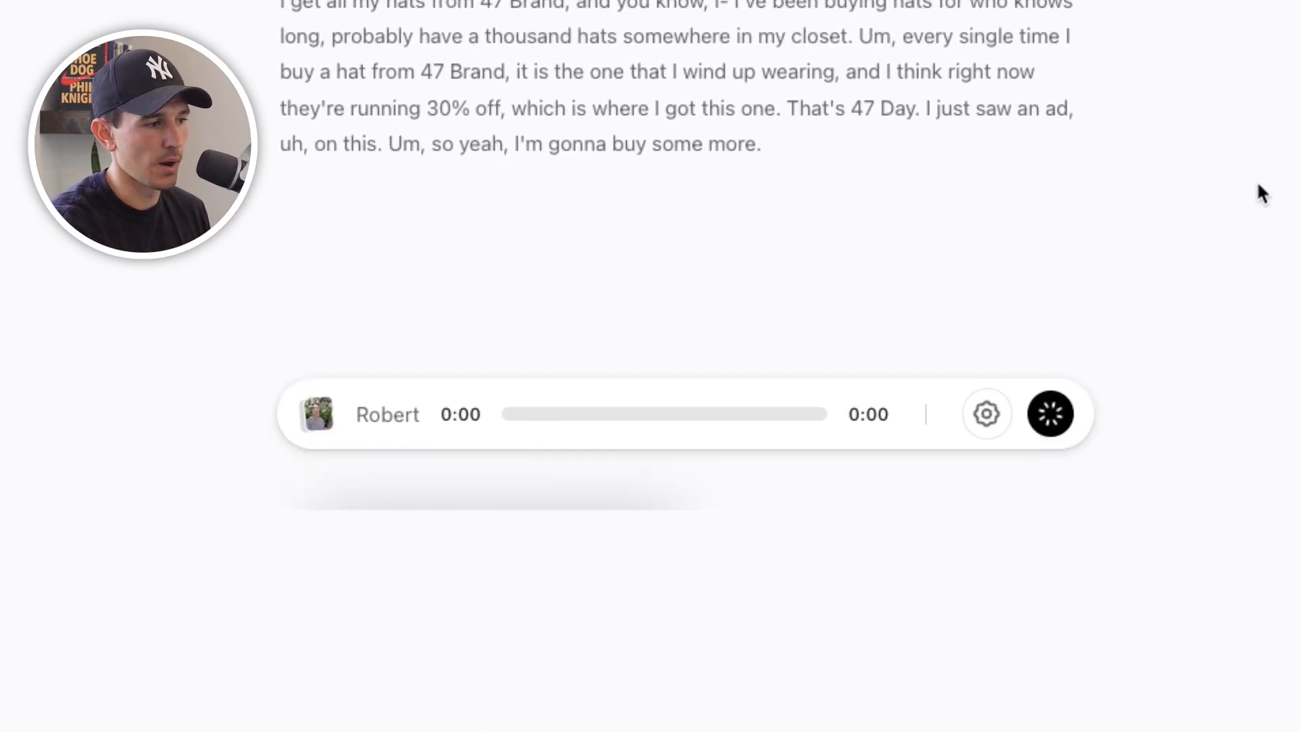
Step: Generate Robert's video from the recording and view Jack's finished HD video
{"action": "left_click", "coordinate": [1049, 413]}
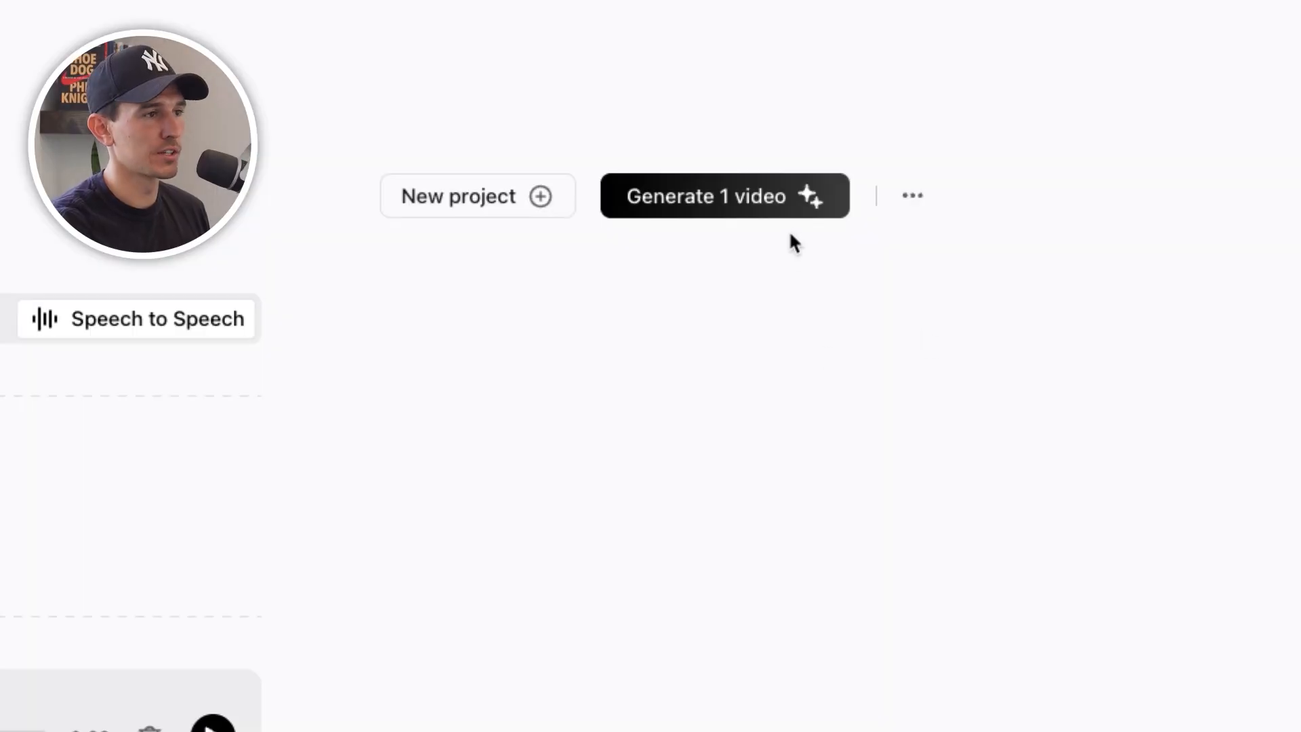
{"action": "left_click", "coordinate": [723, 197]}
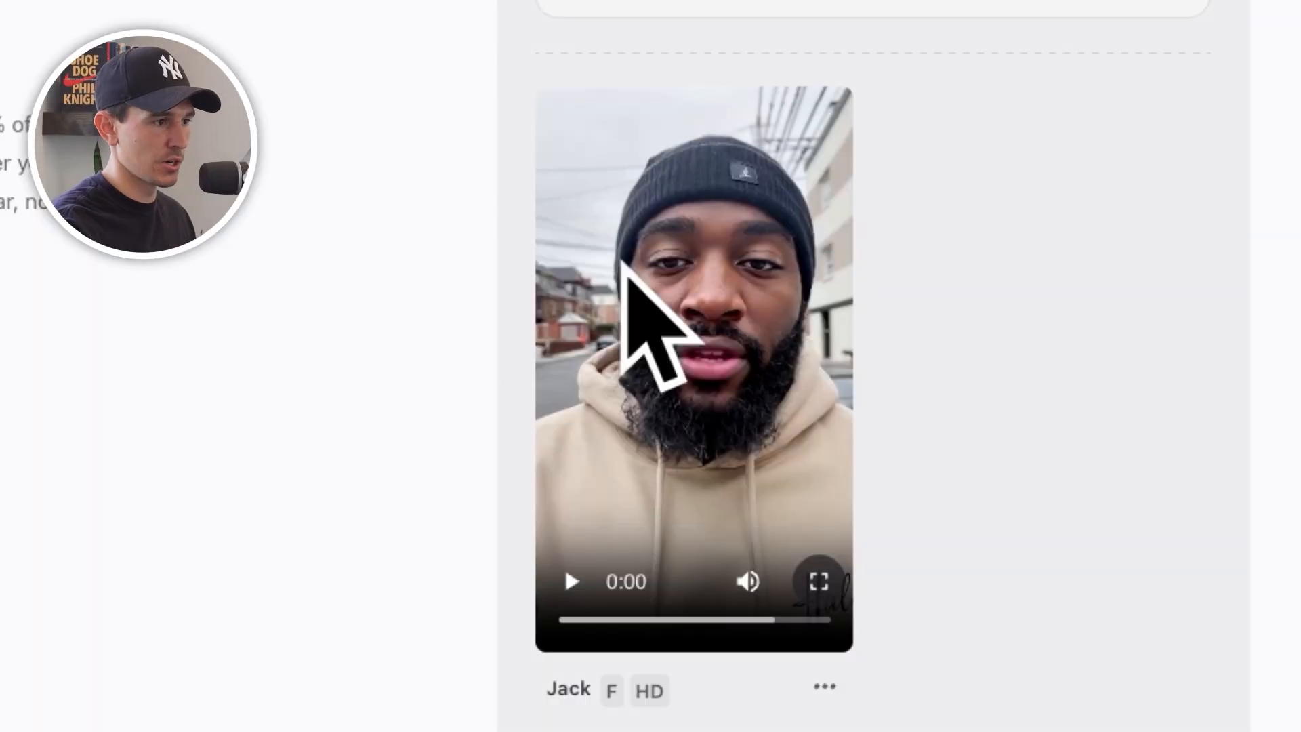
{"action": "left_click", "coordinate": [574, 581]}
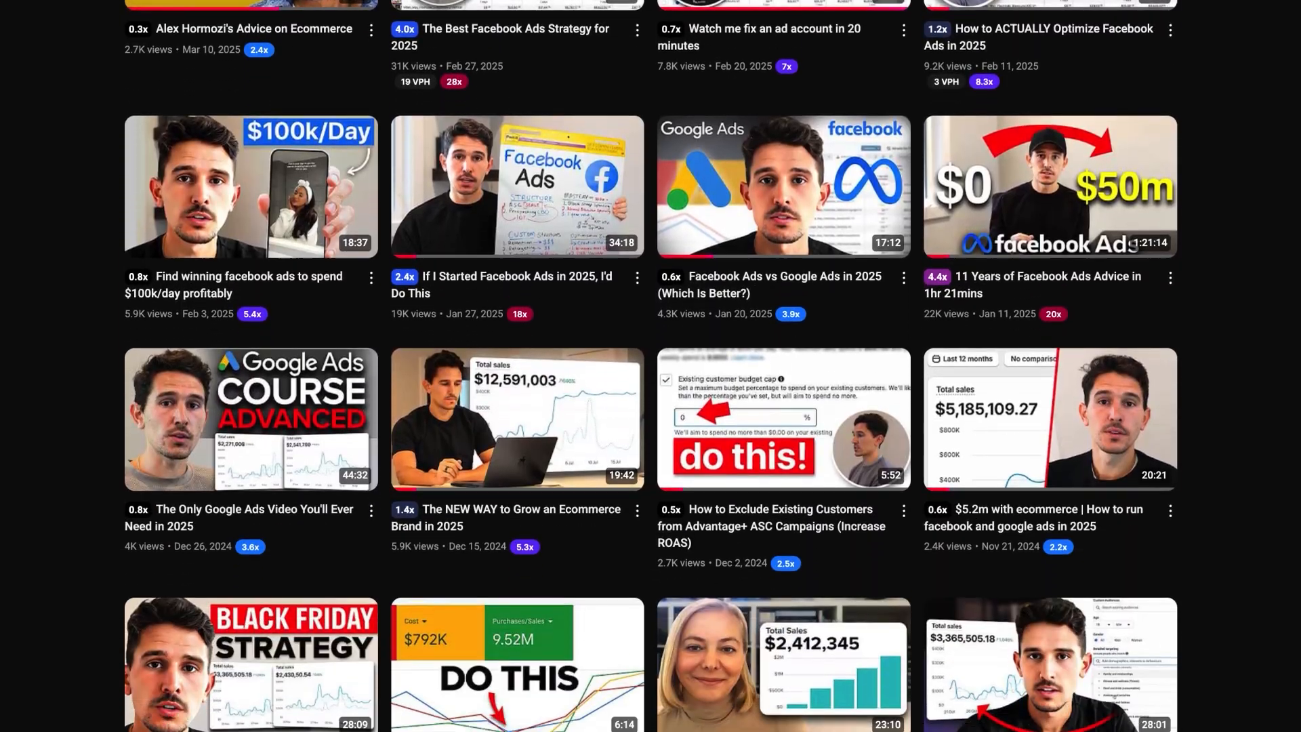
Step: Scroll through the channel's Facebook Ads and Google Ads videos grid
{"action": "scroll", "scroll_direction": "down", "scroll_amount": 3}
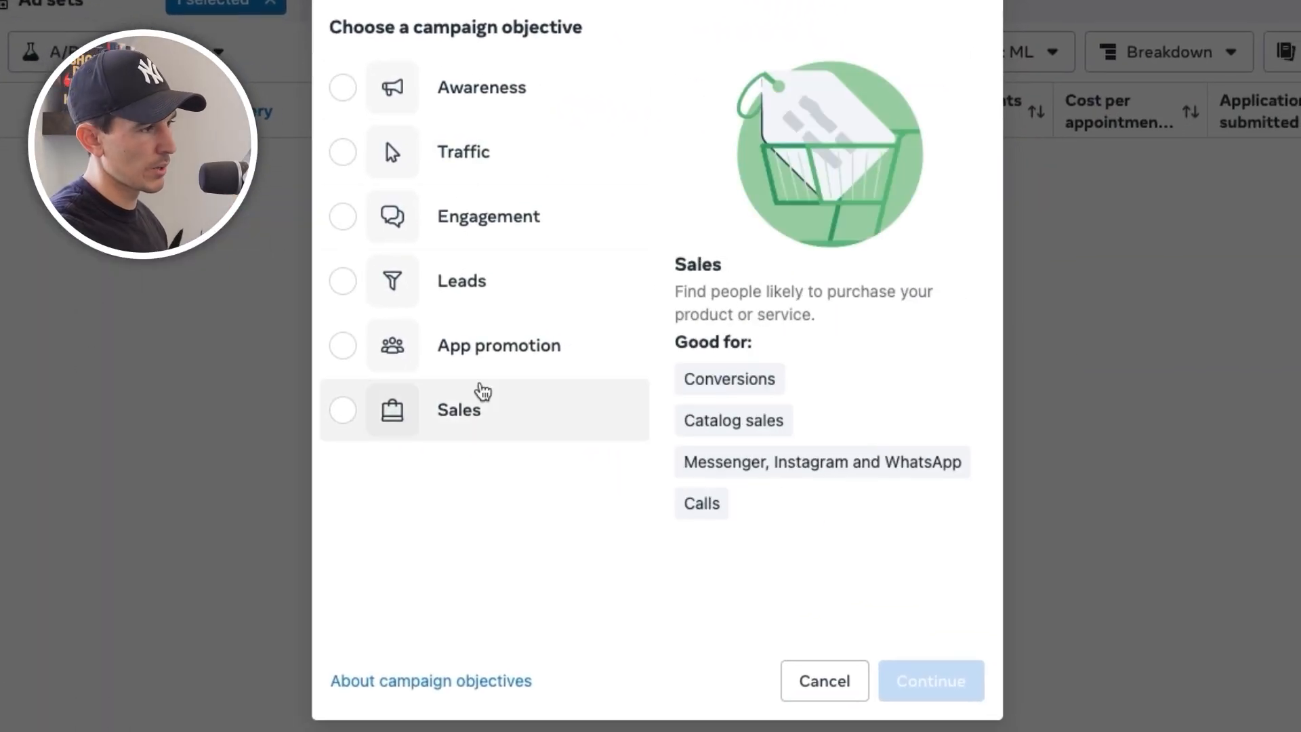
Step: Choose the Sales objective and a Manual sales campaign setup
{"action": "left_click", "coordinate": [931, 699]}
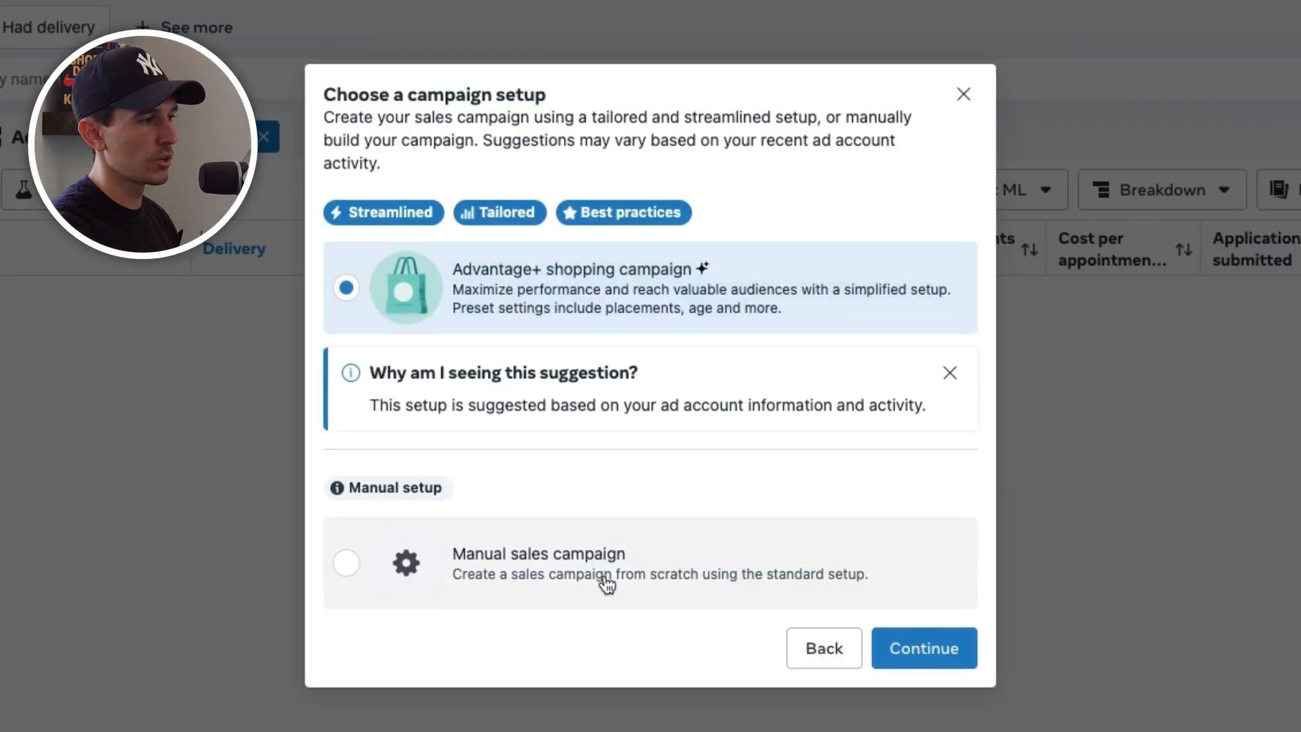
{"action": "left_click", "coordinate": [924, 648]}
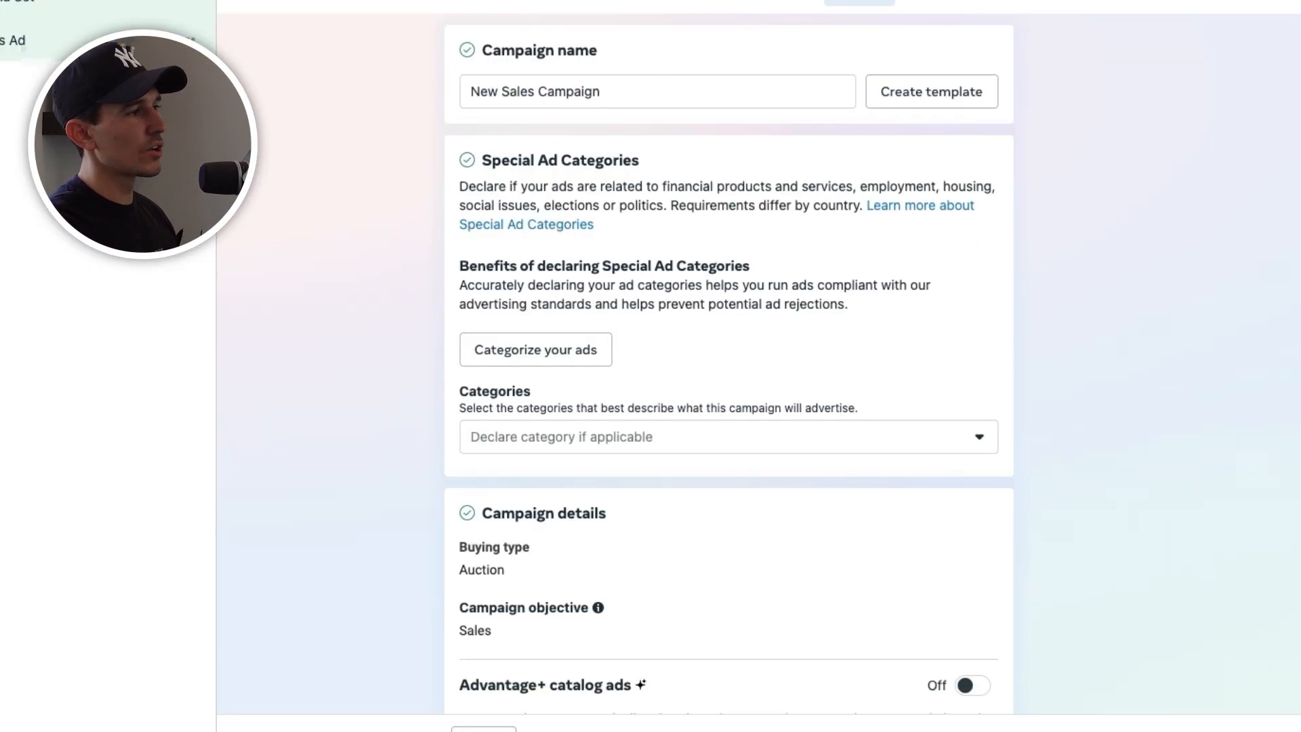
Step: Name the campaign 'Arcads.ai - Prospecting_CBO' and switch on Advantage campaign budget
{"action": "type", "text": "Ard"}
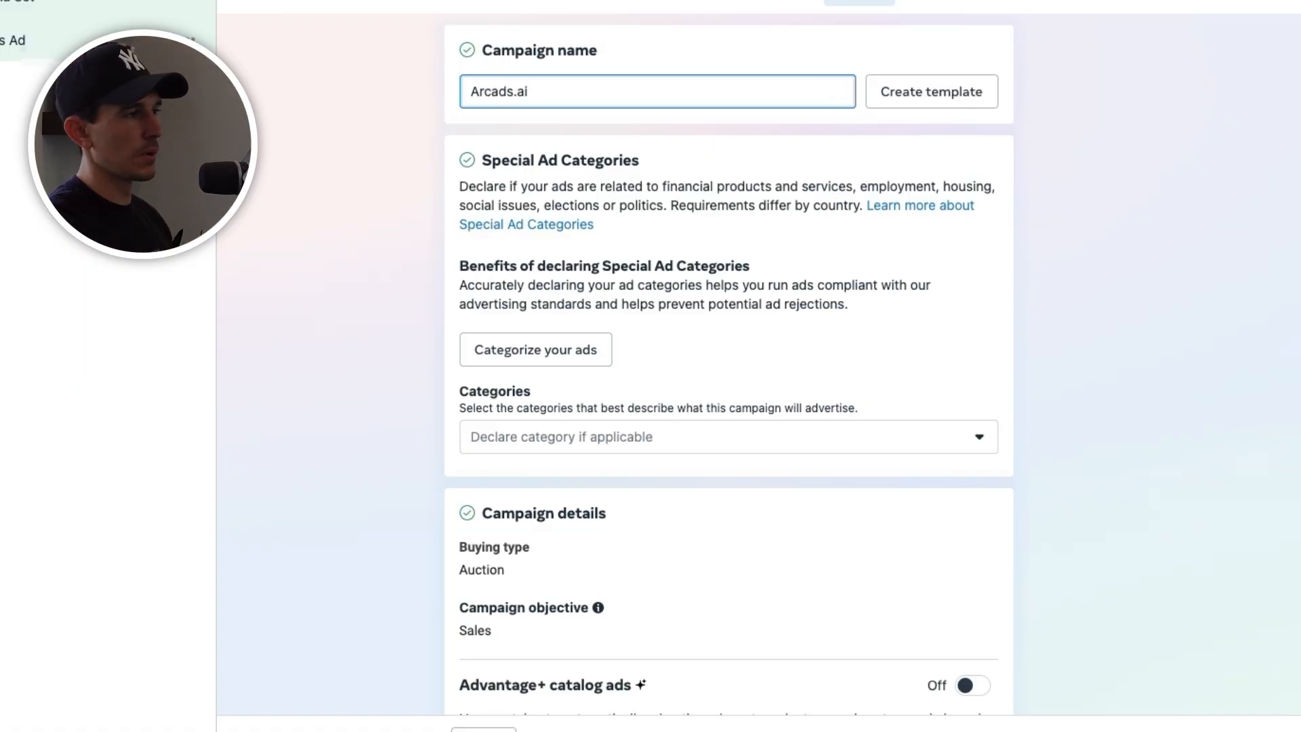
{"action": "type", "text": "- Prospecting_CBO"}
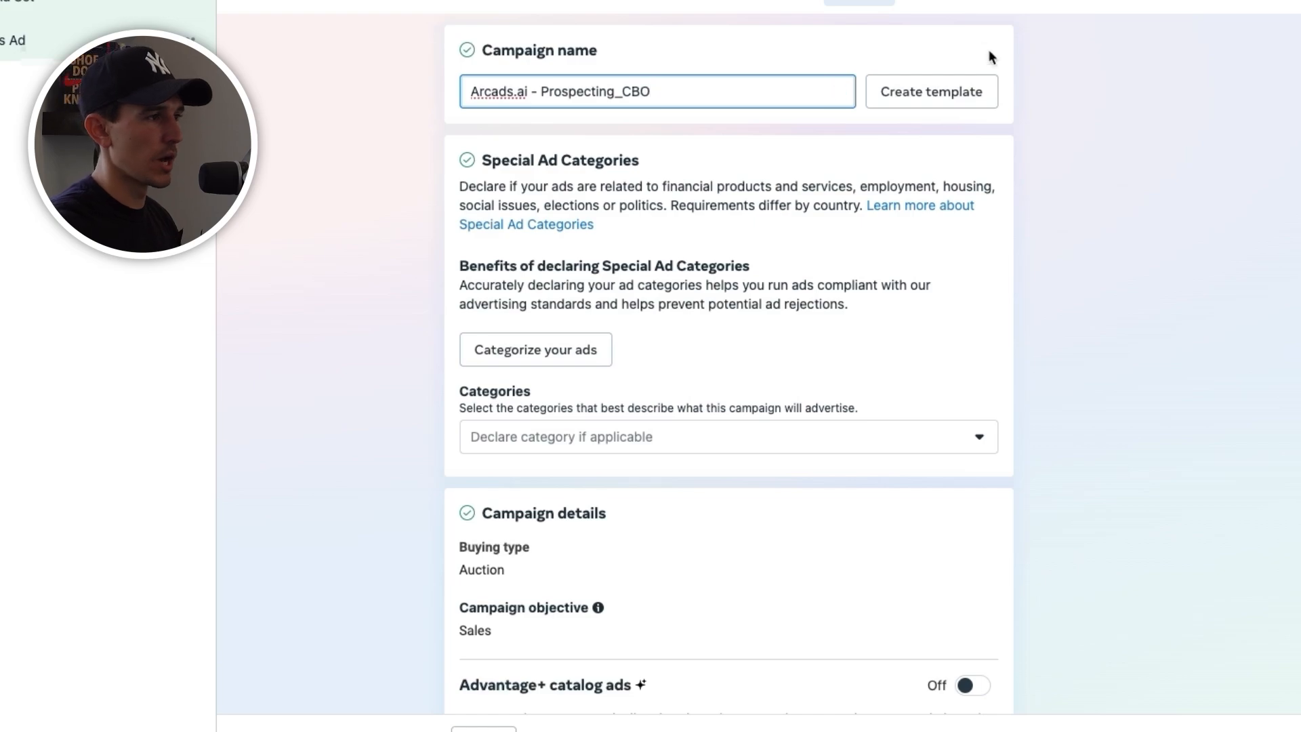
{"action": "scroll", "scroll_direction": "down", "scroll_amount": 3}
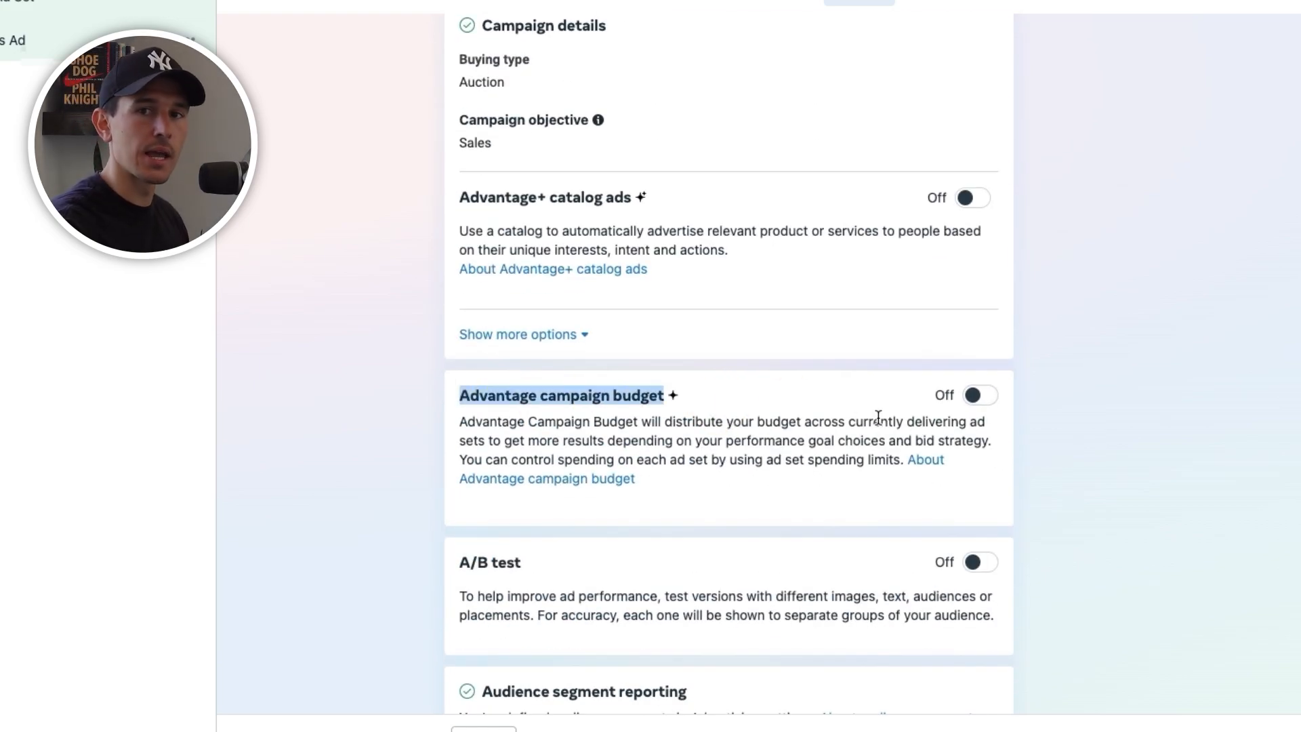
{"action": "left_click", "coordinate": [978, 395]}
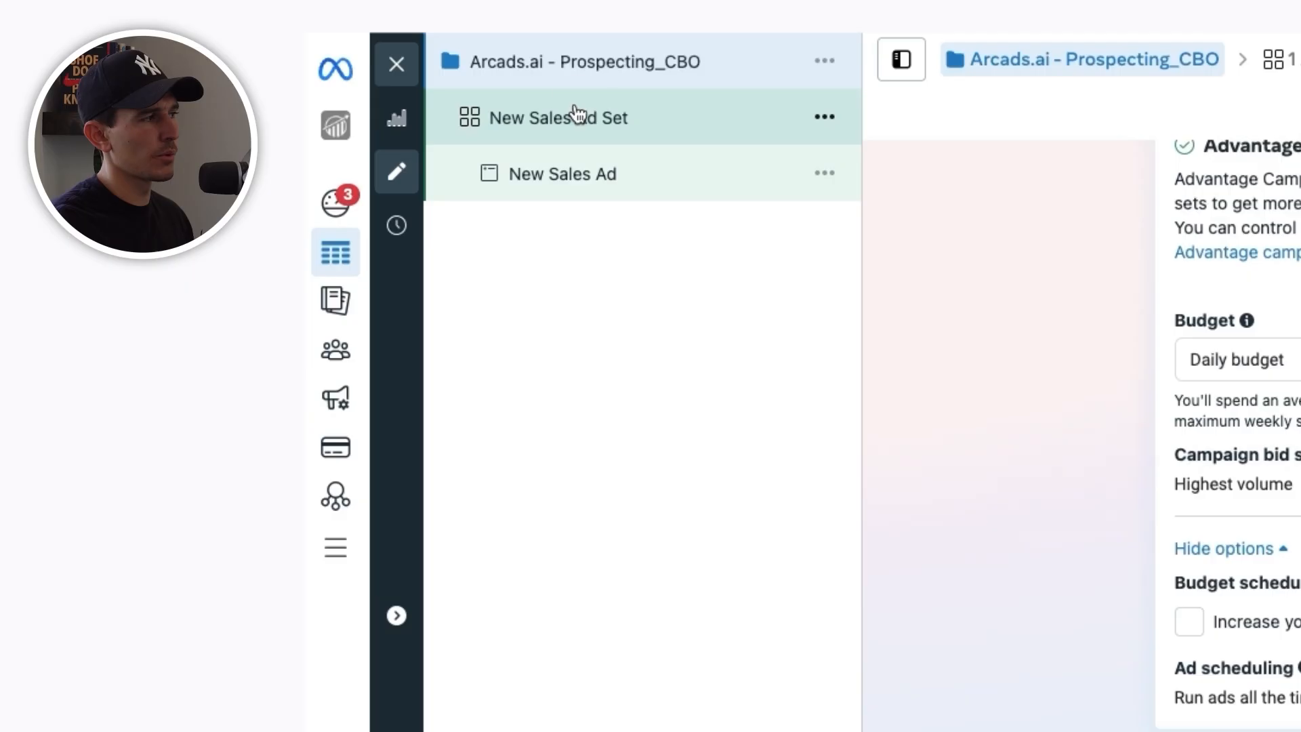
Step: In the ad set, select the active dataset to optimise for Purchase conversions
{"action": "left_click", "coordinate": [556, 116]}
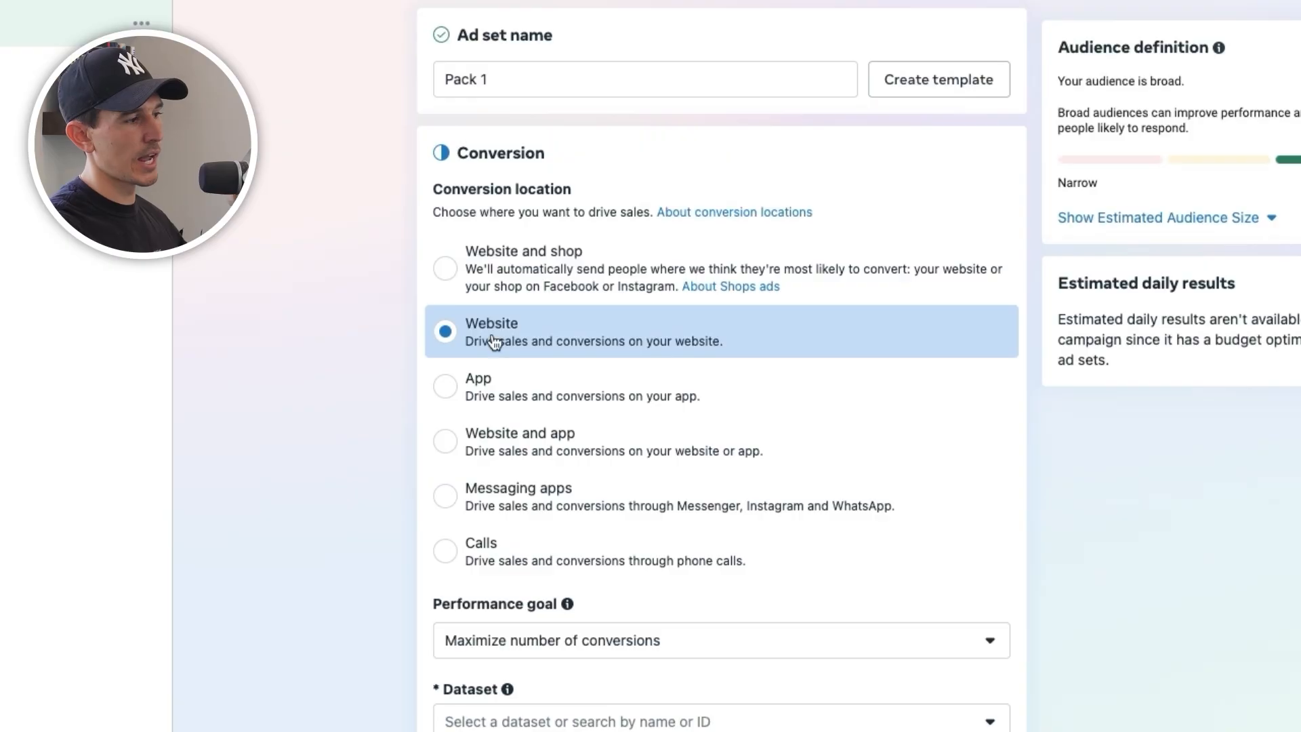
{"action": "scroll", "scroll_direction": "down", "scroll_amount": 3}
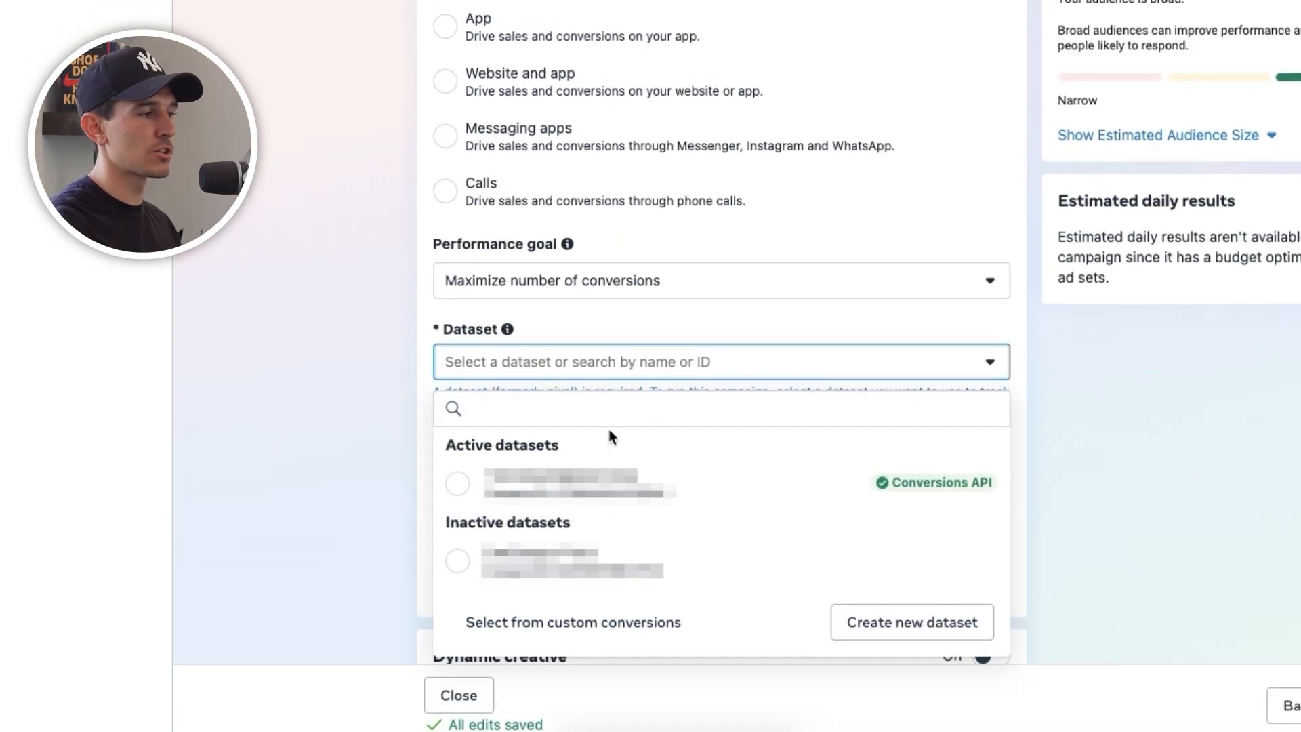
{"action": "left_click", "coordinate": [458, 484]}
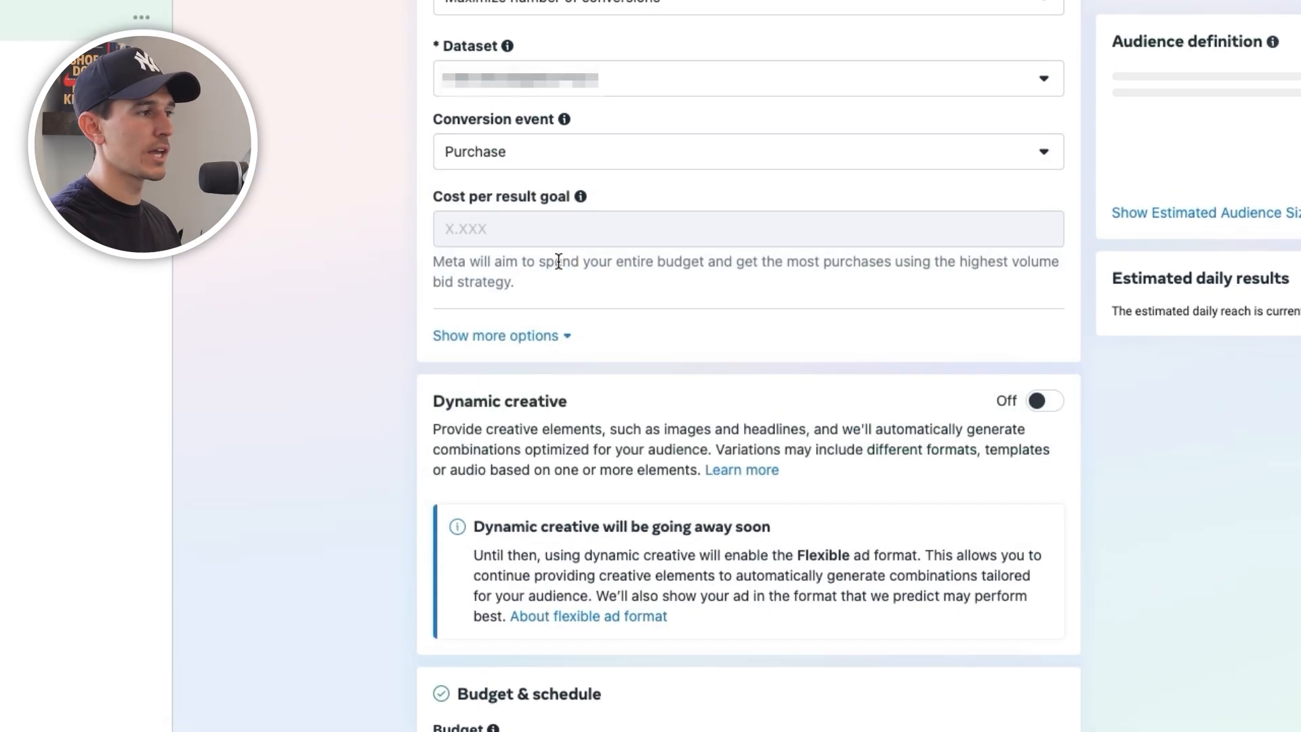
Step: Switch from Advantage+ audience to the original audience options and answer the prompt
{"action": "scroll", "scroll_direction": "down", "scroll_amount": 3}
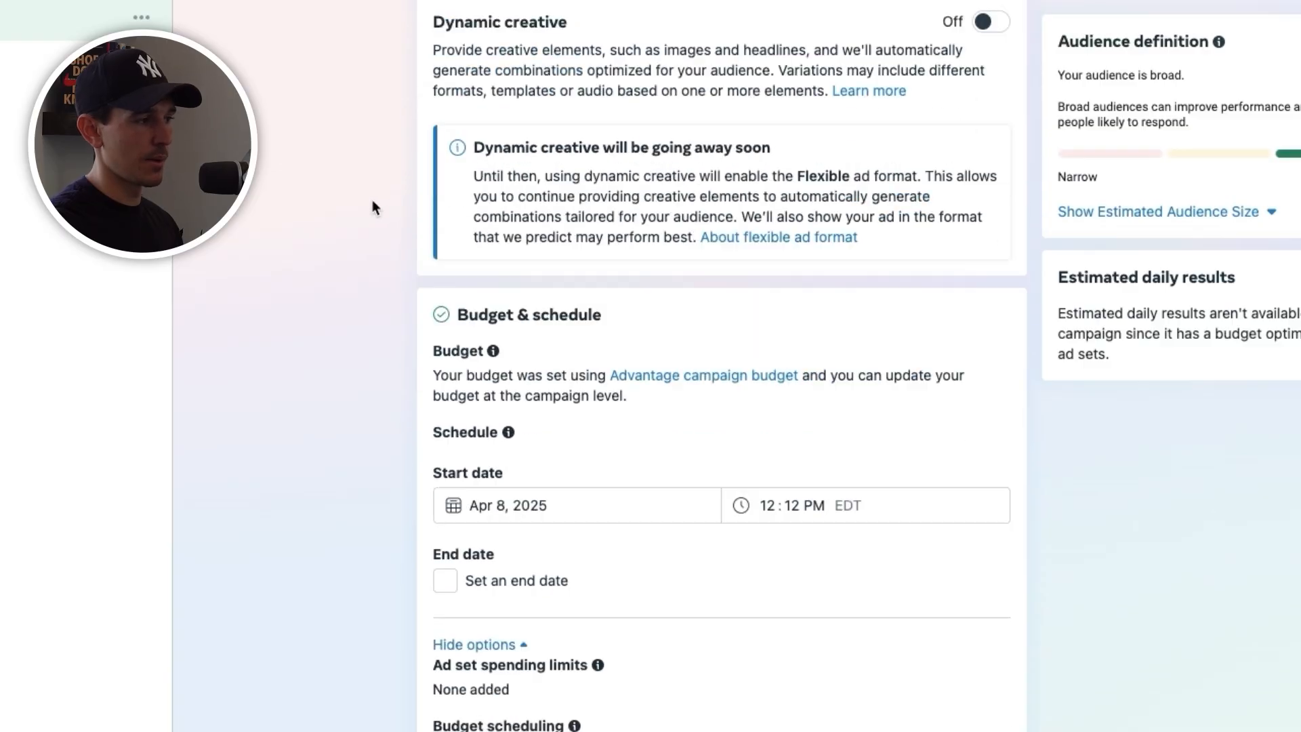
{"action": "scroll", "scroll_direction": "down", "scroll_amount": 3}
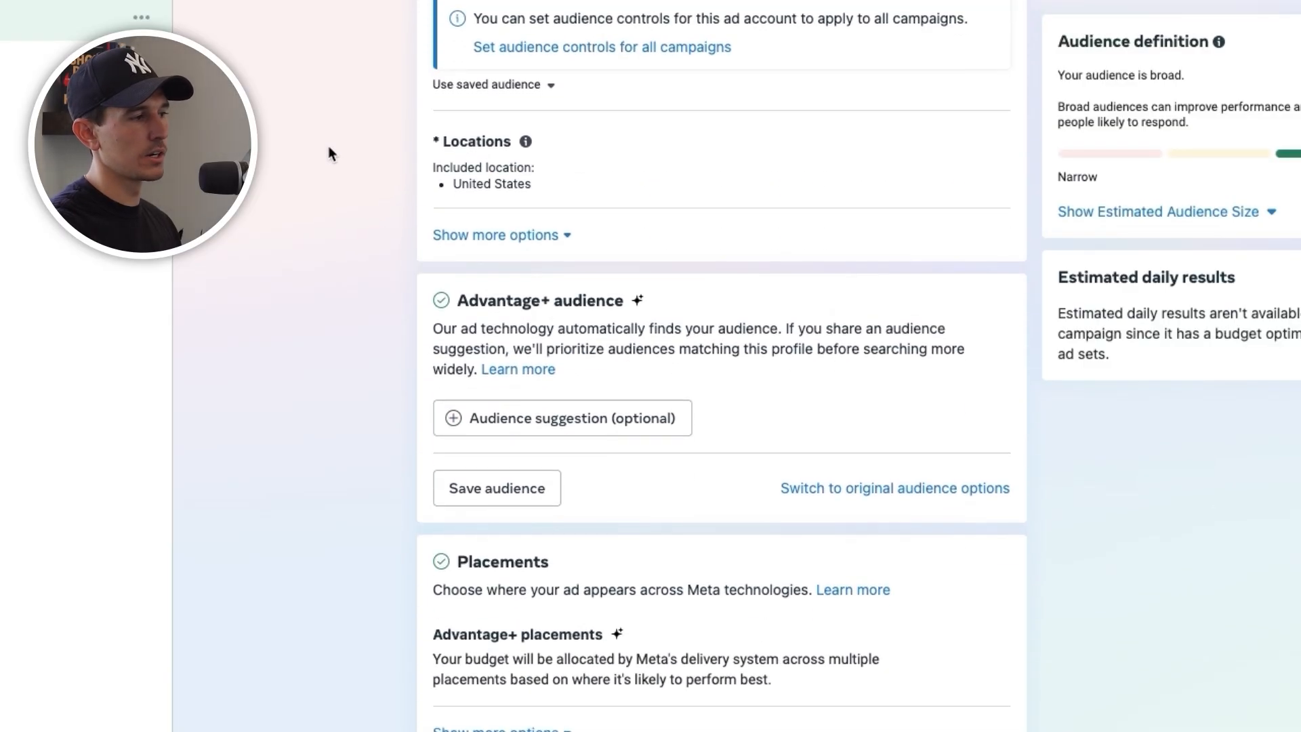
{"action": "scroll", "scroll_direction": "down", "scroll_amount": 3}
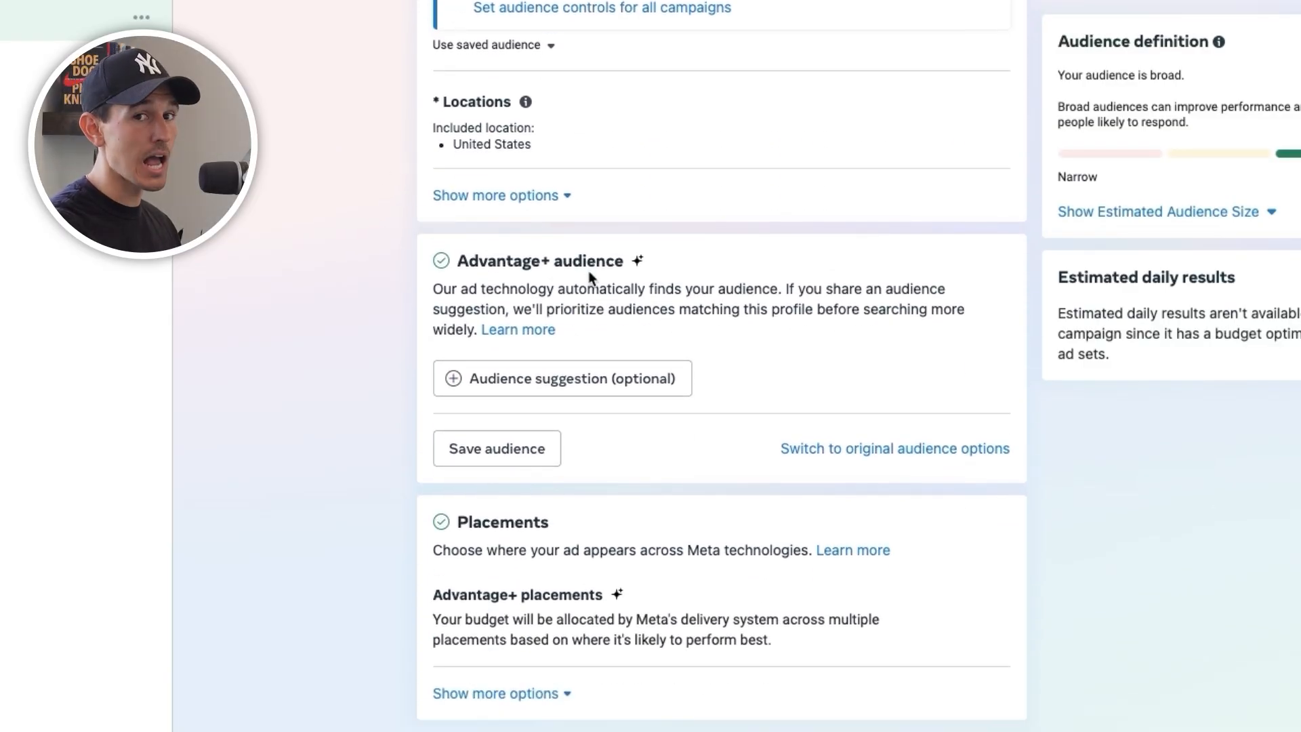
{"action": "left_click", "coordinate": [913, 448]}
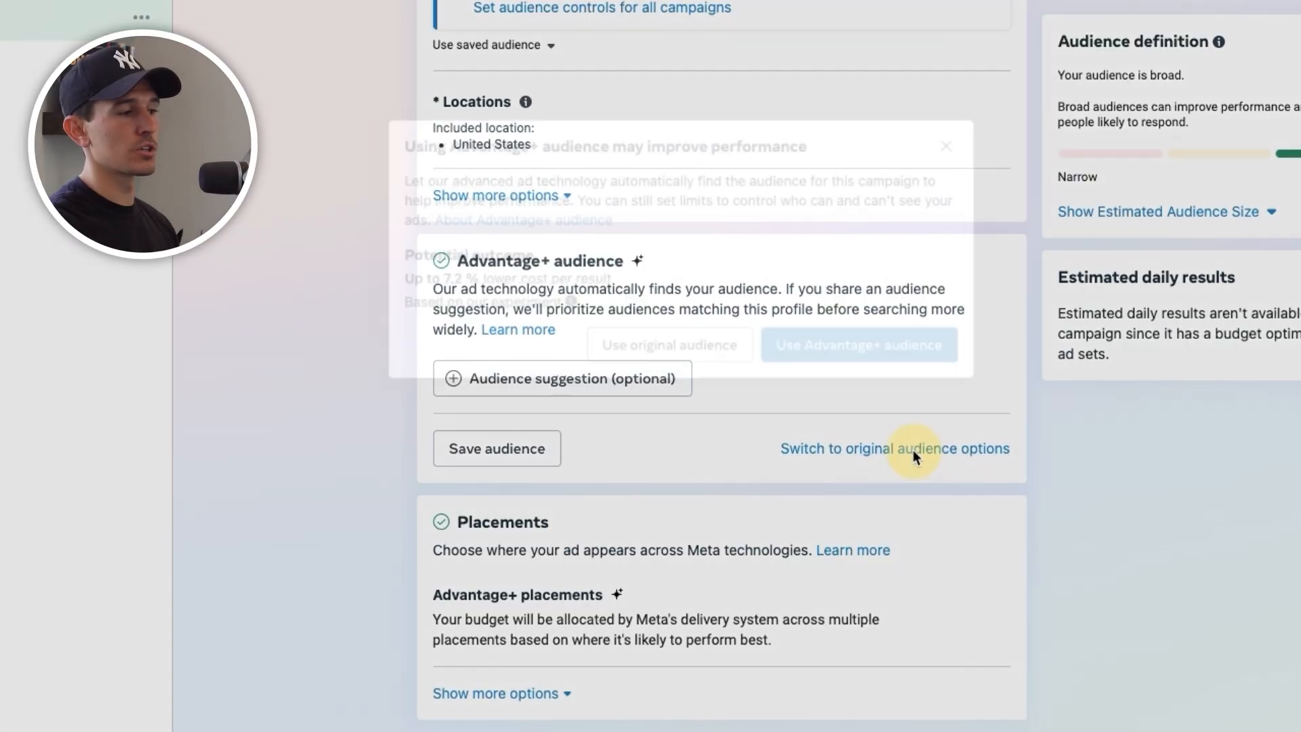
{"action": "left_click", "coordinate": [894, 448]}
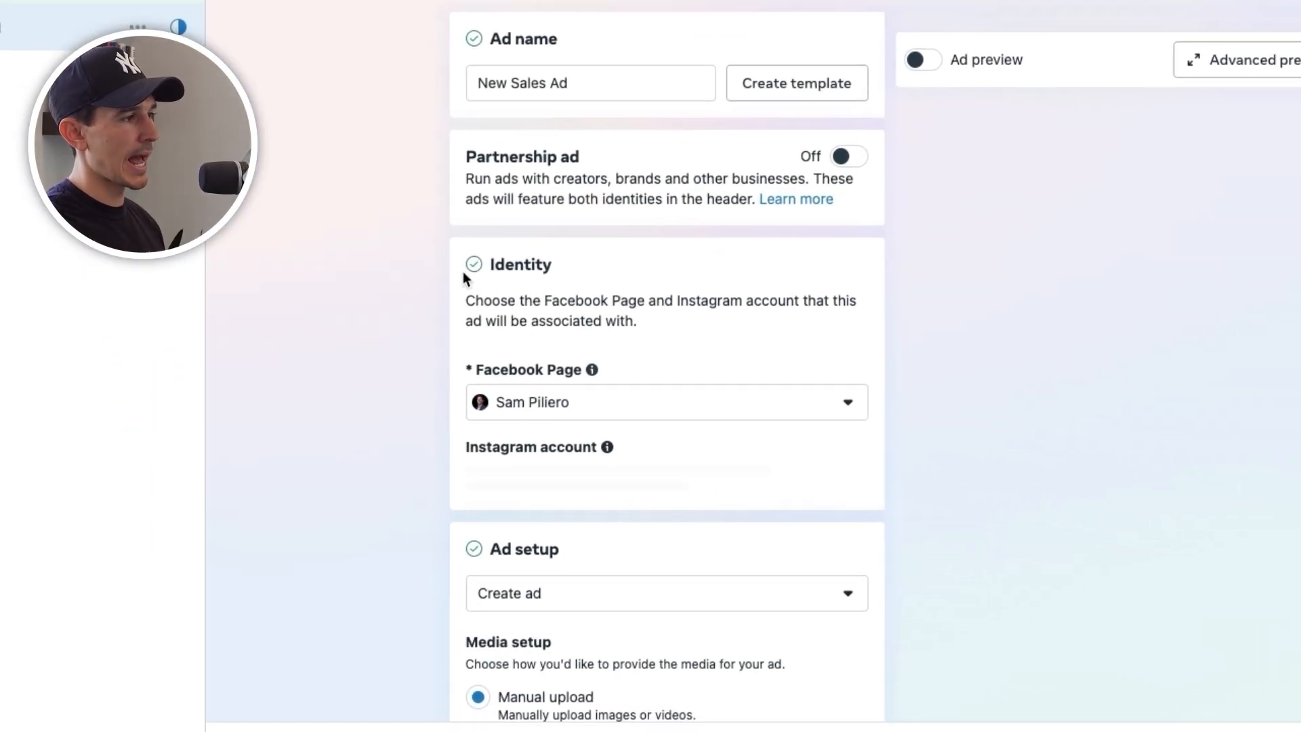
Step: Choose Video ad as the creative format, bringing up the media library
{"action": "scroll", "scroll_direction": "down", "scroll_amount": 3}
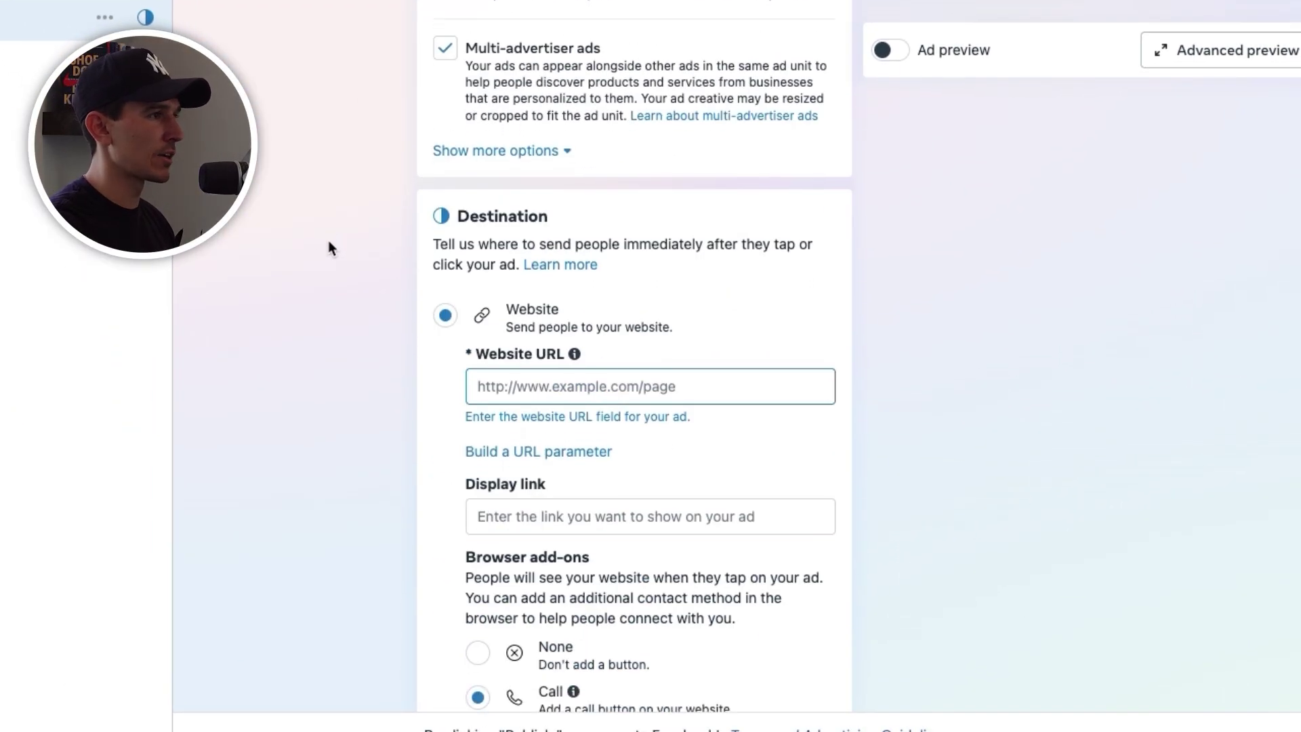
{"action": "scroll", "scroll_direction": "down", "scroll_amount": 3}
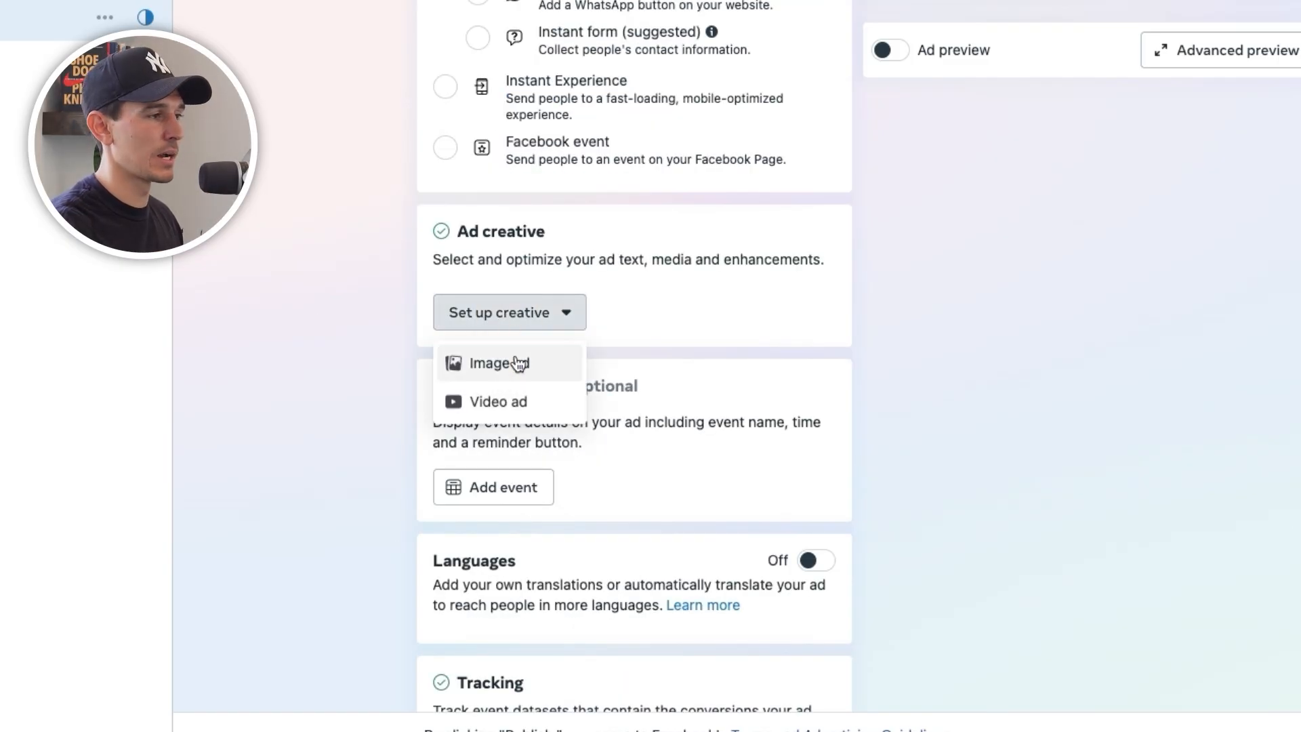
{"action": "left_click", "coordinate": [499, 363]}
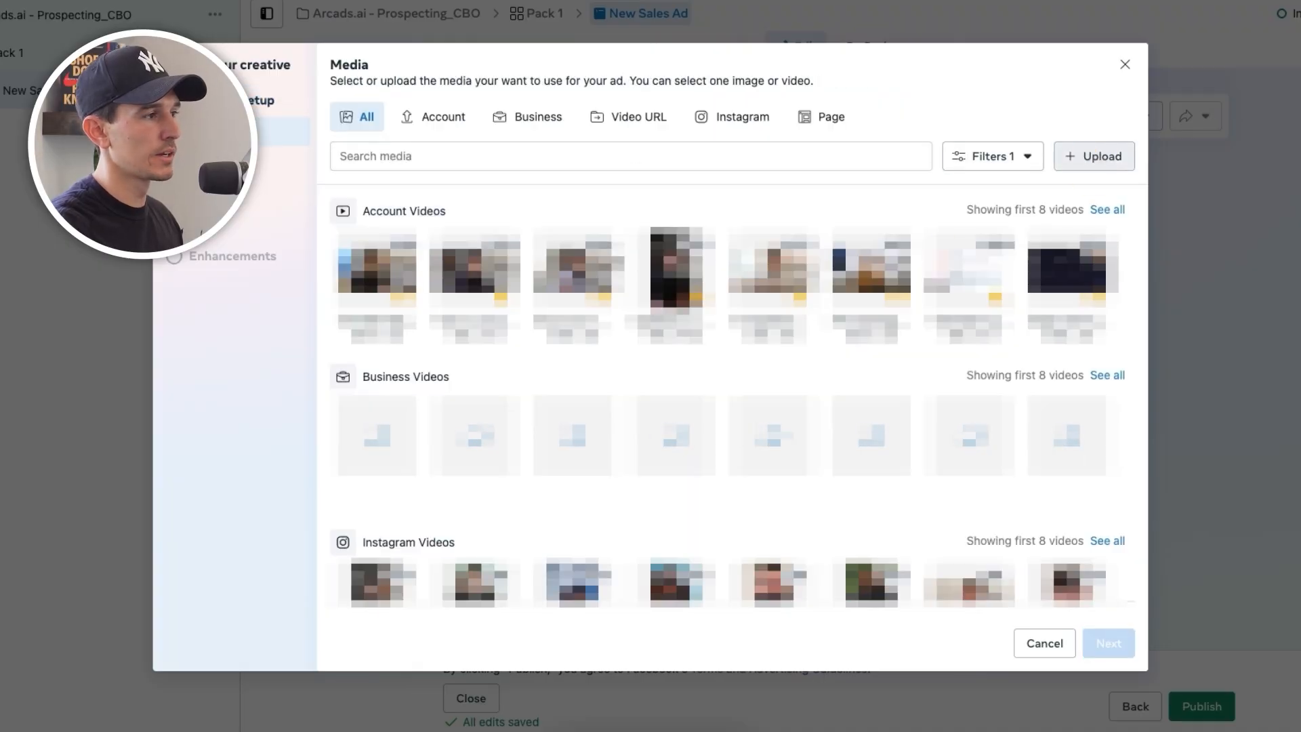
Step: Select the 0:24 video from the Account tab and skip trimming
{"action": "left_click", "coordinate": [434, 116]}
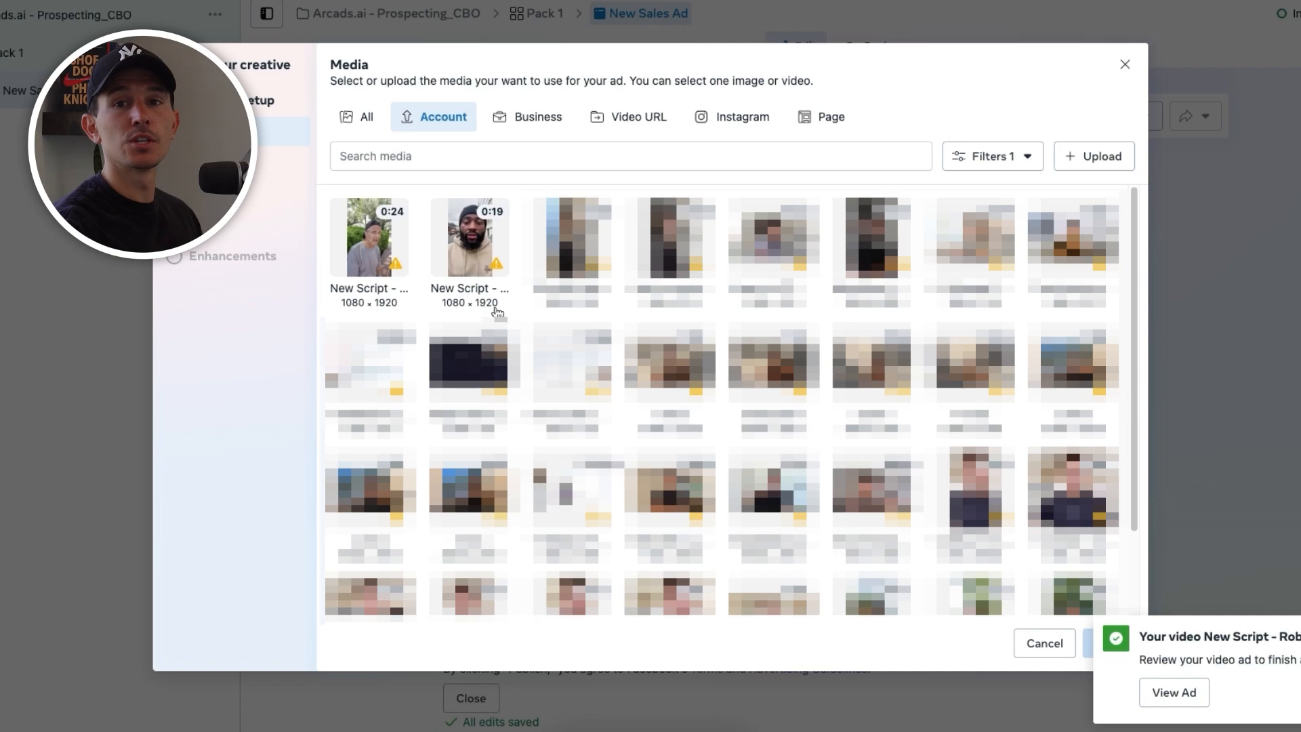
{"action": "left_click", "coordinate": [369, 236]}
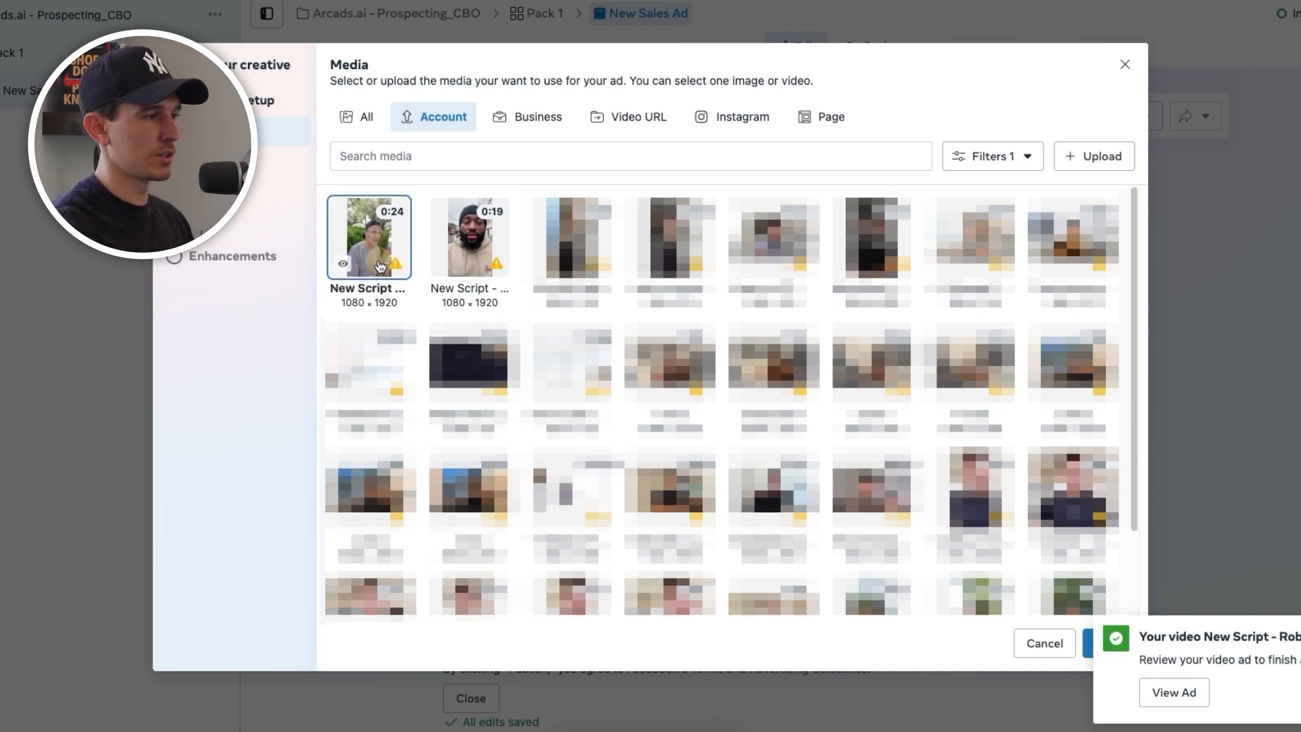
{"action": "left_click", "coordinate": [369, 237]}
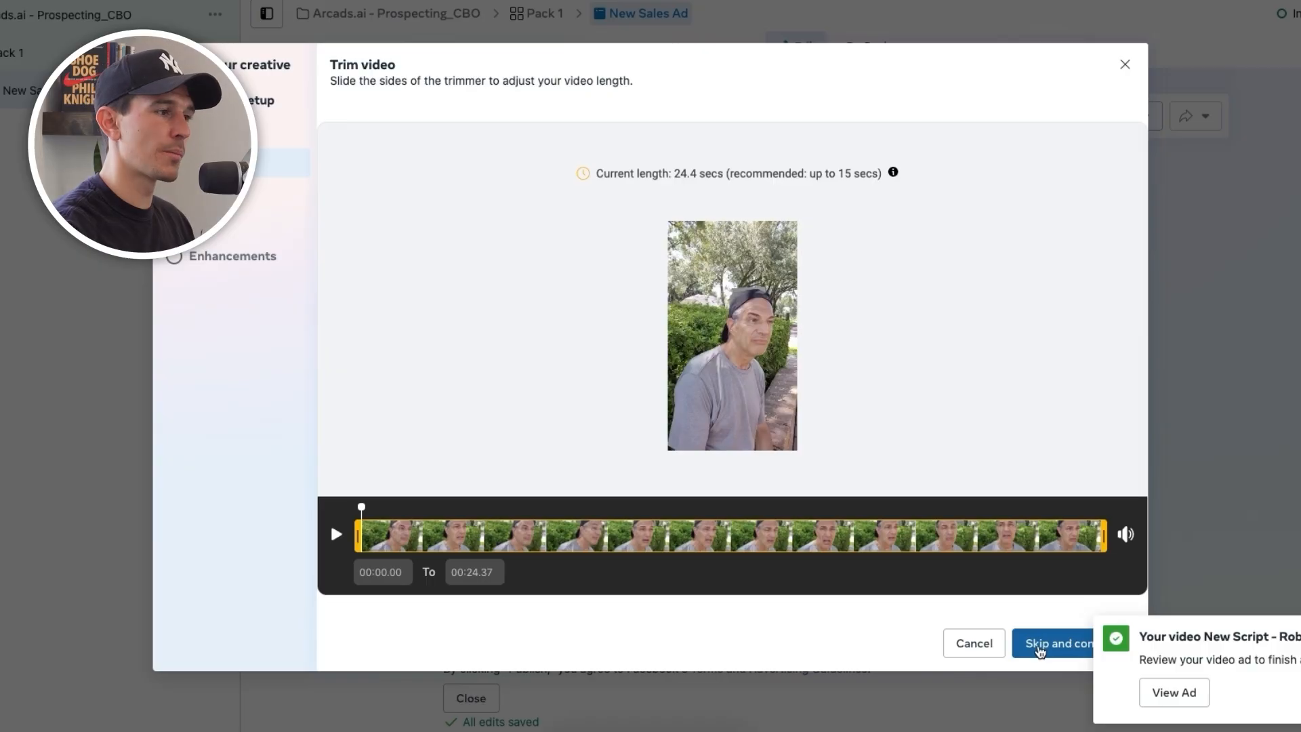
{"action": "left_click", "coordinate": [1060, 644]}
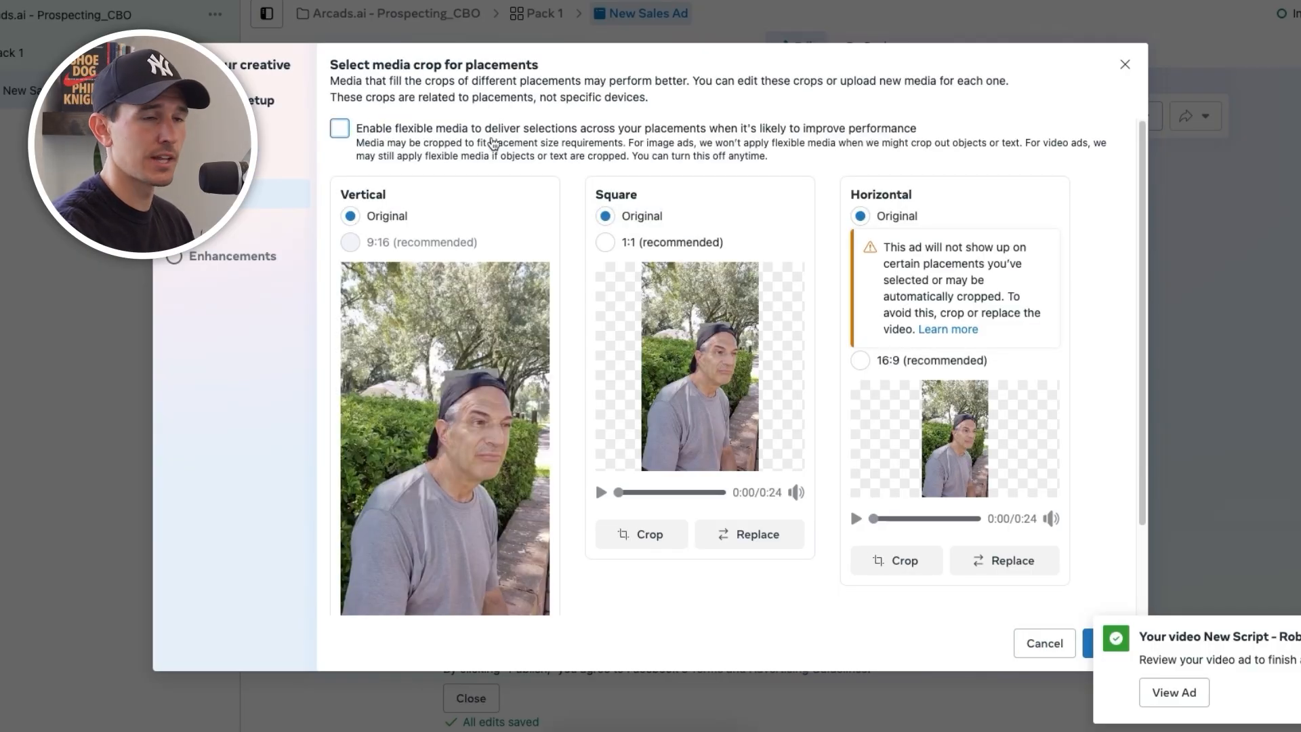
Step: Crop the square placement to 1:1 and keep Original for horizontal after trying 16:9
{"action": "left_click", "coordinate": [604, 241]}
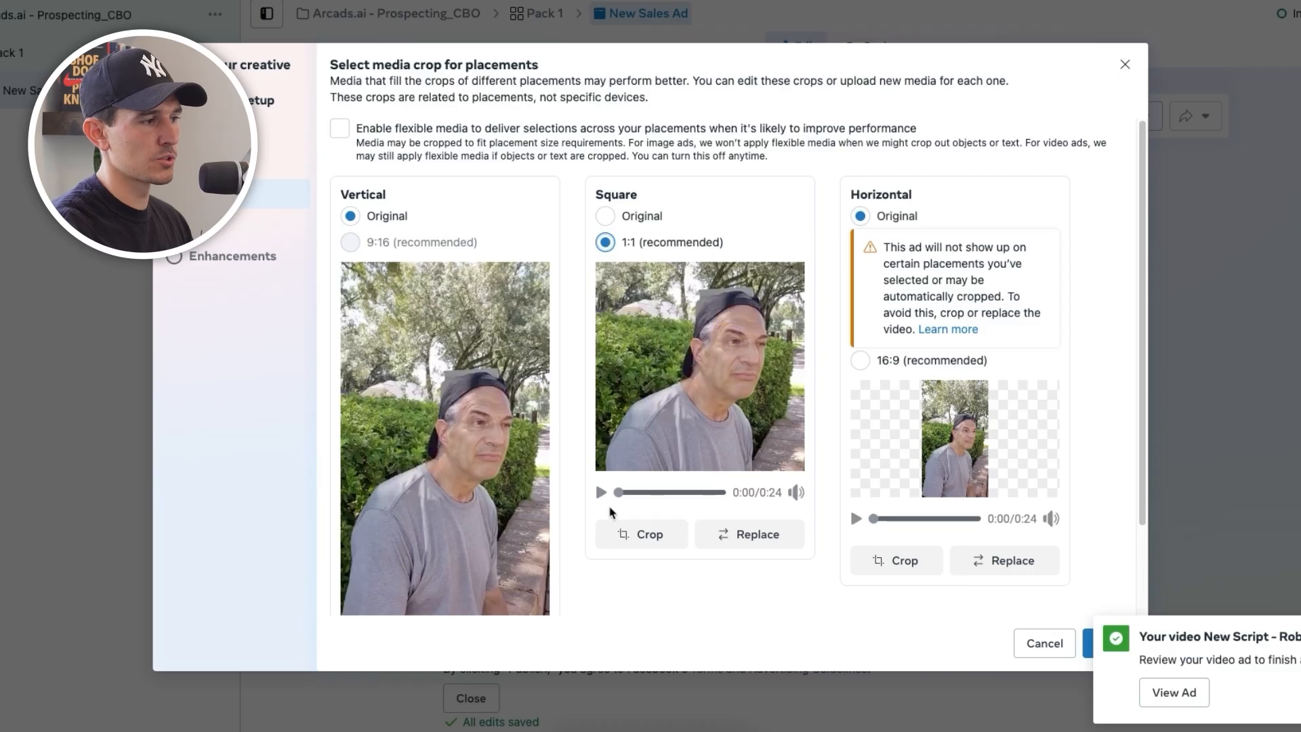
{"action": "left_click", "coordinate": [602, 493]}
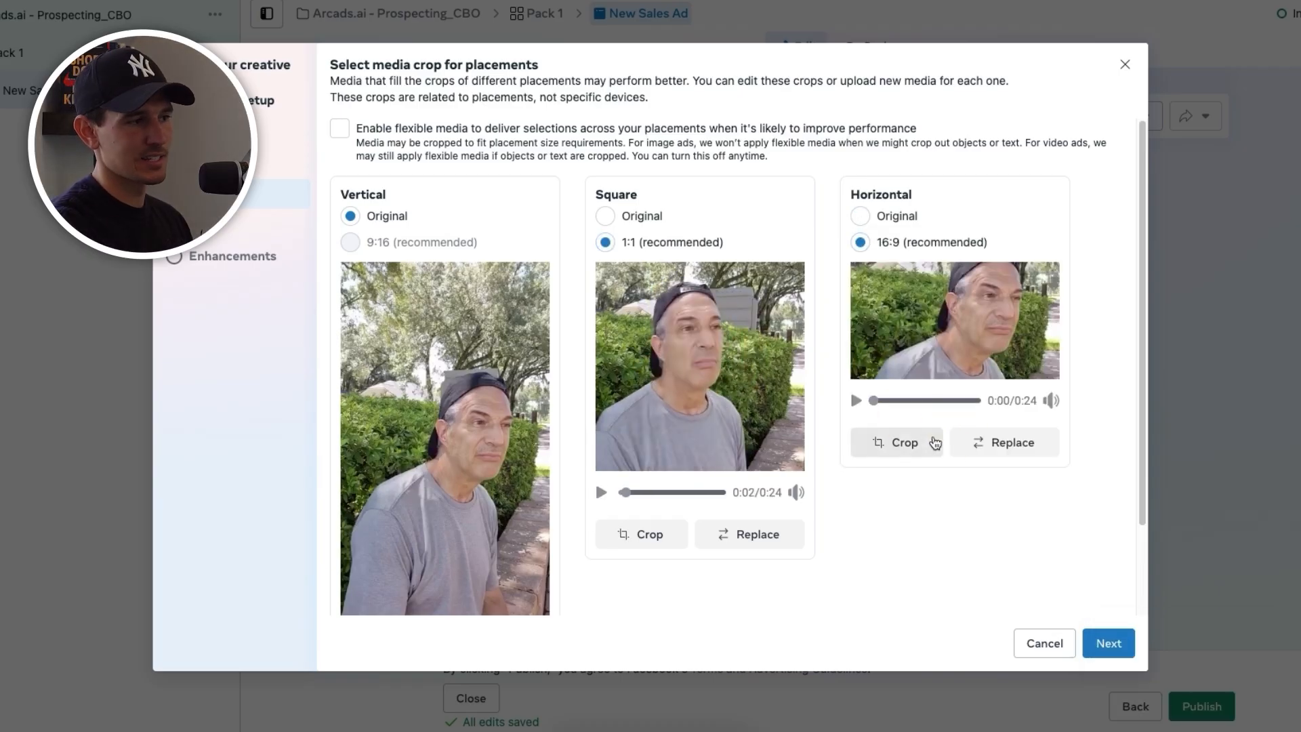
{"action": "left_click", "coordinate": [858, 216]}
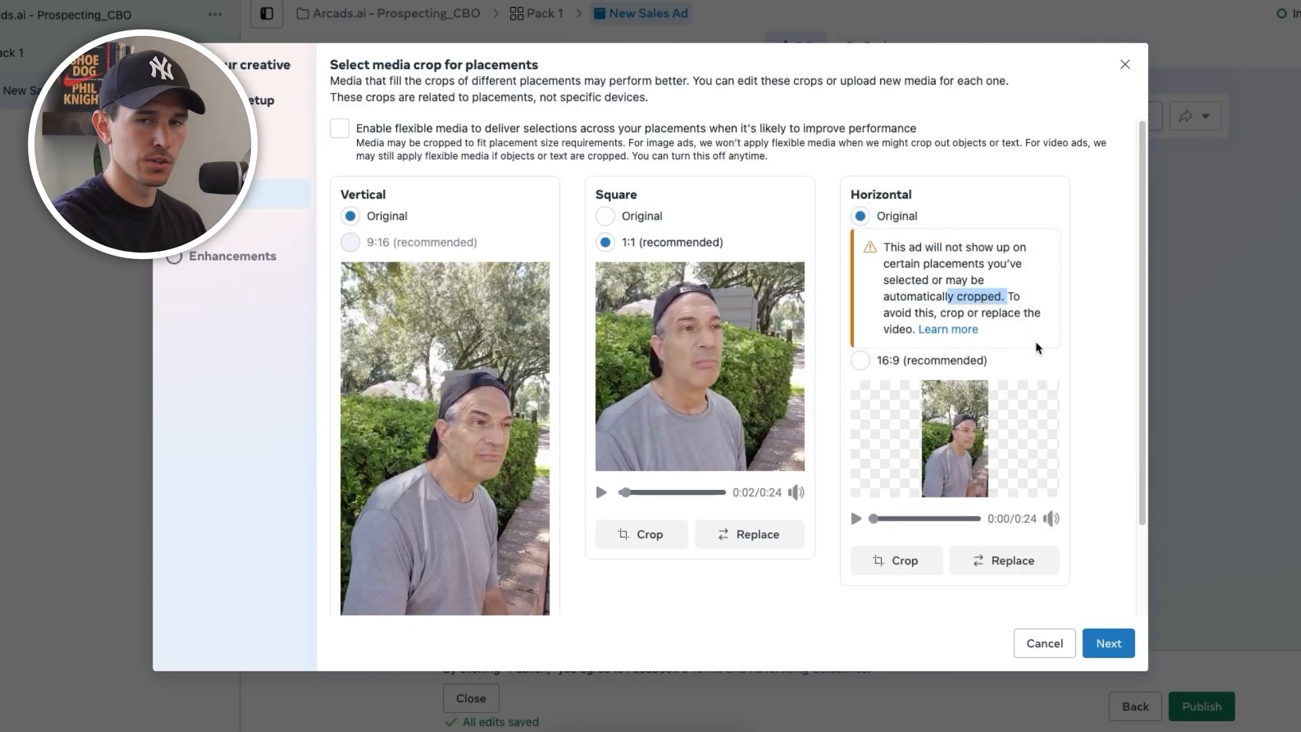
{"action": "left_click", "coordinate": [1108, 643]}
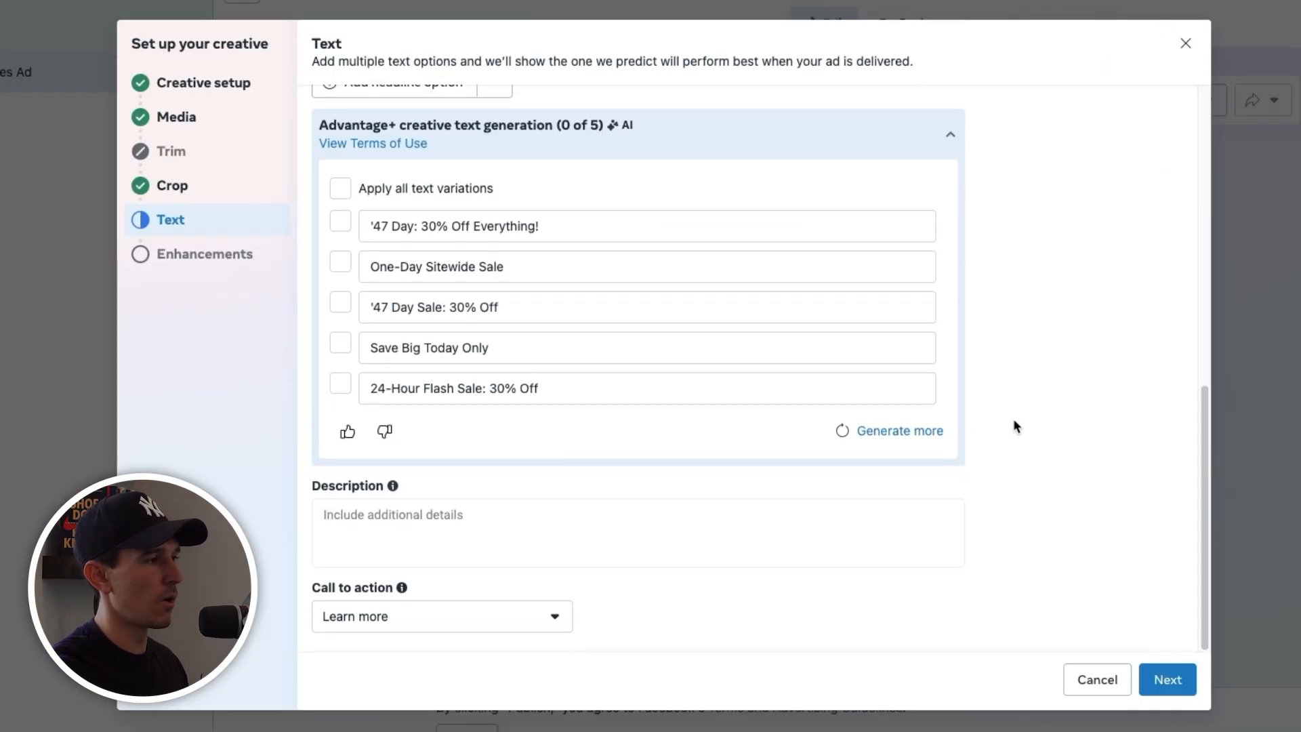
Step: Set the call to action to Shop now and finish the creative through Advantage+ enhancements
{"action": "left_click", "coordinate": [442, 615]}
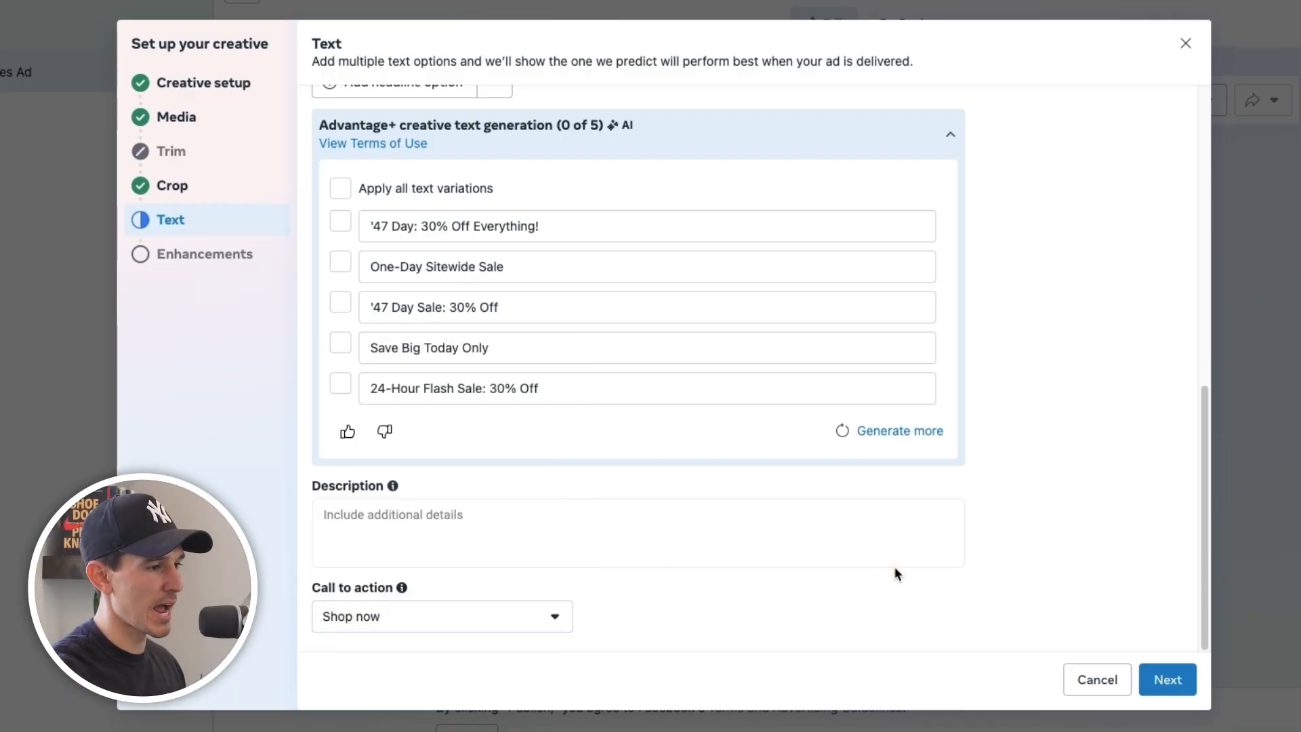
{"action": "left_click", "coordinate": [1167, 680]}
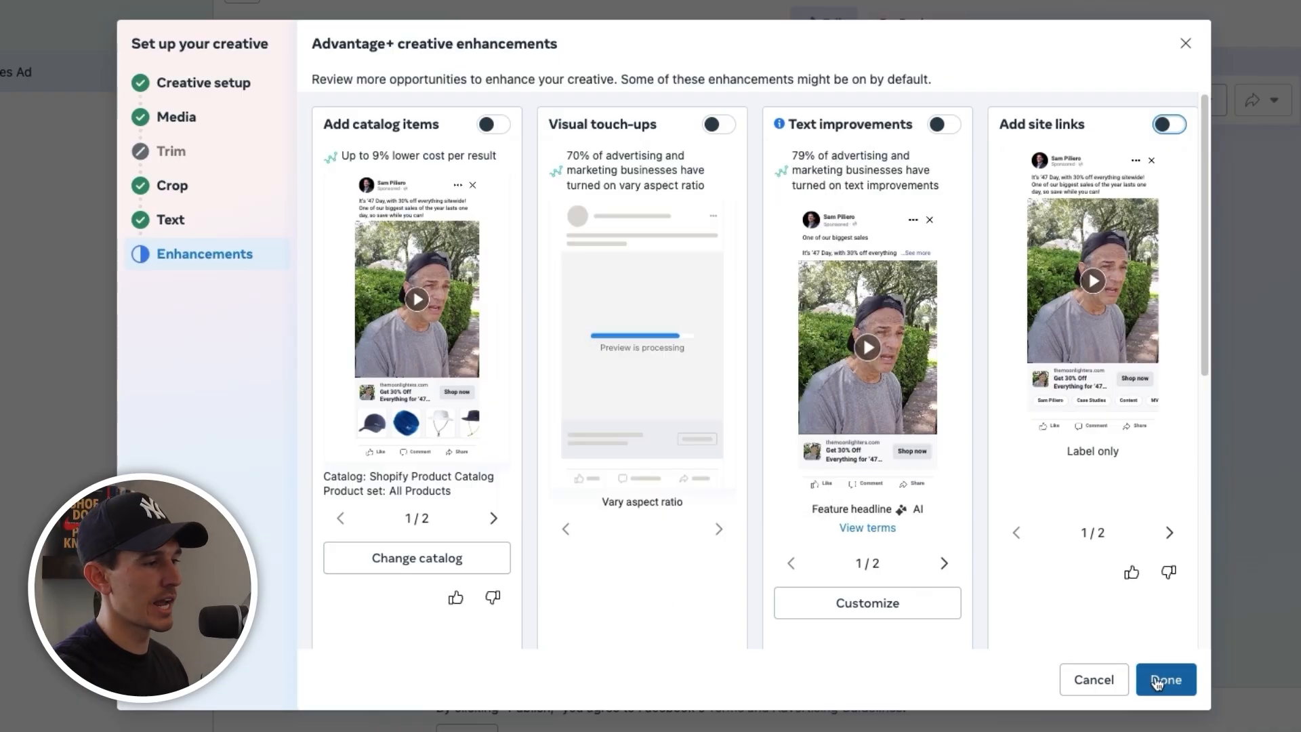
{"action": "left_click", "coordinate": [1165, 679]}
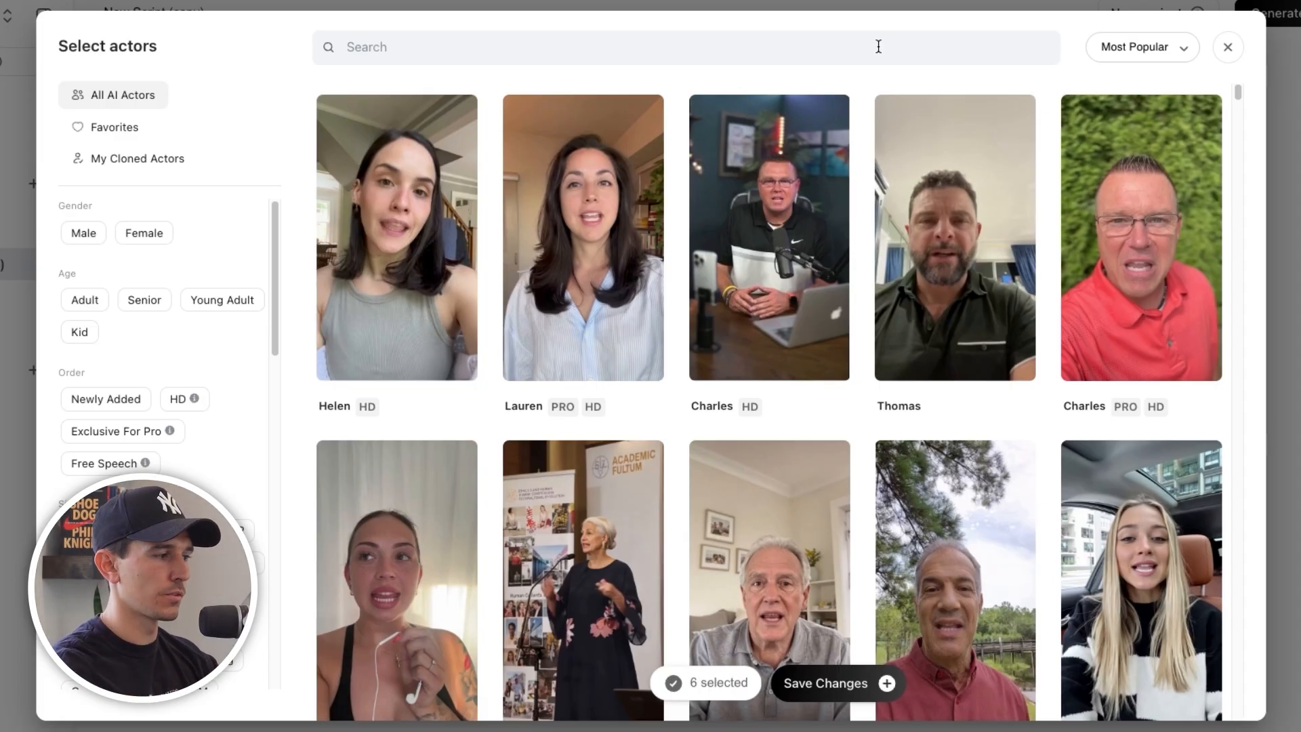
Step: Add Kevin and further actors from the grid, bringing the selection to 11 actors
{"action": "scroll", "scroll_direction": "down", "scroll_amount": 3}
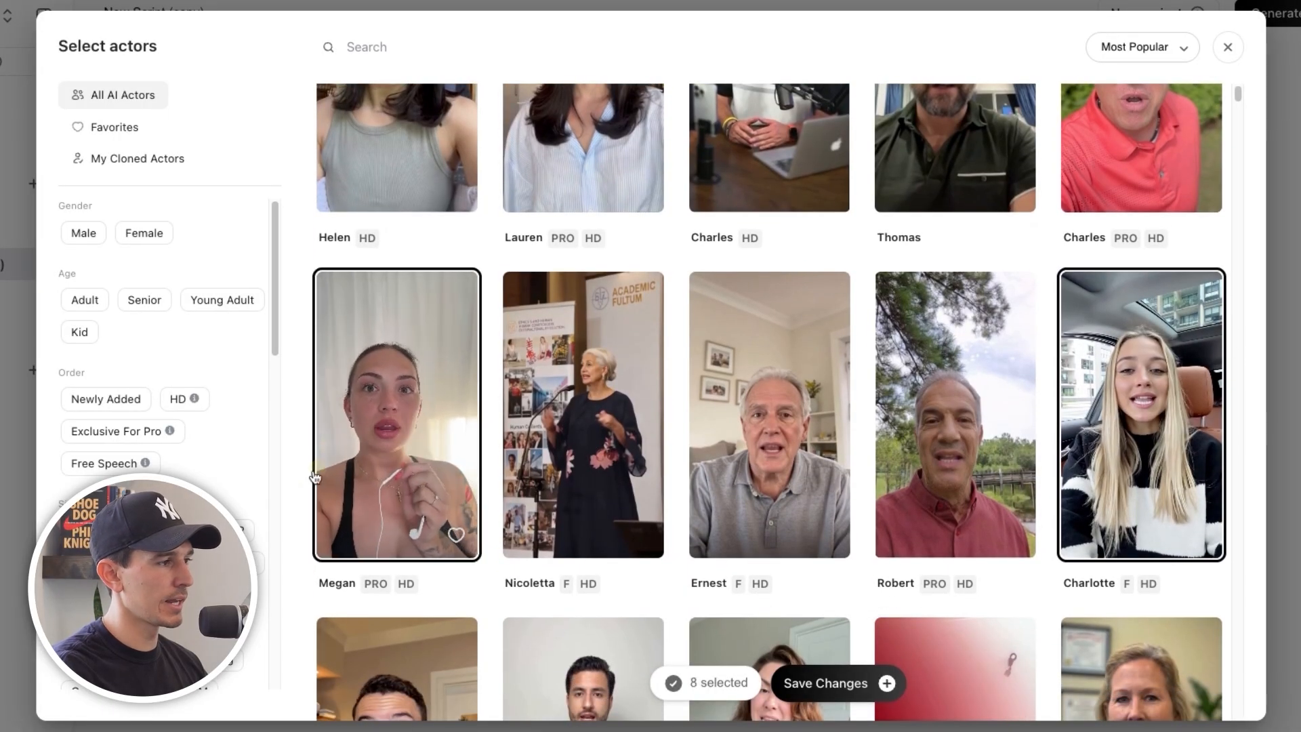
{"action": "scroll", "scroll_direction": "down", "scroll_amount": 3}
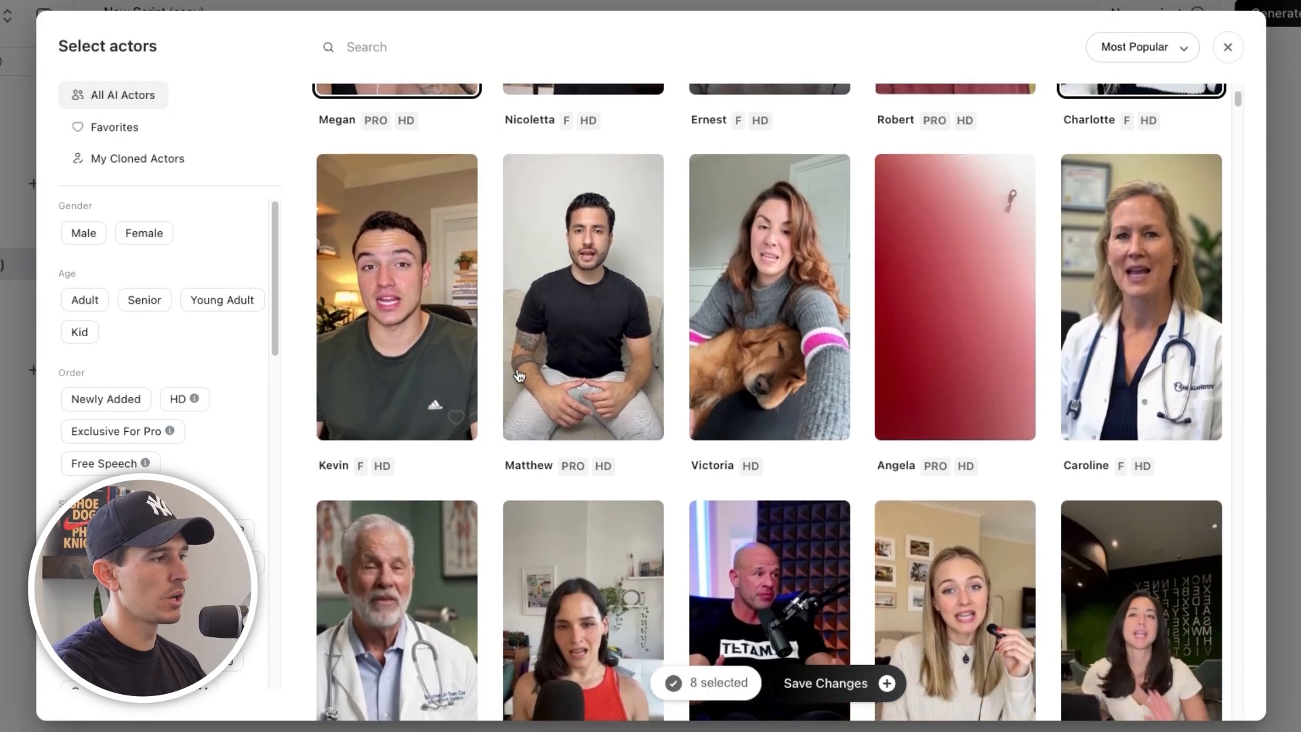
{"action": "left_click", "coordinate": [396, 295]}
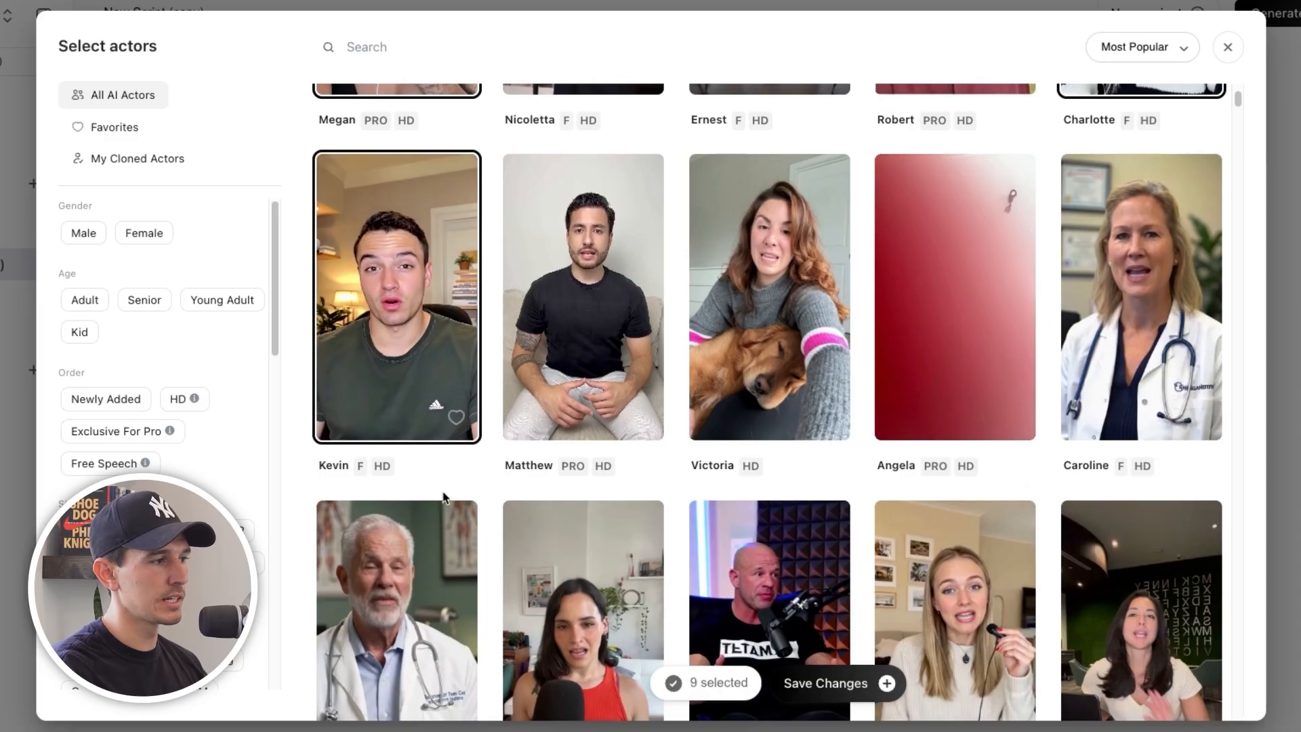
{"action": "left_click", "coordinate": [582, 304]}
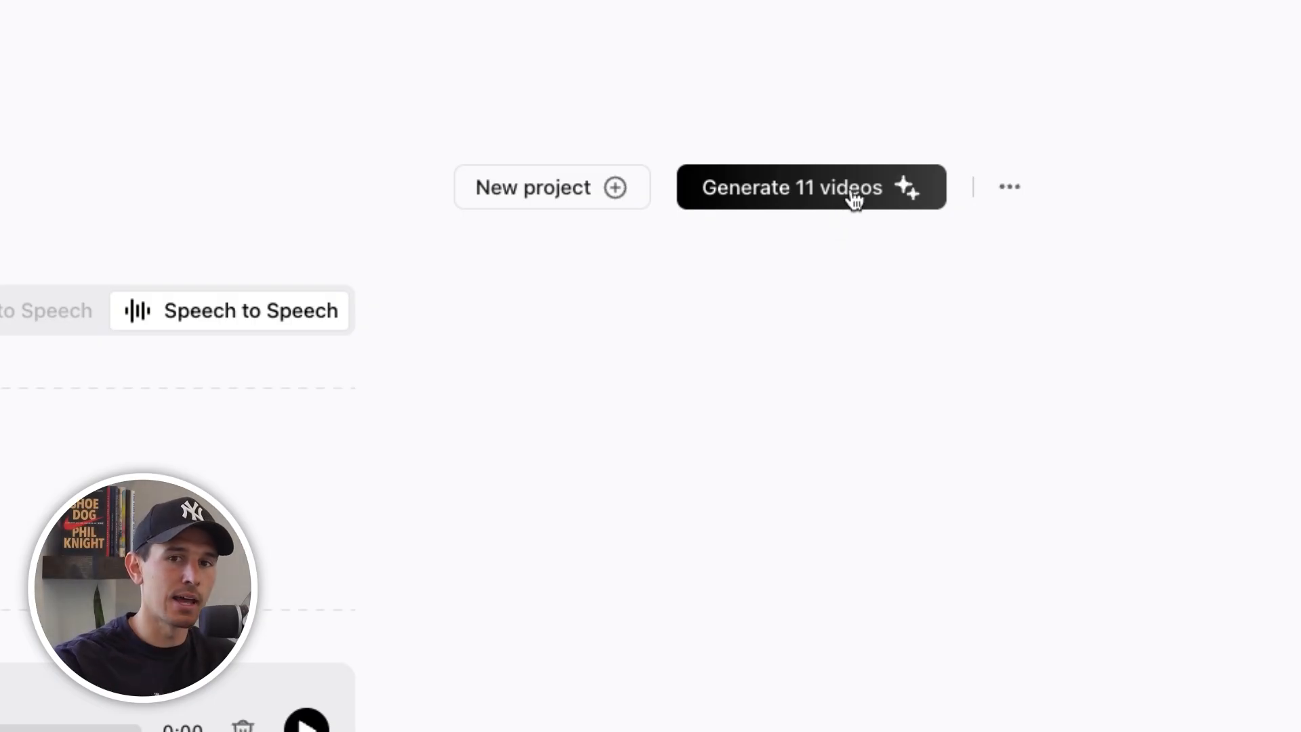
Step: Generate all 11 actor videos and watch them appear as Generating in the Library
{"action": "left_click", "coordinate": [808, 187]}
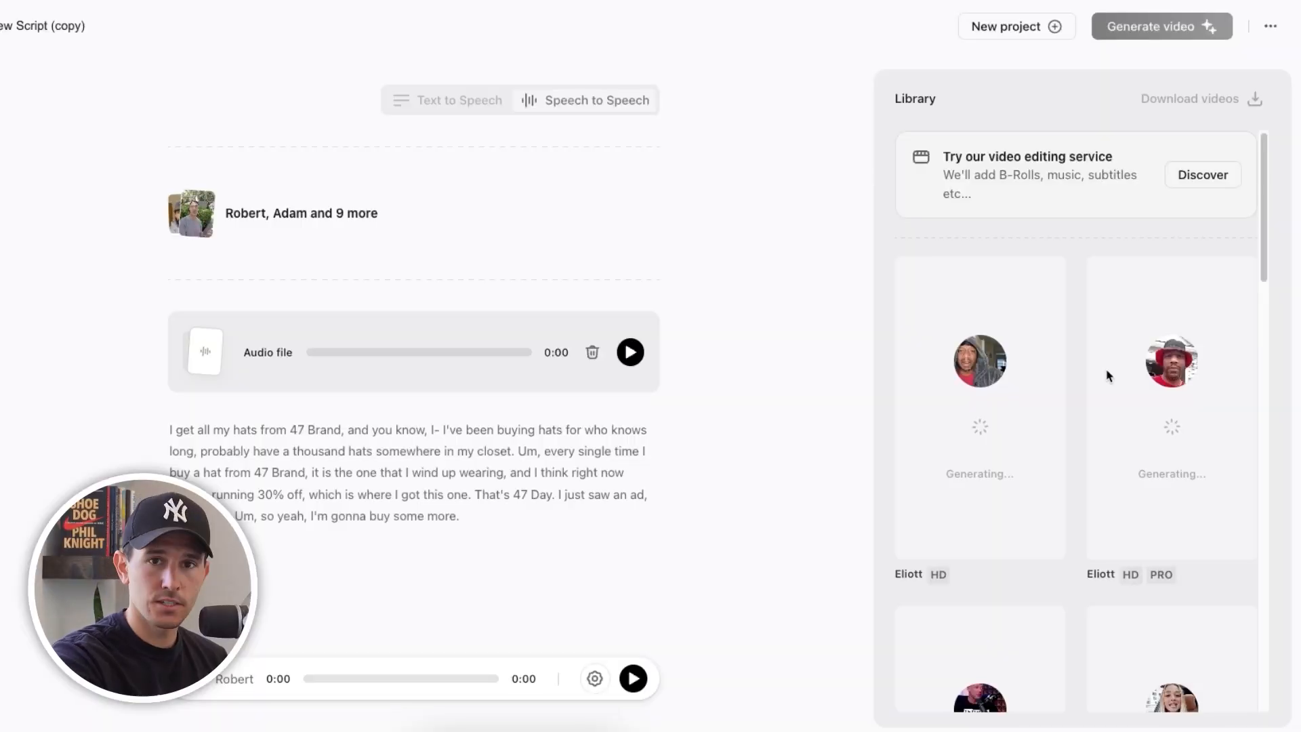
{"action": "scroll", "scroll_direction": "down", "scroll_amount": 3}
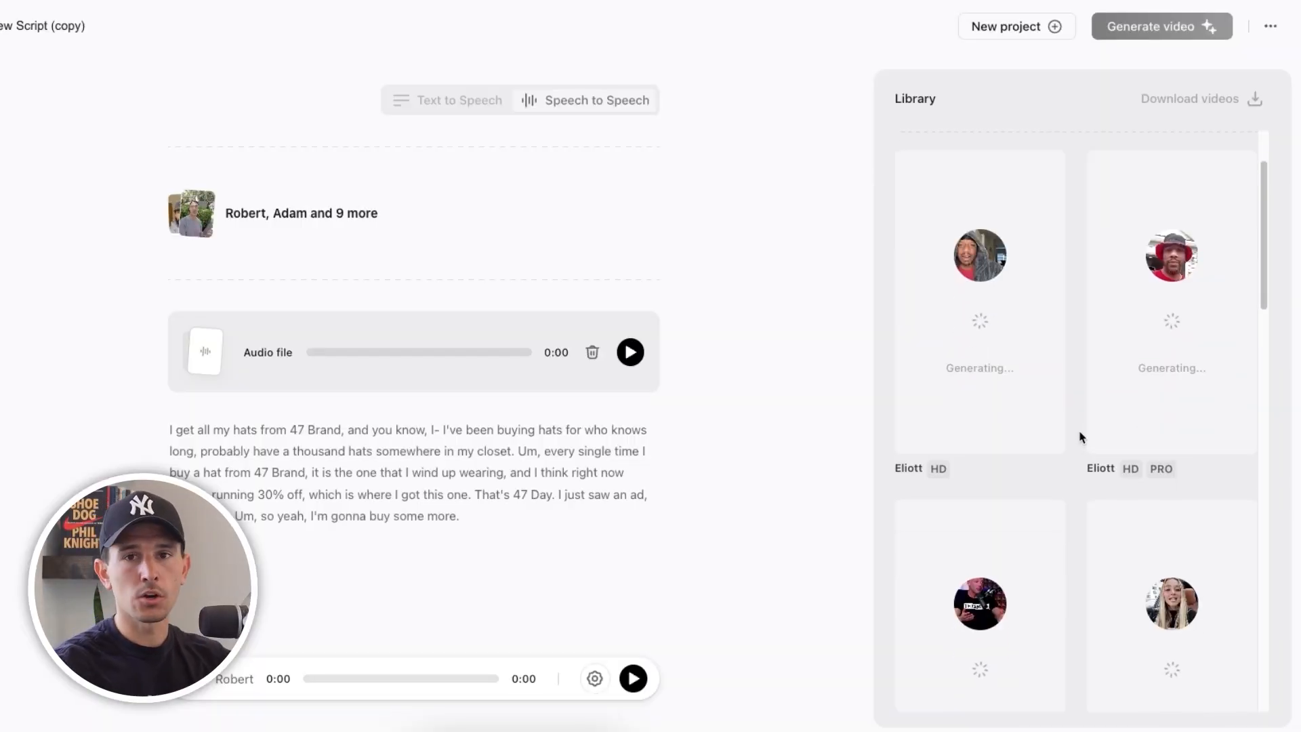